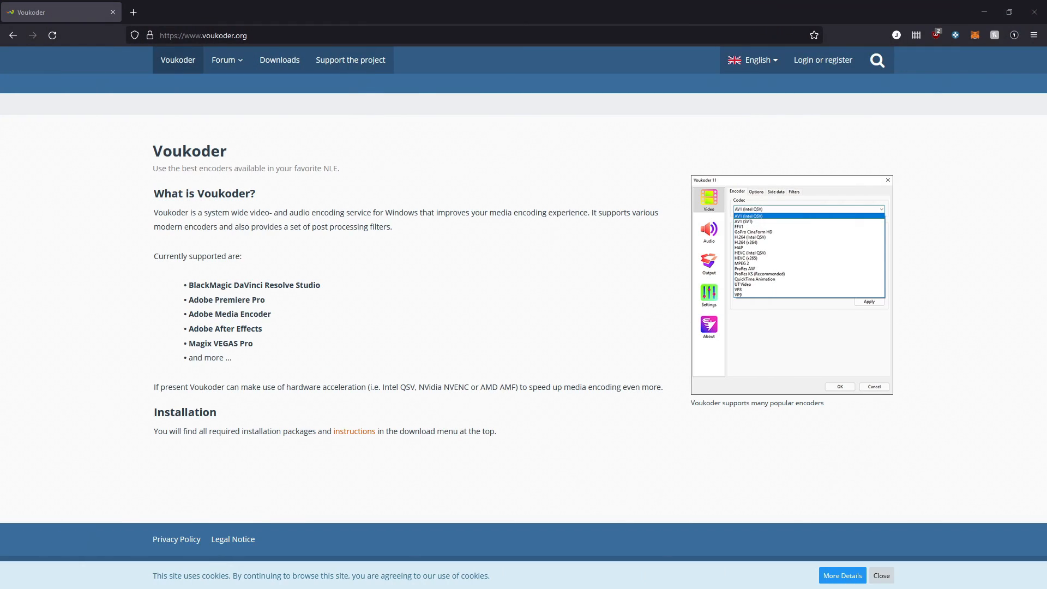
{"action": "mouse_move", "coordinate": [279, 59]}
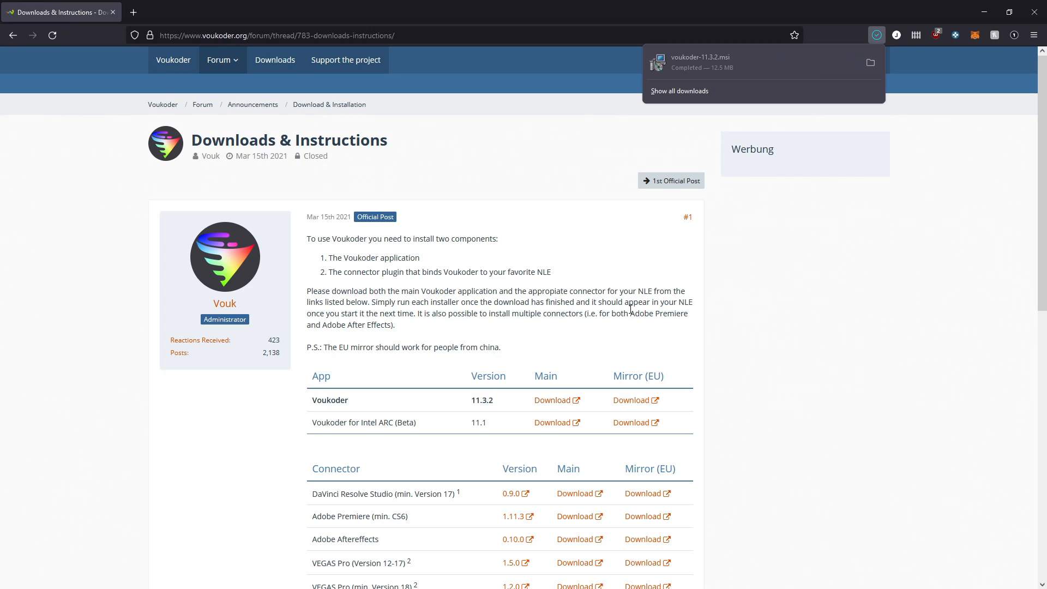
Download the Voukoder connector for VEGAS Pro 18 and newer from the downloads page.
{"action": "scroll", "scroll_direction": "down", "scroll_amount": 3}
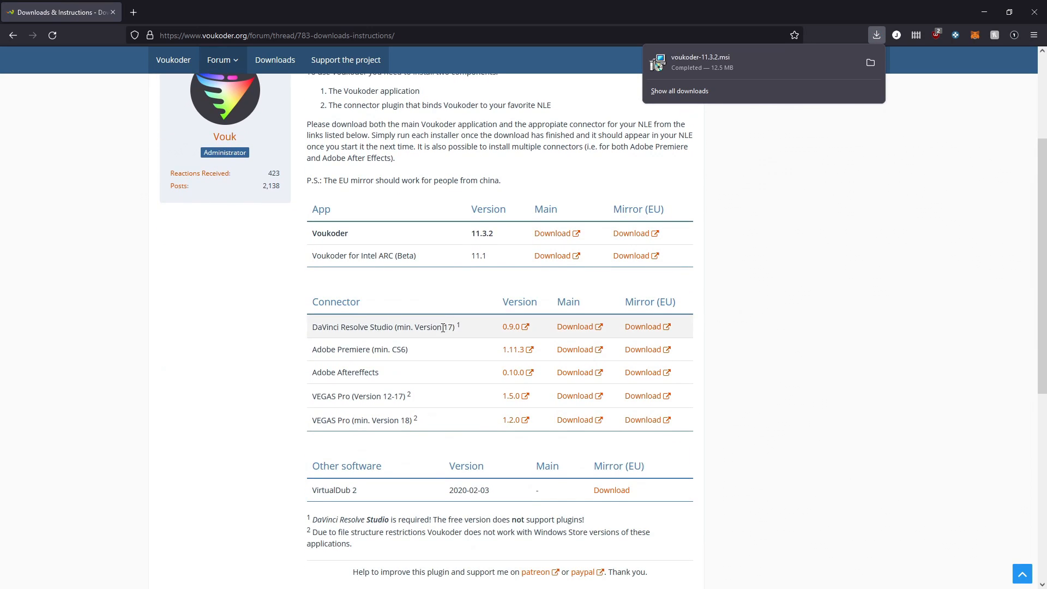
{"action": "mouse_move", "coordinate": [486, 437]}
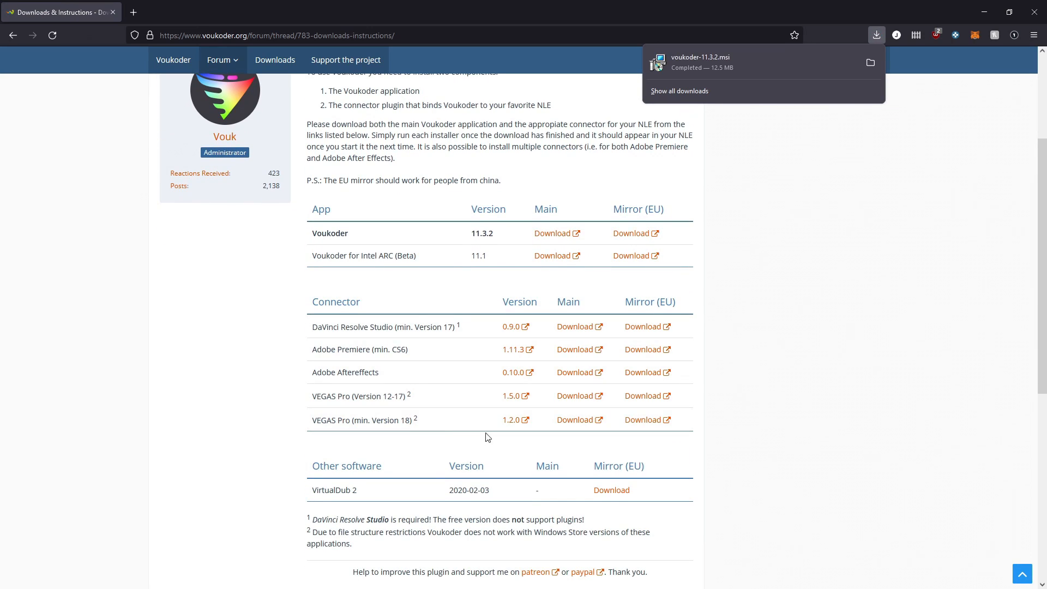
{"action": "mouse_move", "coordinate": [576, 419]}
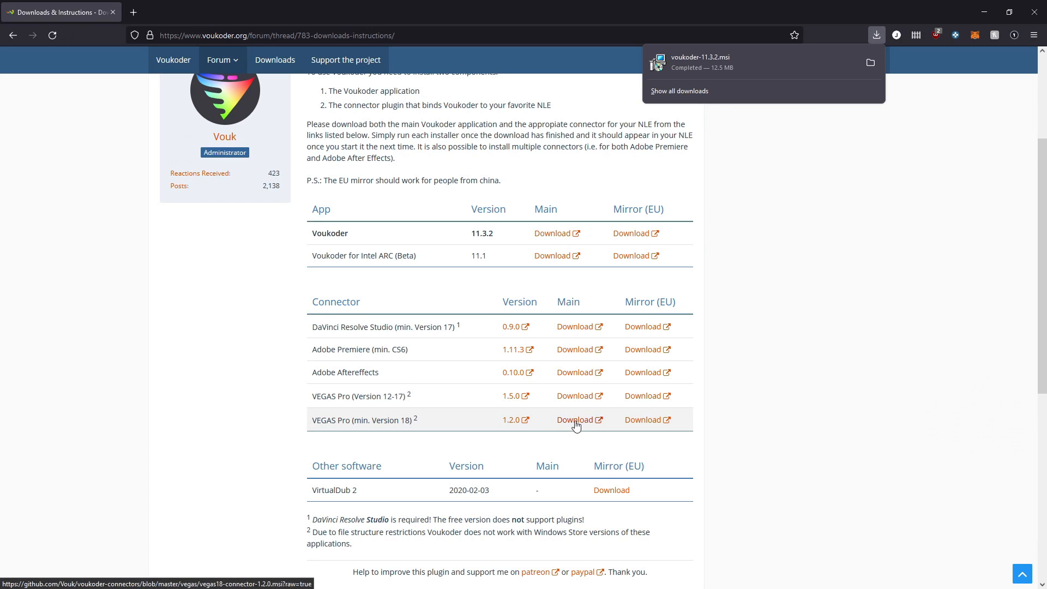
{"action": "left_click", "coordinate": [576, 419]}
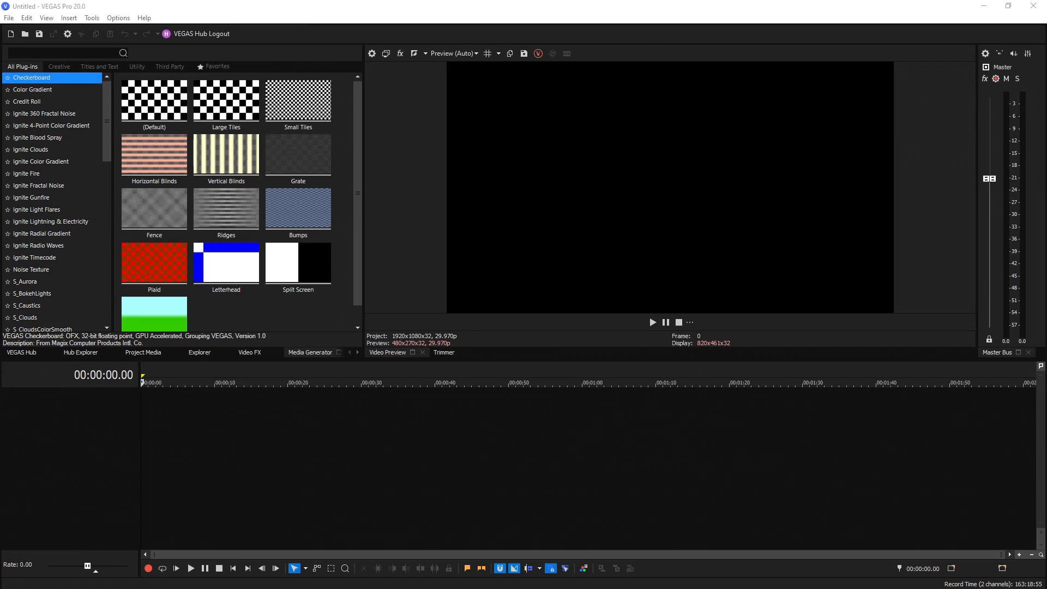
{"action": "mouse_move", "coordinate": [937, 221]}
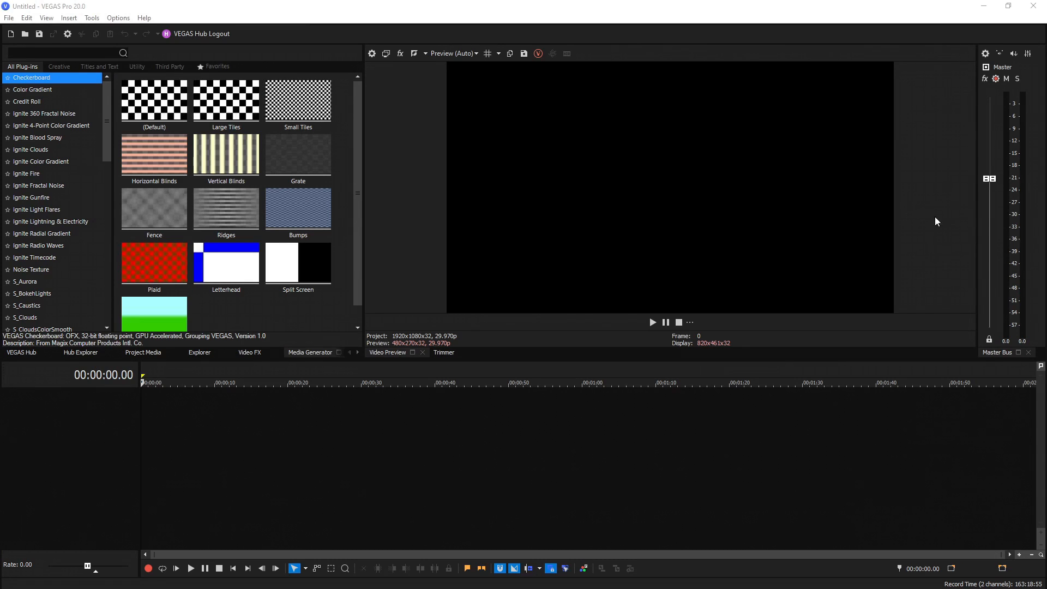
Place a Checkerboard generator clip on the timeline and start Render As.
{"action": "left_click_drag", "start_coordinate": [154, 155], "coordinate": [286, 406]}
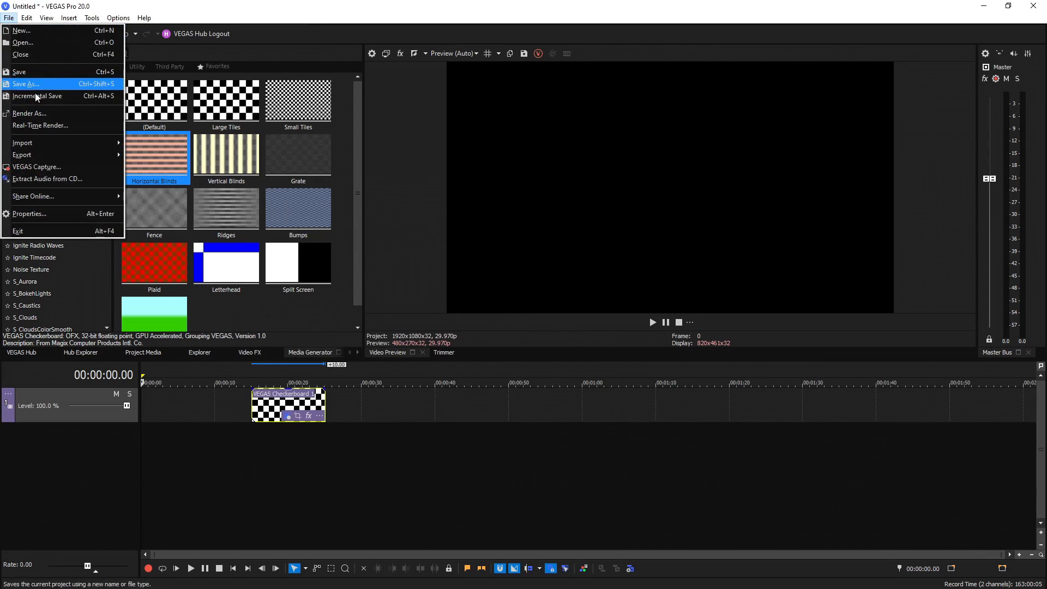
{"action": "left_click", "coordinate": [29, 112]}
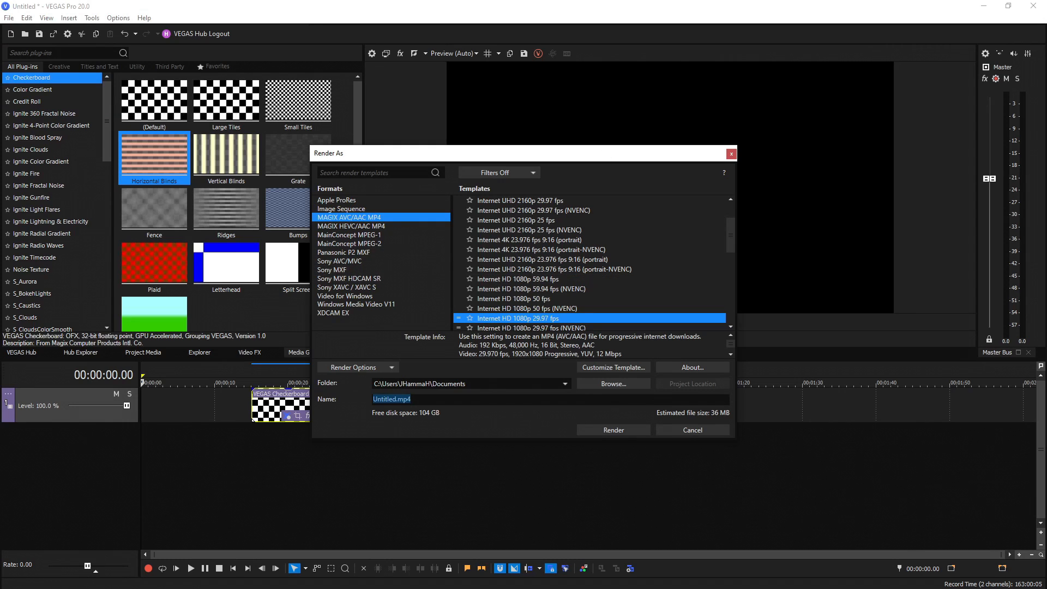
Browse into the C:\Program Files\VEGAS\VEGAS Pro 19.0 folder.
{"action": "left_click", "coordinate": [612, 383]}
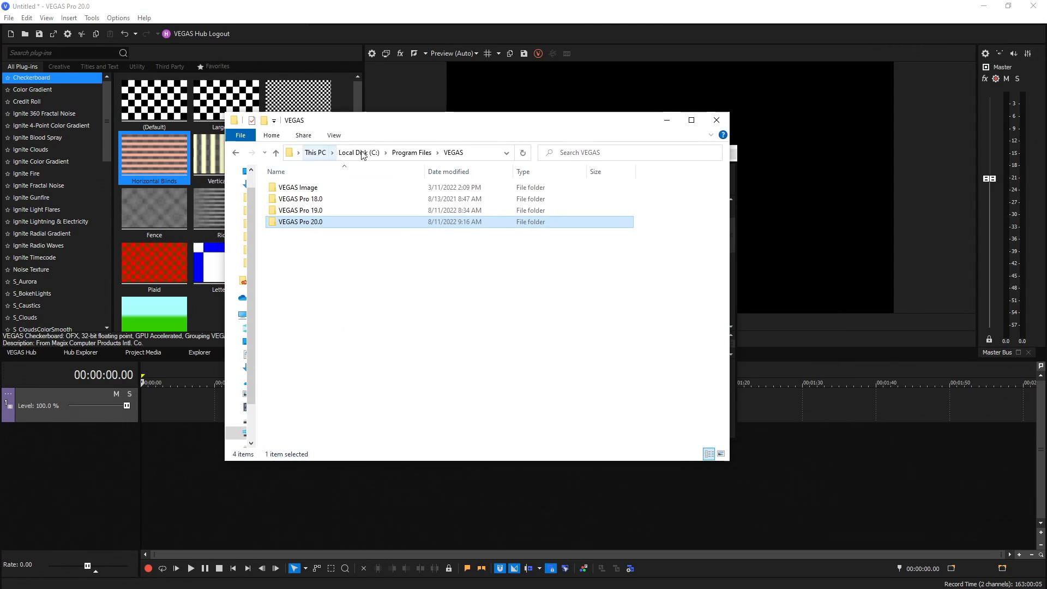
{"action": "left_click", "coordinate": [358, 251]}
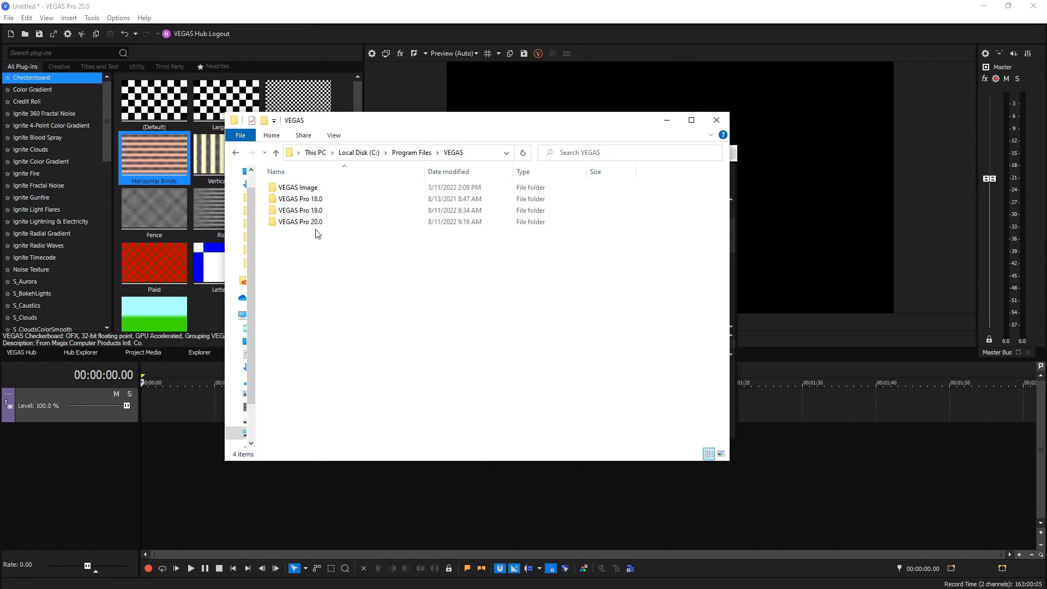
{"action": "double_click", "coordinate": [299, 209]}
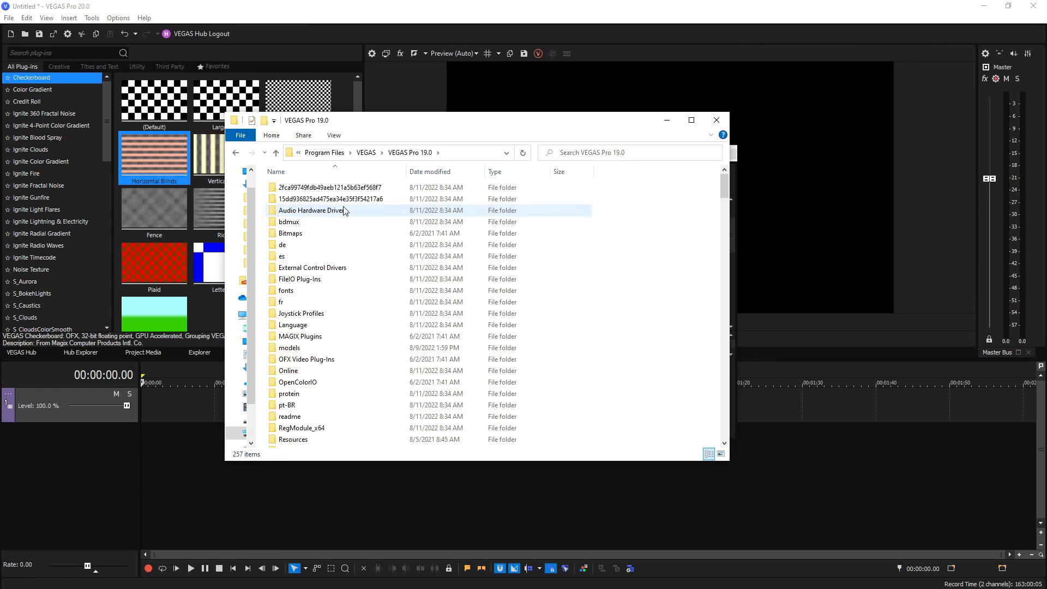
Select the Voukoder-x64.fio2007-config file in that folder.
{"action": "scroll", "scroll_direction": "down", "scroll_amount": 3}
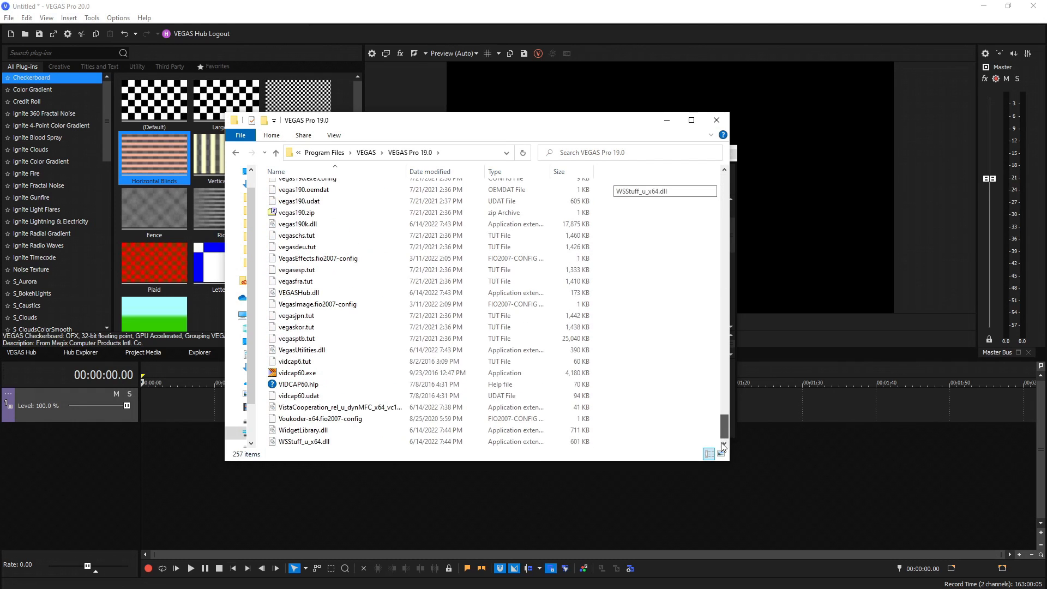
{"action": "mouse_move", "coordinate": [324, 419]}
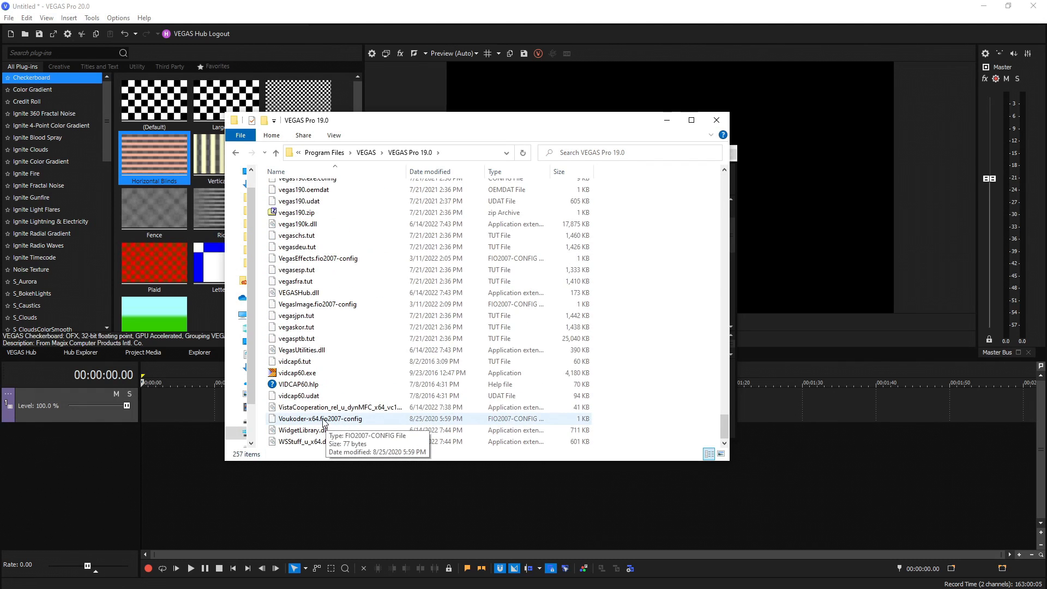
{"action": "left_click", "coordinate": [320, 419]}
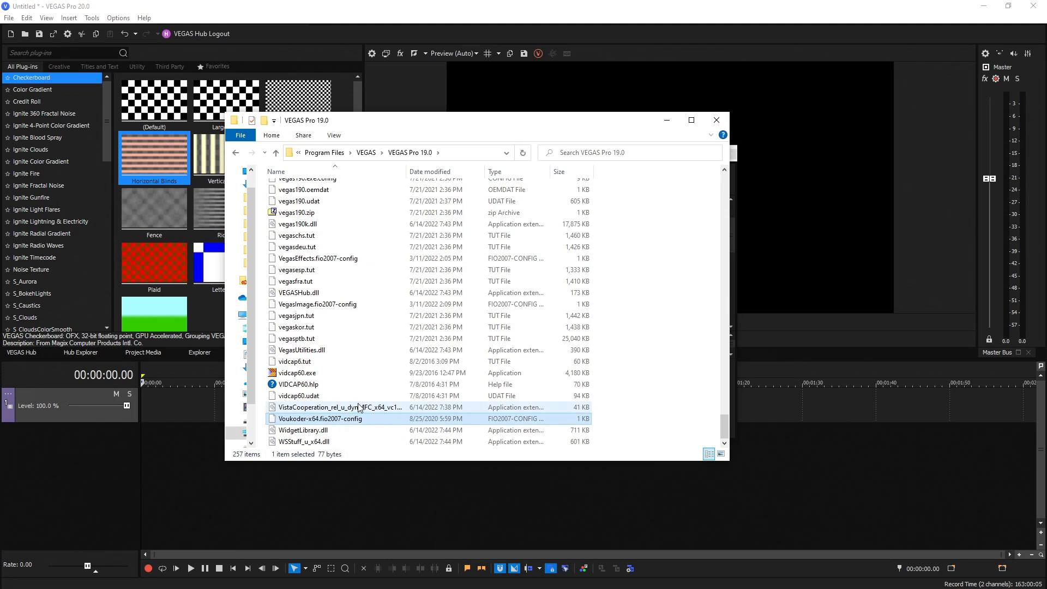
{"action": "left_click", "coordinate": [367, 152]}
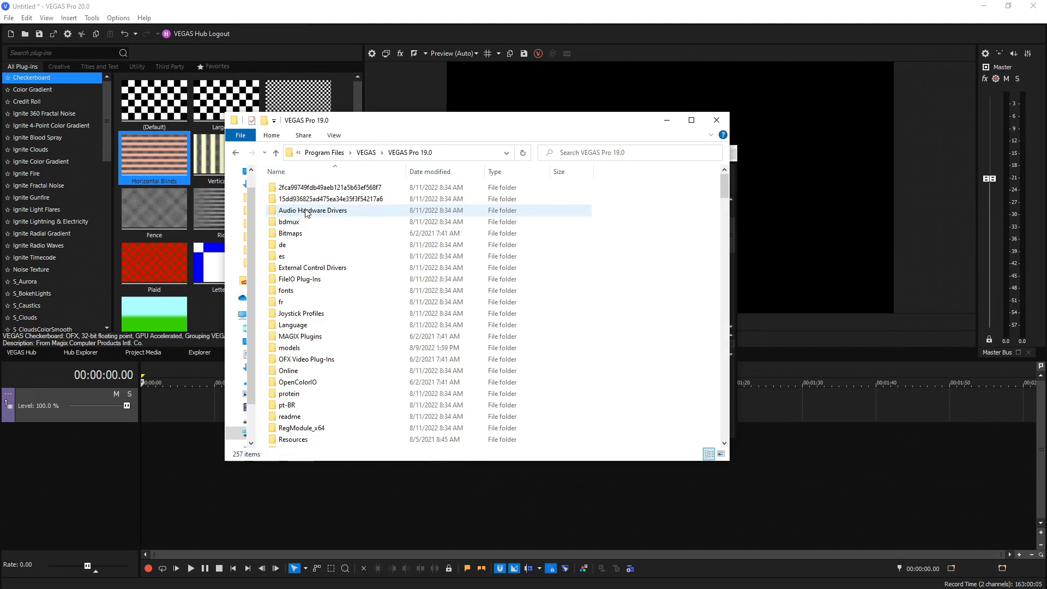
Copy the voukoderplug folder from VEGAS Pro 19.0's FileIO Plug-Ins.
{"action": "left_click", "coordinate": [299, 278]}
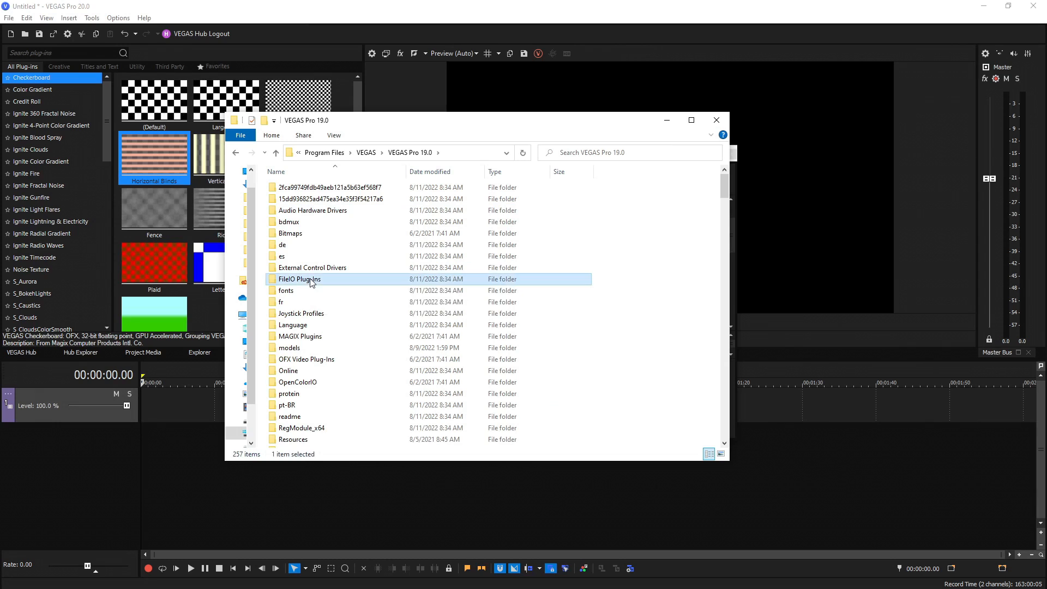
{"action": "double_click", "coordinate": [298, 278]}
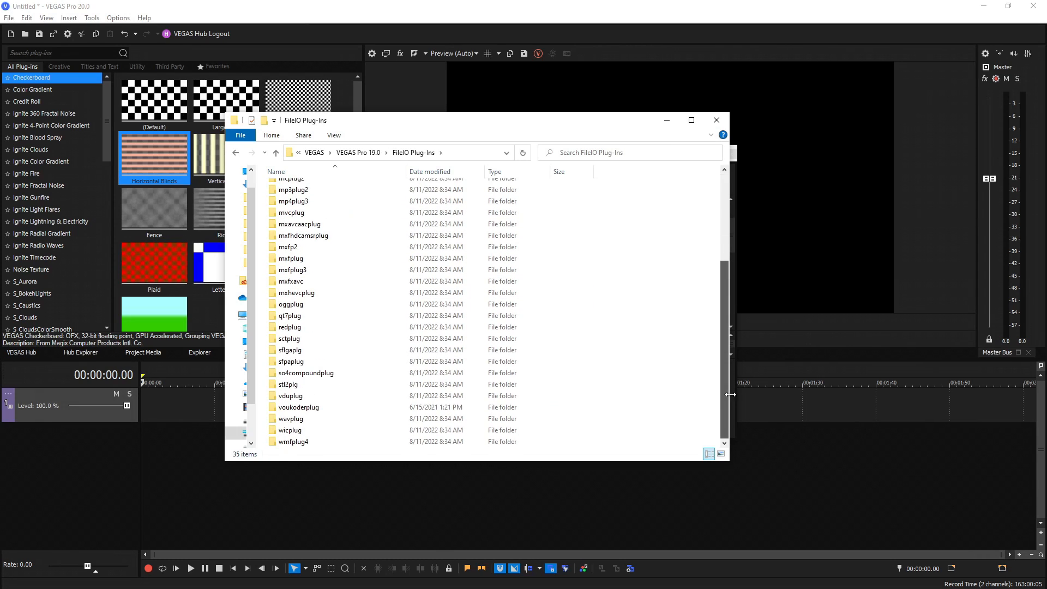
{"action": "left_click", "coordinate": [299, 407]}
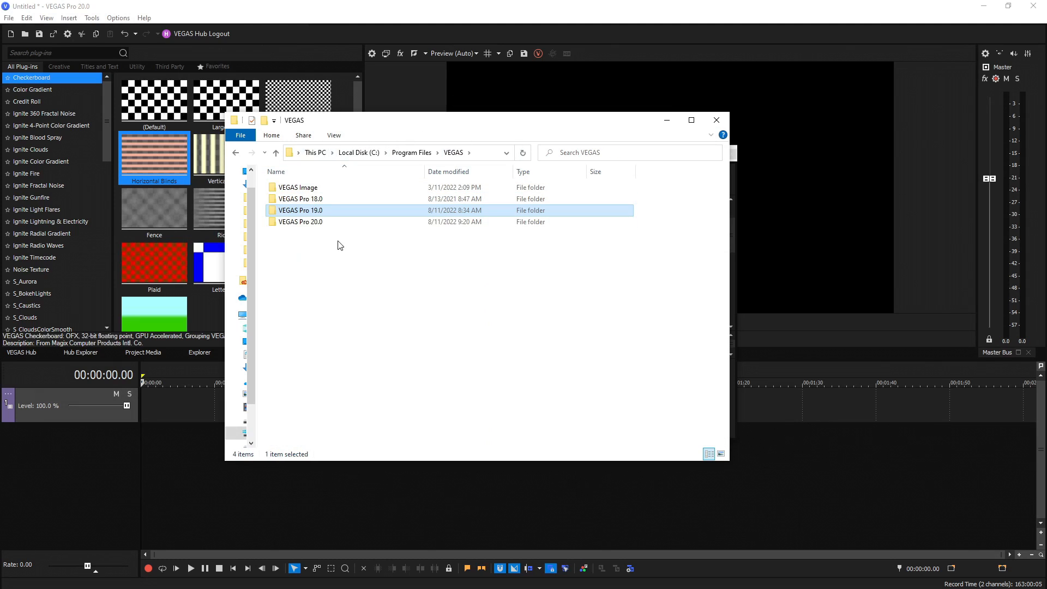
Paste voukoderplug into VEGAS Pro 20.0's FileIO Plug-Ins, approving the protected-folder copy.
{"action": "double_click", "coordinate": [300, 221]}
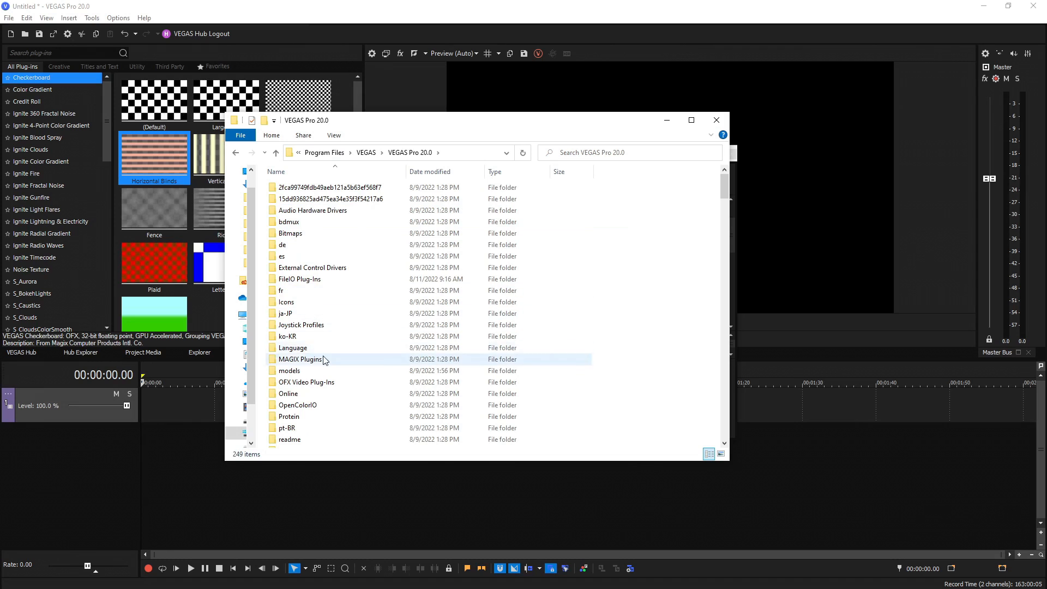
{"action": "double_click", "coordinate": [298, 278]}
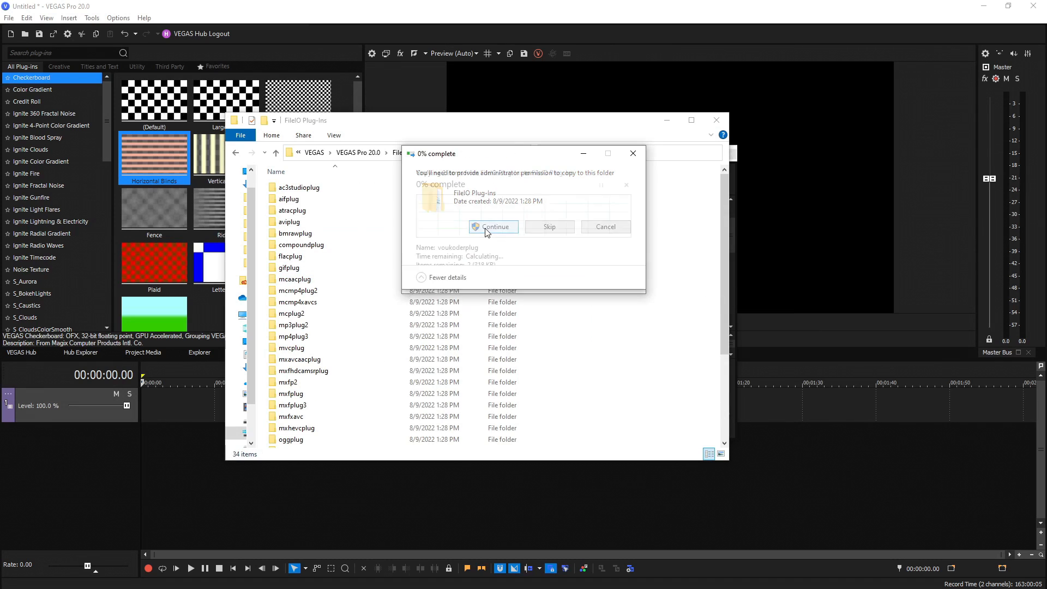
{"action": "left_click", "coordinate": [495, 227]}
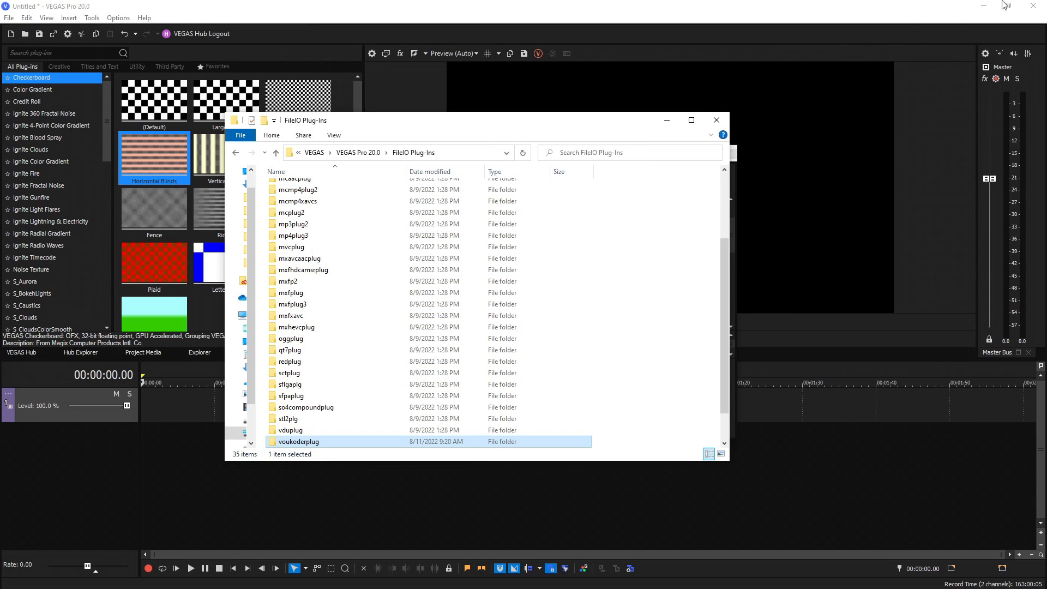
Restart VEGAS Pro 20.0 and reopen Render As with Voukoder listed.
{"action": "left_click", "coordinate": [715, 120]}
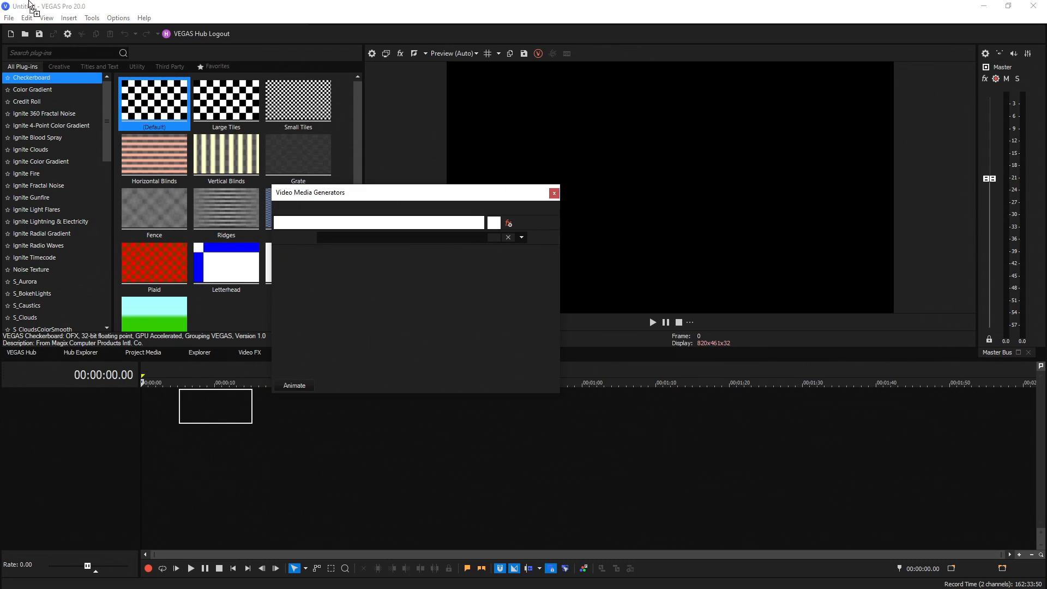
{"action": "left_click", "coordinate": [154, 100]}
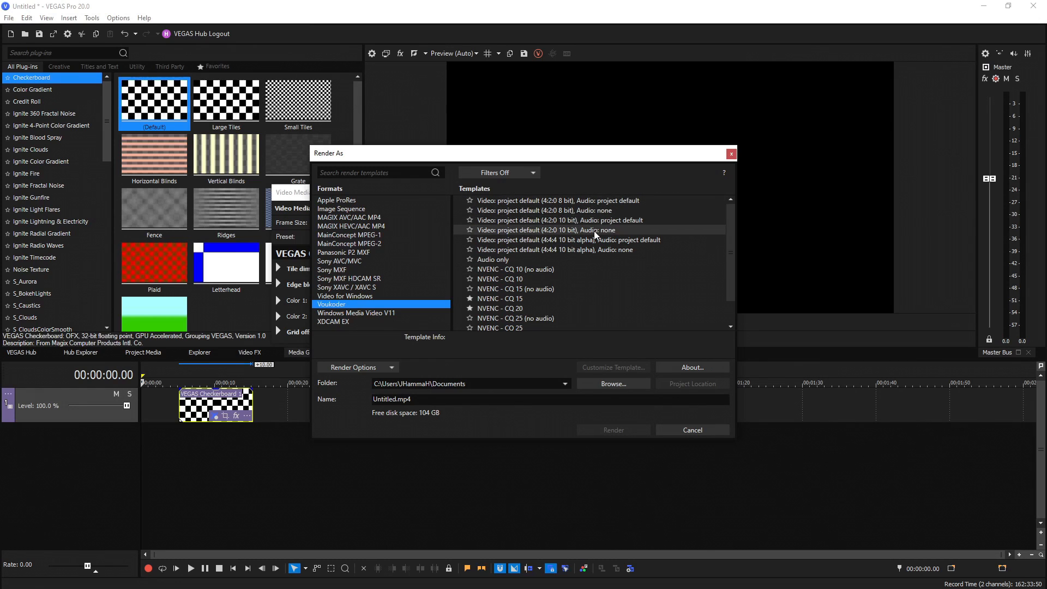
{"action": "mouse_move", "coordinate": [573, 210]}
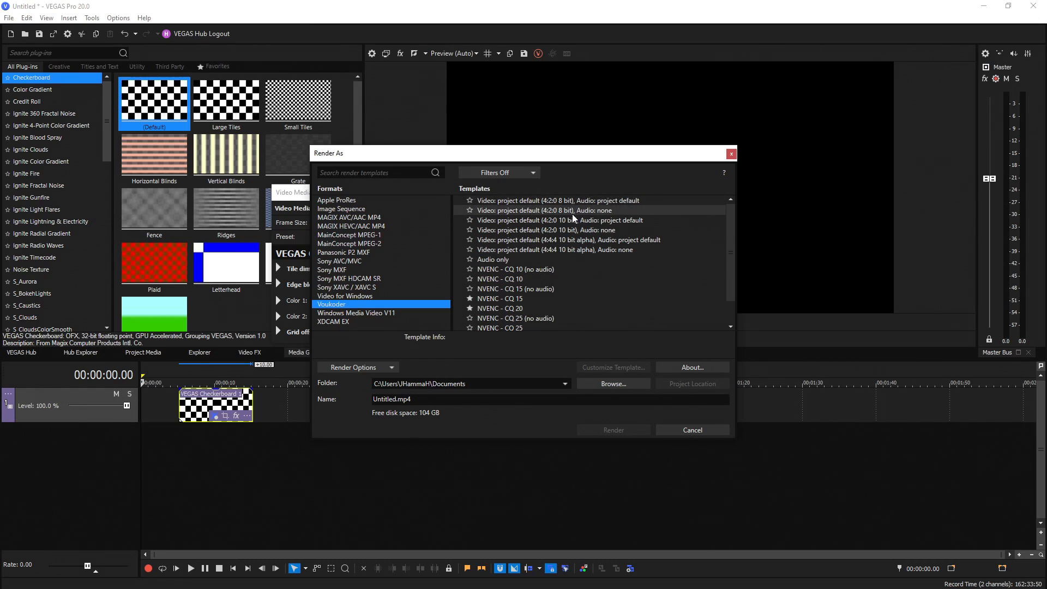
{"action": "mouse_move", "coordinate": [560, 213]}
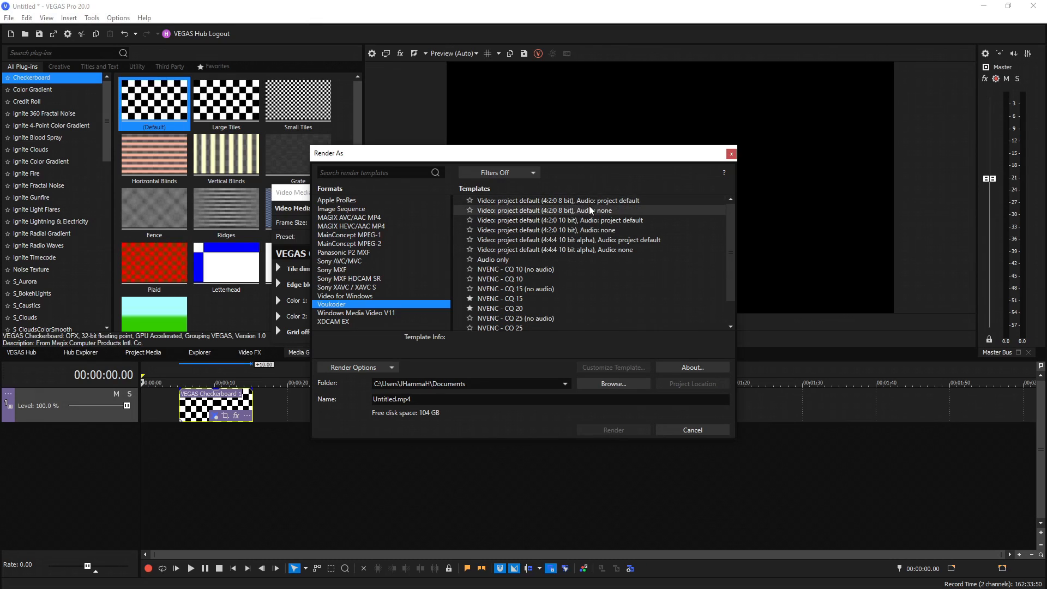
{"action": "mouse_move", "coordinate": [571, 210]}
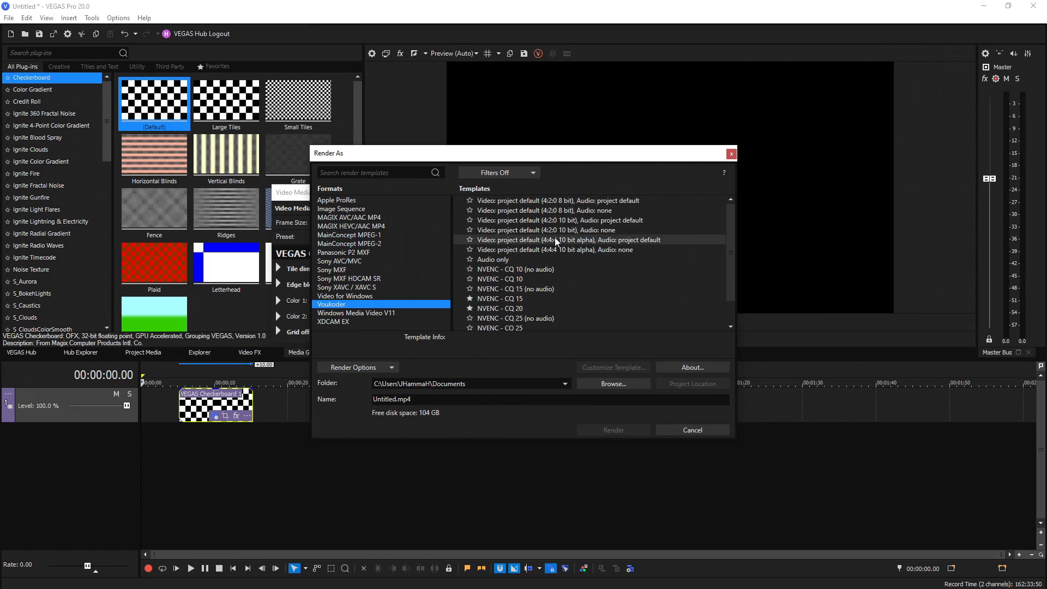
{"action": "mouse_move", "coordinate": [576, 239]}
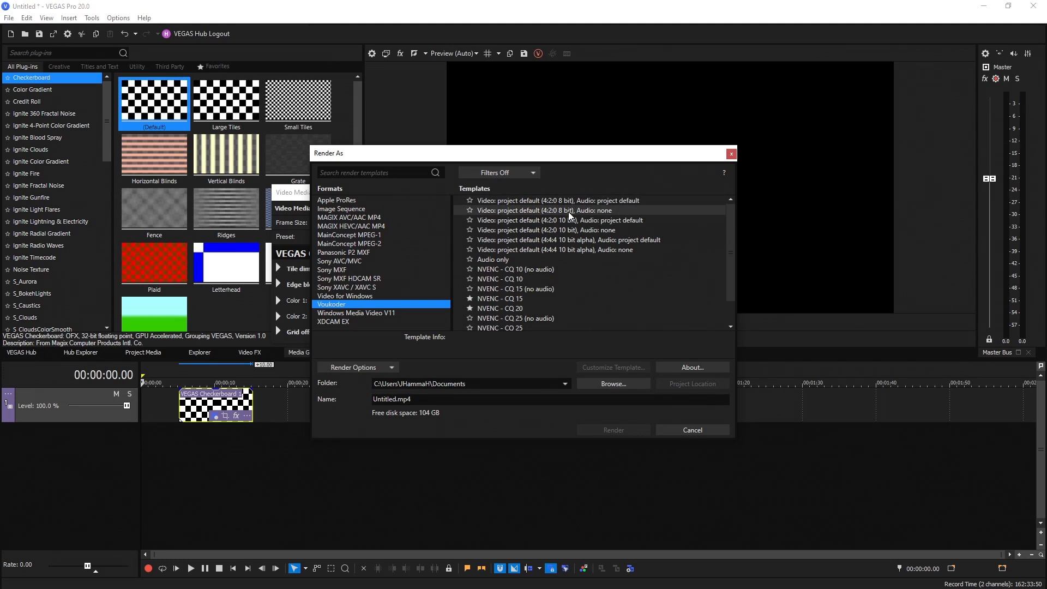
Enter the Voukoder video encoder settings from the project default 4:2:0 8 bit template.
{"action": "left_click", "coordinate": [560, 200]}
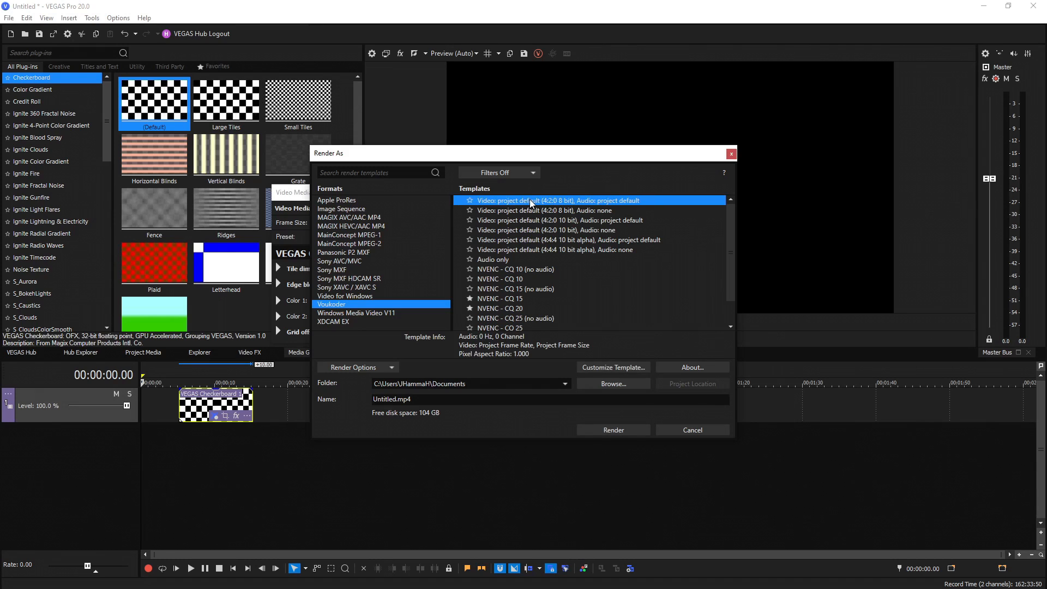
{"action": "left_click", "coordinate": [612, 367]}
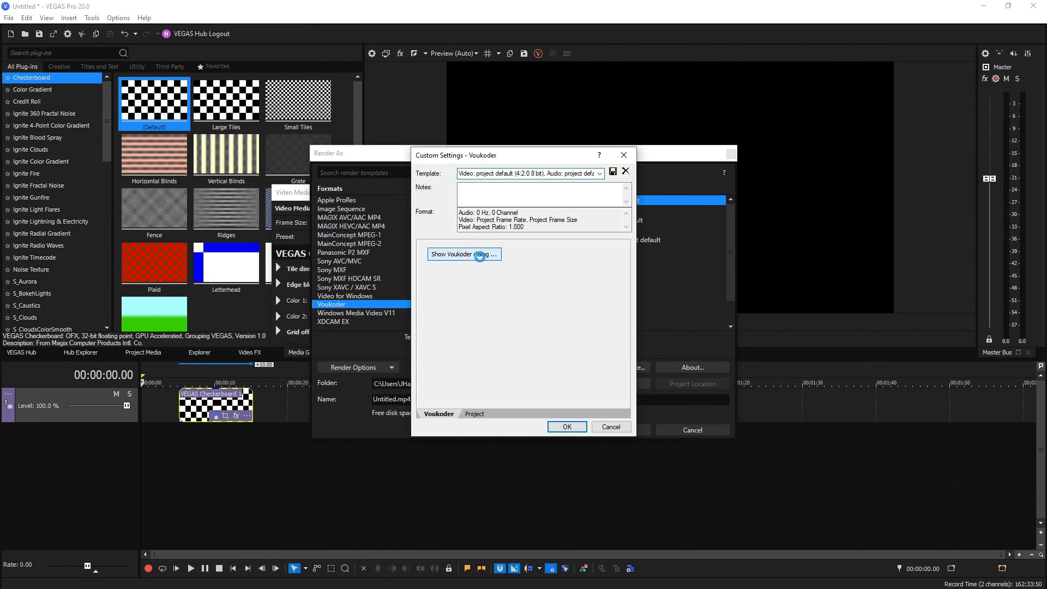
{"action": "left_click", "coordinate": [464, 254]}
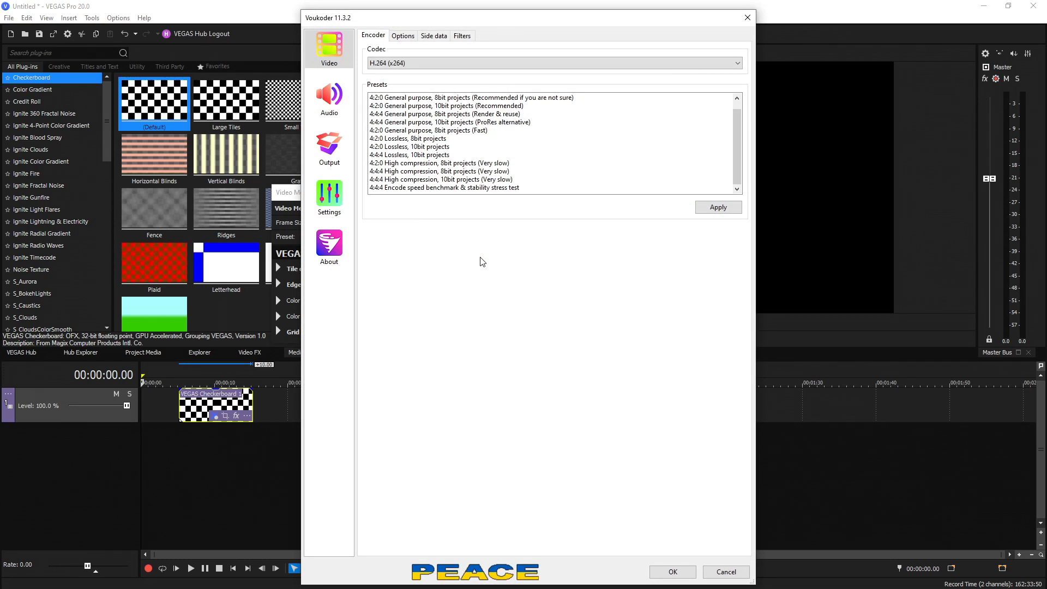
{"action": "left_click", "coordinate": [328, 48]}
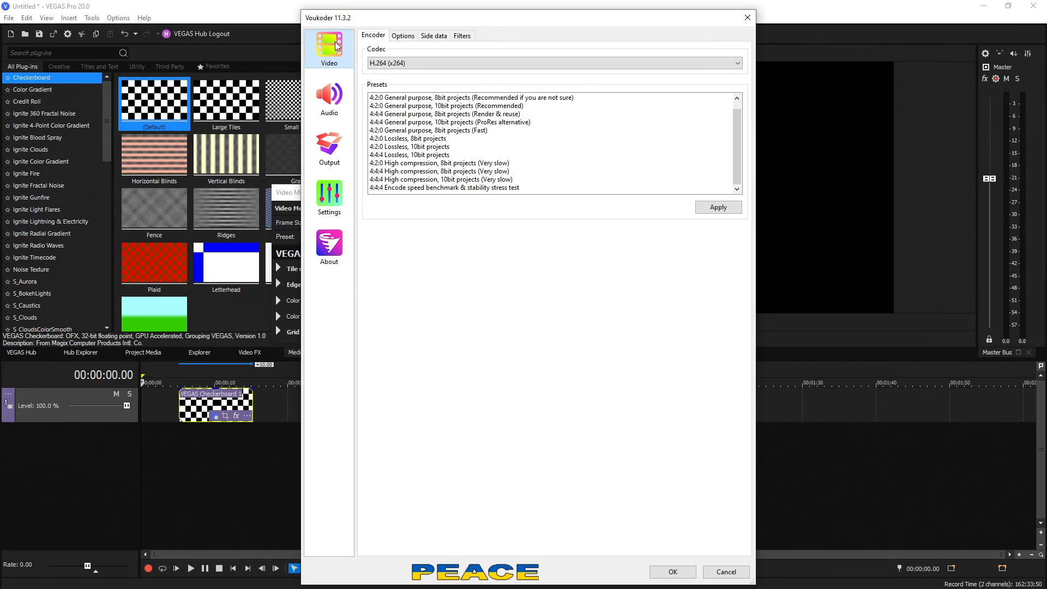
{"action": "mouse_move", "coordinate": [329, 145]}
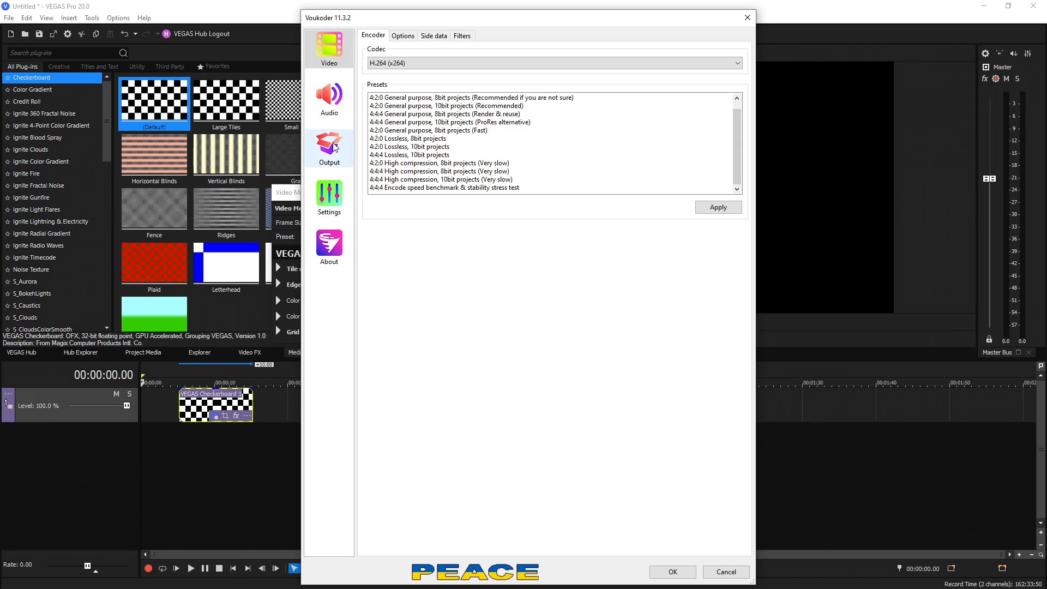
{"action": "mouse_move", "coordinate": [361, 45]}
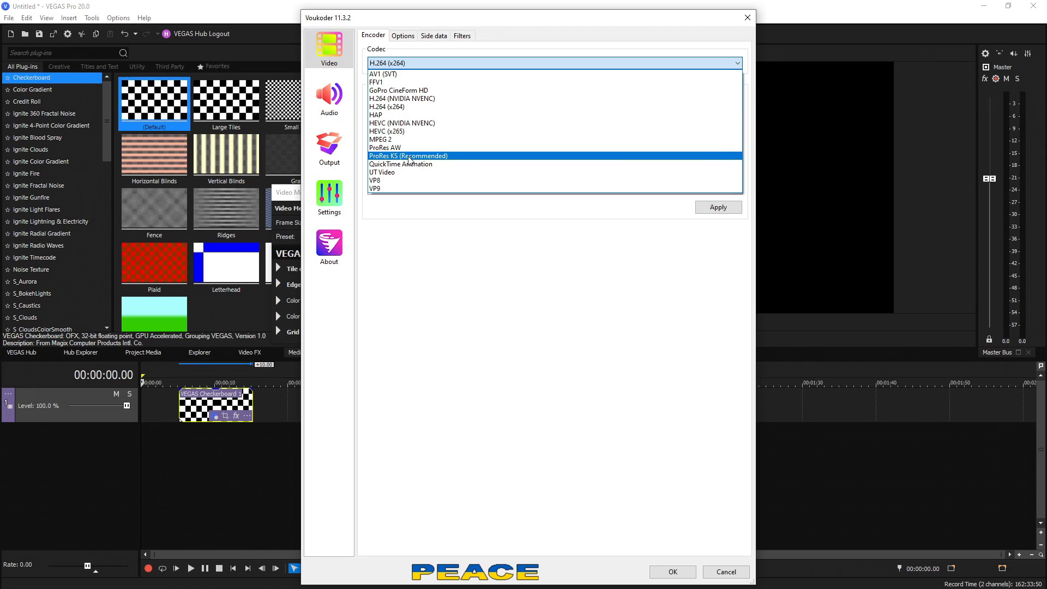
{"action": "mouse_move", "coordinate": [404, 74]}
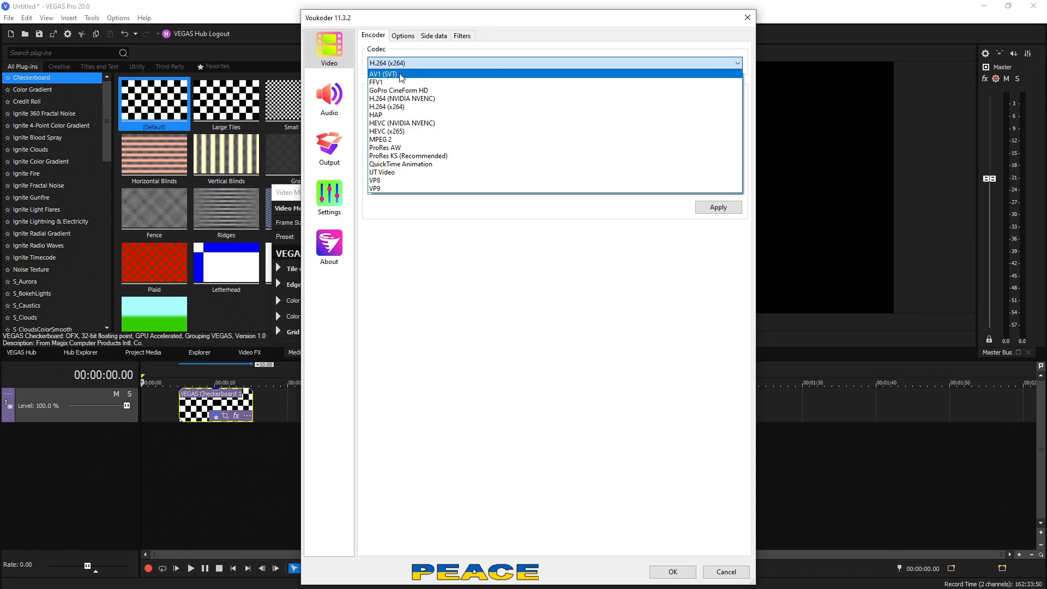
{"action": "mouse_move", "coordinate": [401, 124]}
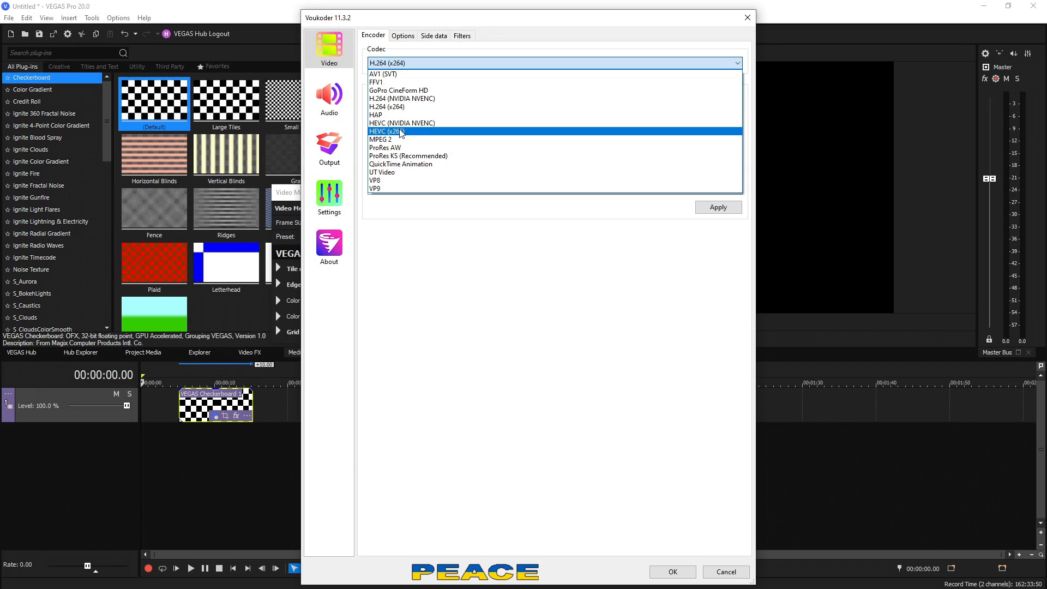
{"action": "mouse_move", "coordinate": [383, 75]}
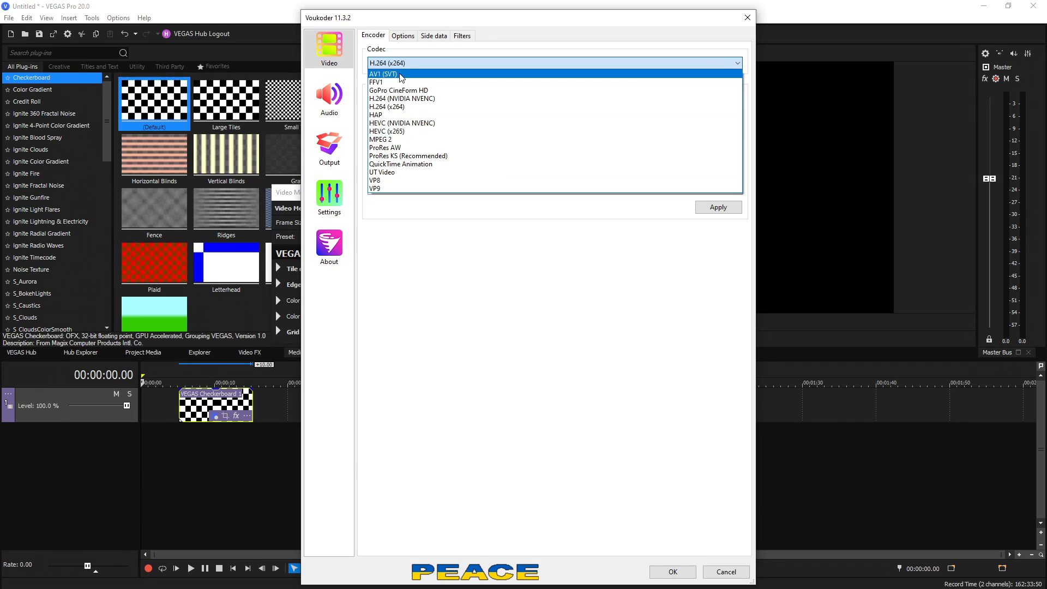
{"action": "mouse_move", "coordinate": [403, 78]}
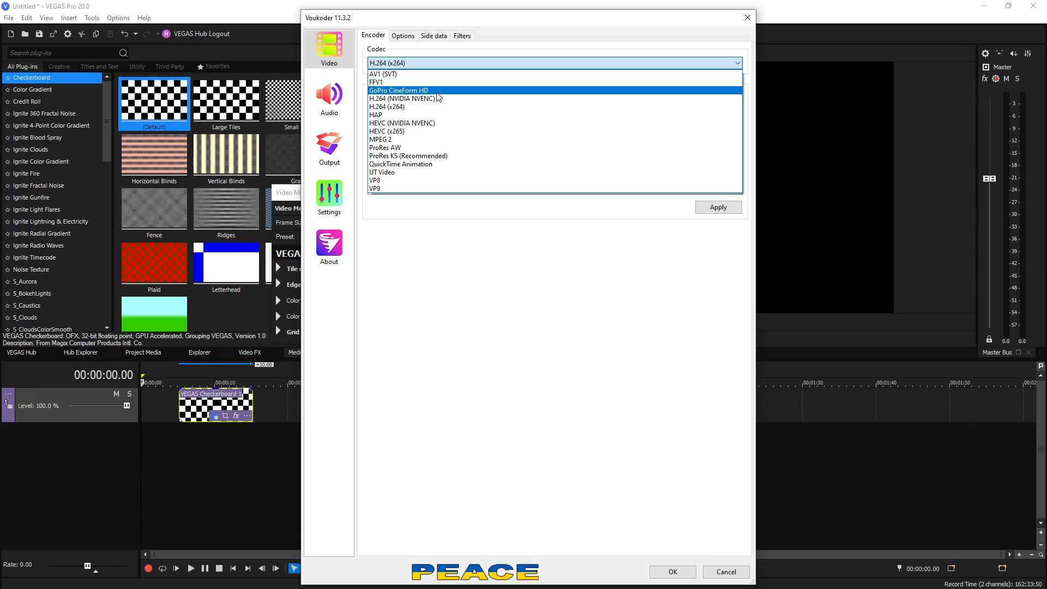
{"action": "mouse_move", "coordinate": [434, 97]}
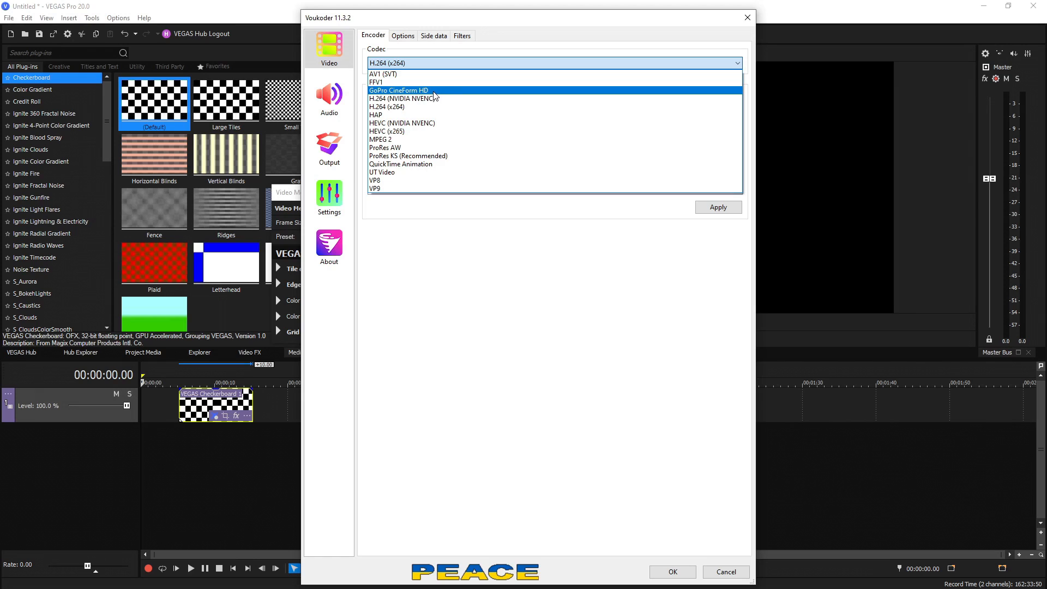
{"action": "mouse_move", "coordinate": [386, 107]}
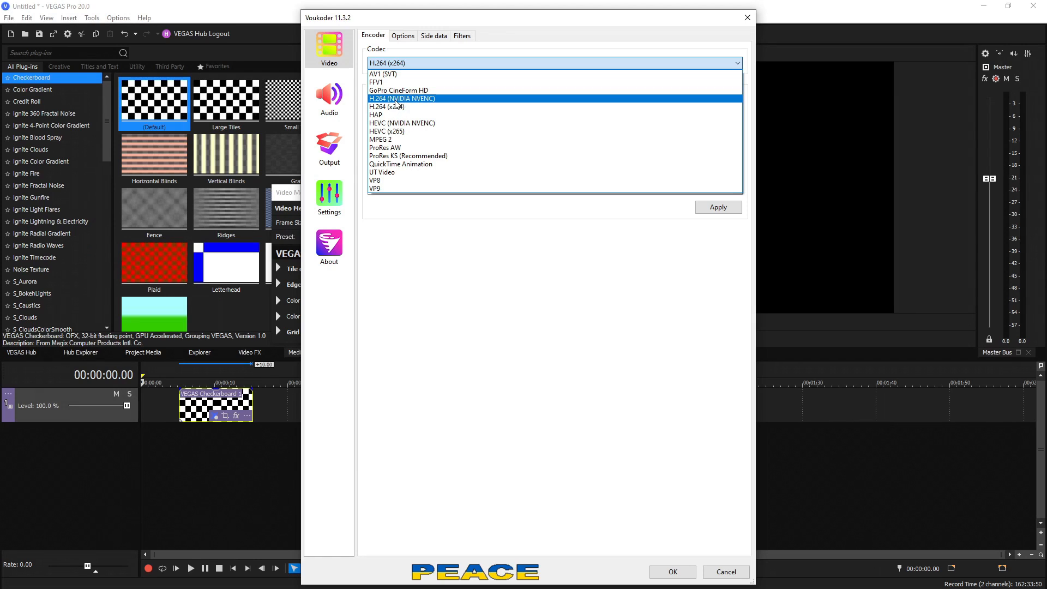
{"action": "mouse_move", "coordinate": [394, 106]}
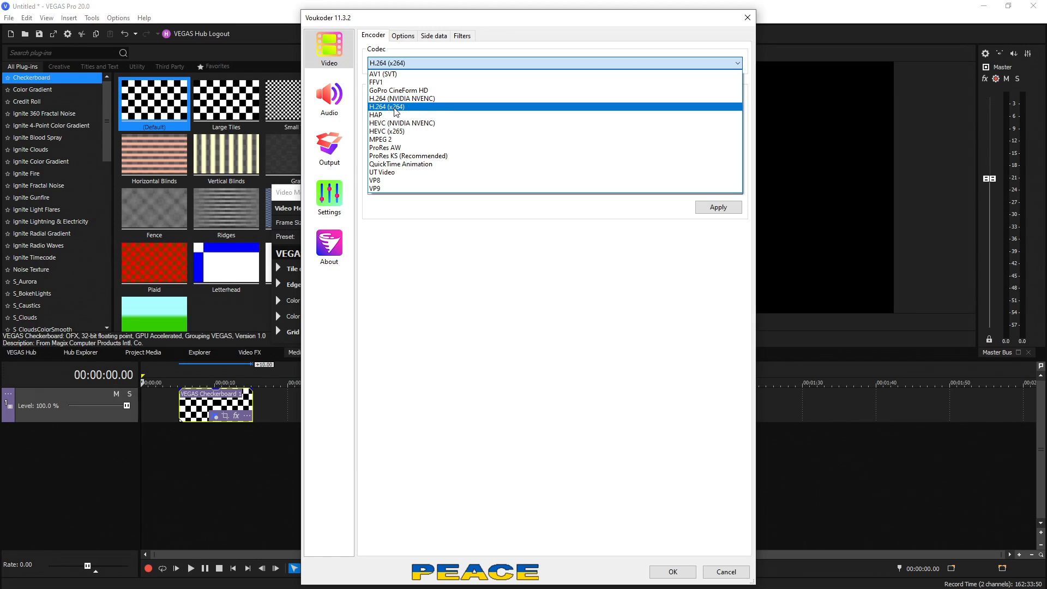
{"action": "mouse_move", "coordinate": [402, 98]}
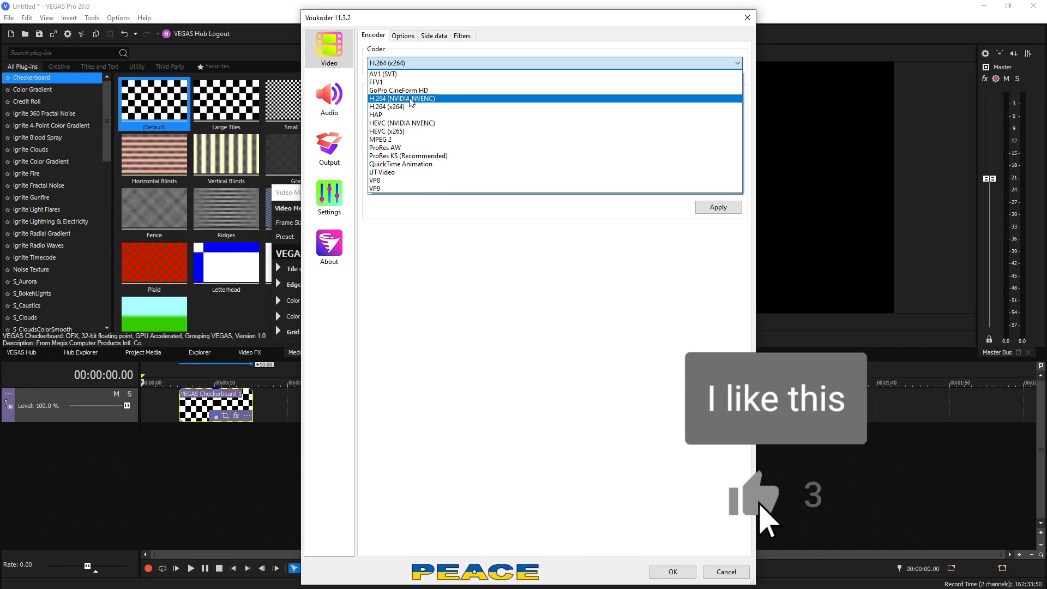
Expand the Voukoder codec list showing AV1, HEVC, NVENC, ProRes and VP9 encoders.
{"action": "left_click", "coordinate": [754, 498]}
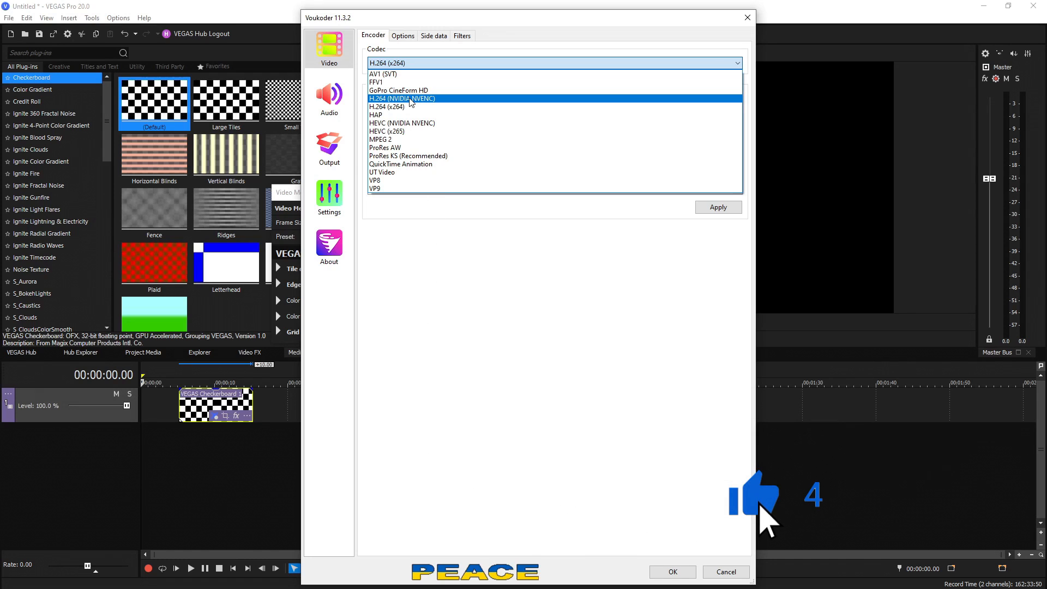
{"action": "mouse_move", "coordinate": [417, 107]}
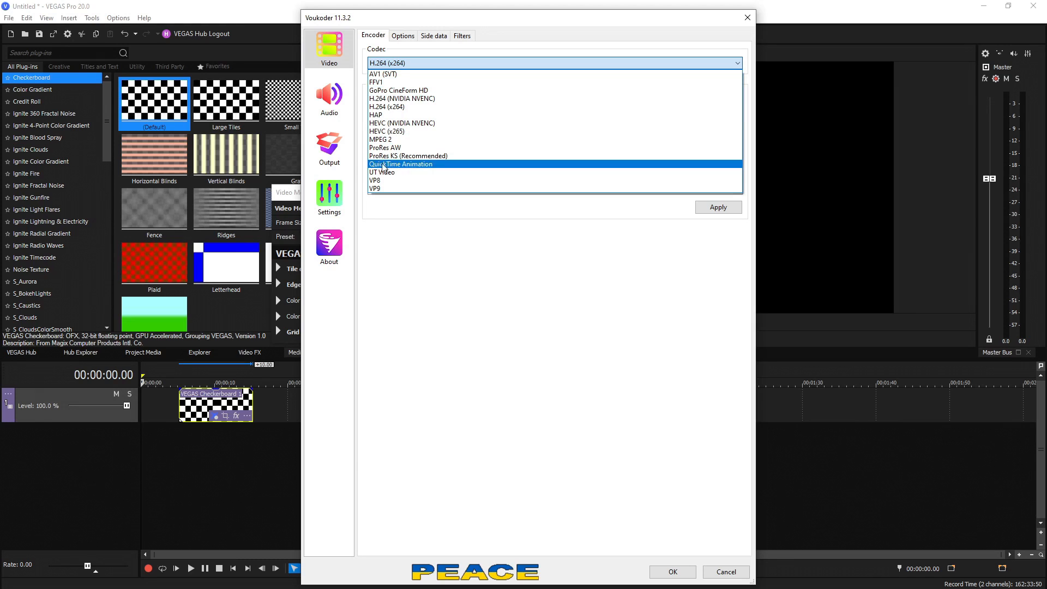
{"action": "mouse_move", "coordinate": [427, 124]}
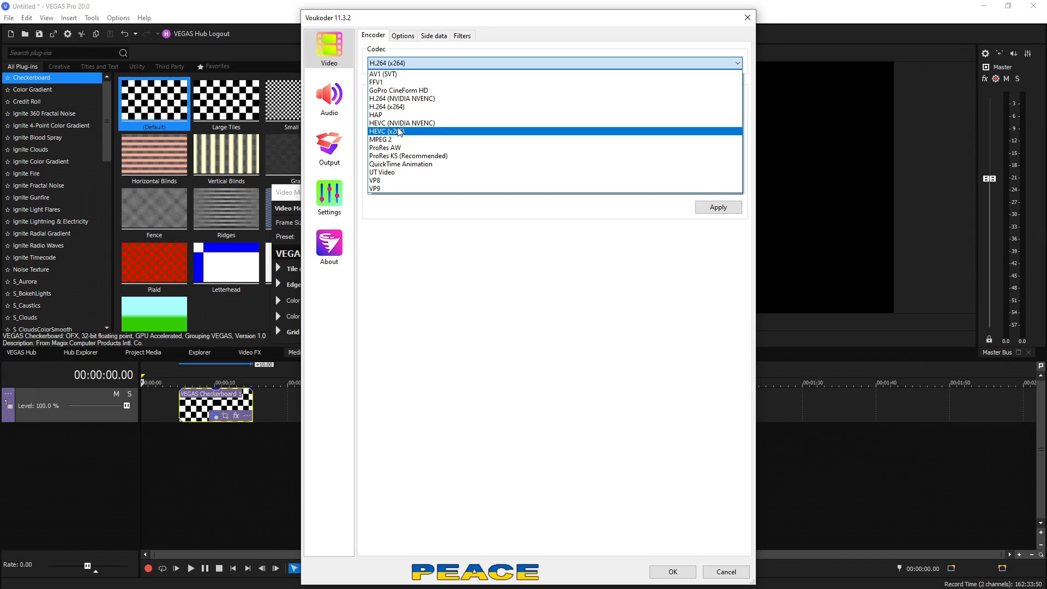
{"action": "mouse_move", "coordinate": [401, 123]}
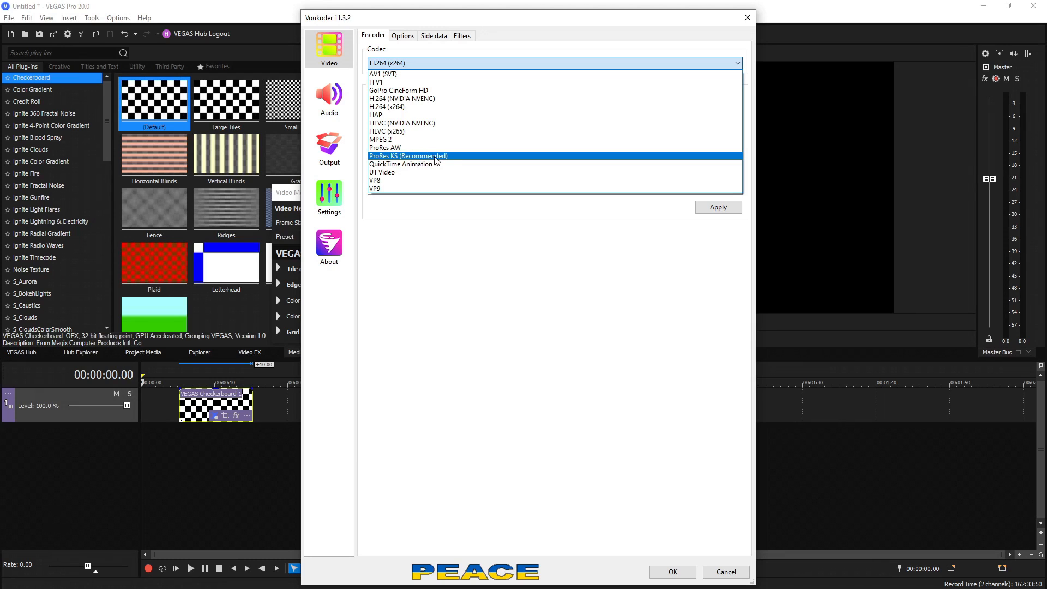
{"action": "mouse_move", "coordinate": [385, 147]}
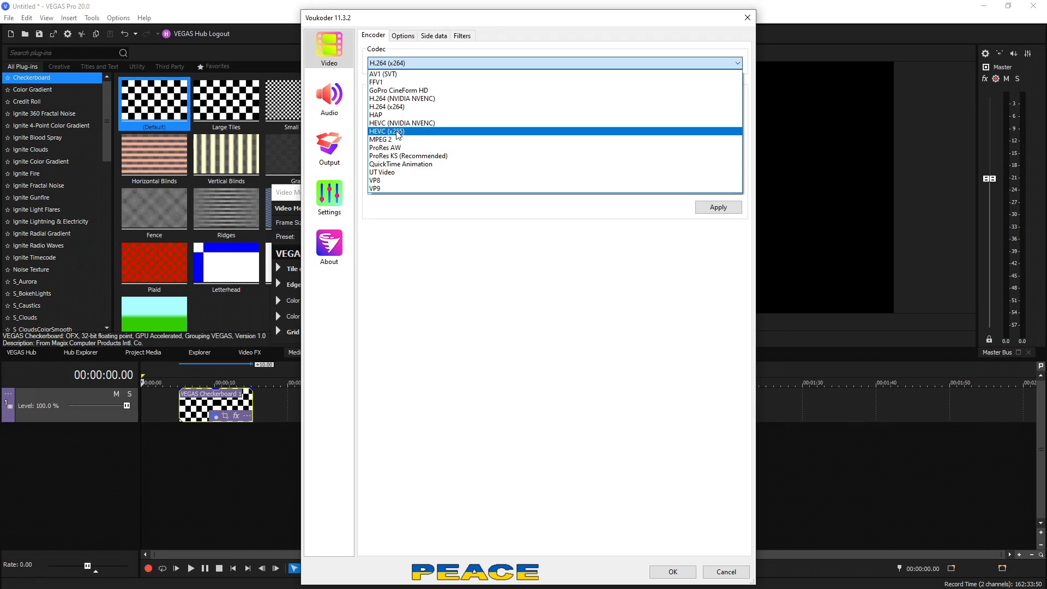
{"action": "mouse_move", "coordinate": [387, 107]}
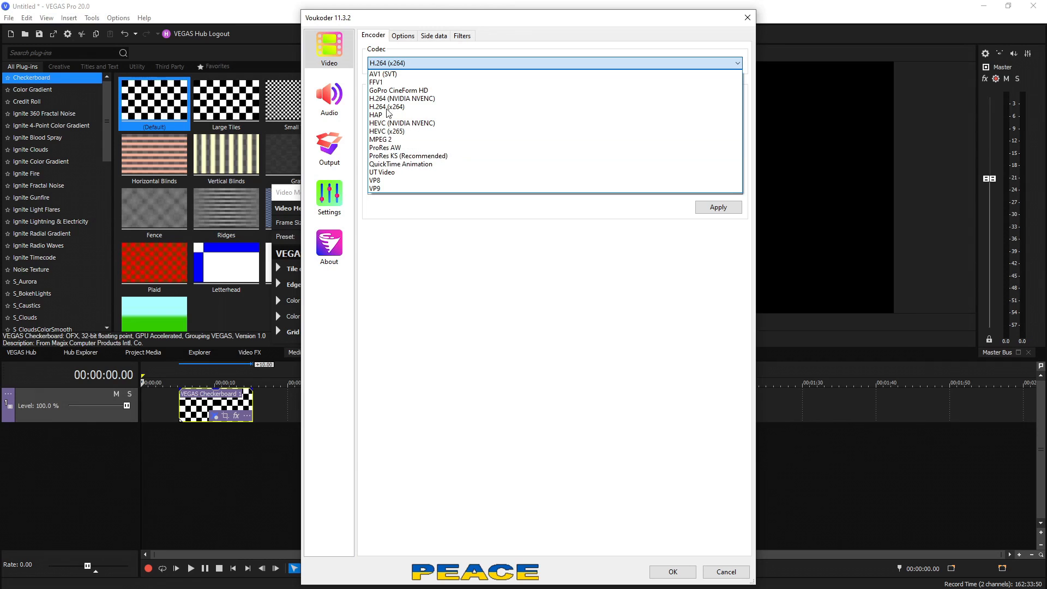
{"action": "mouse_move", "coordinate": [381, 172]}
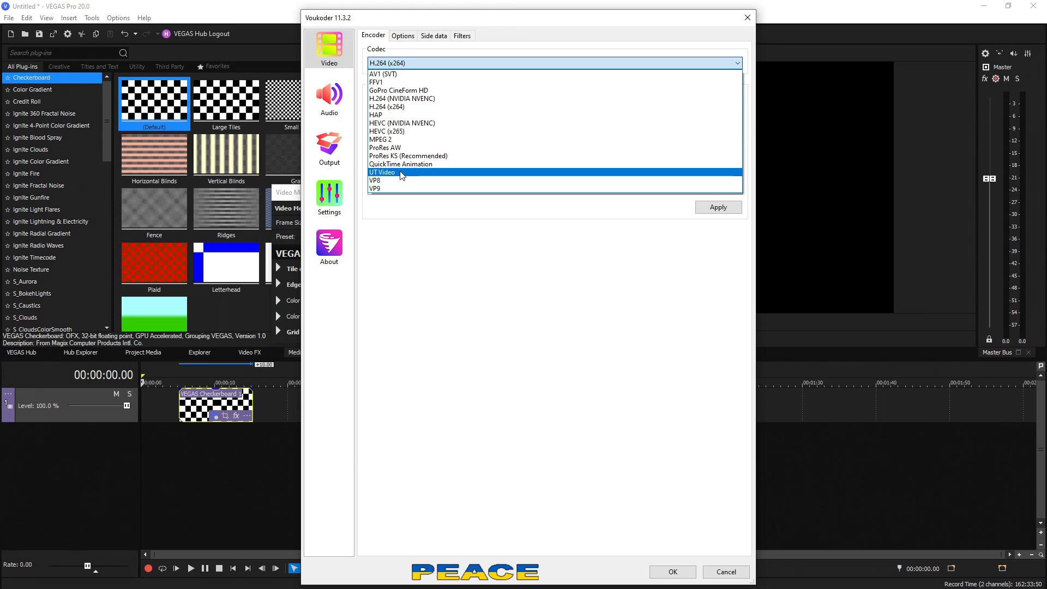
{"action": "mouse_move", "coordinate": [401, 98]}
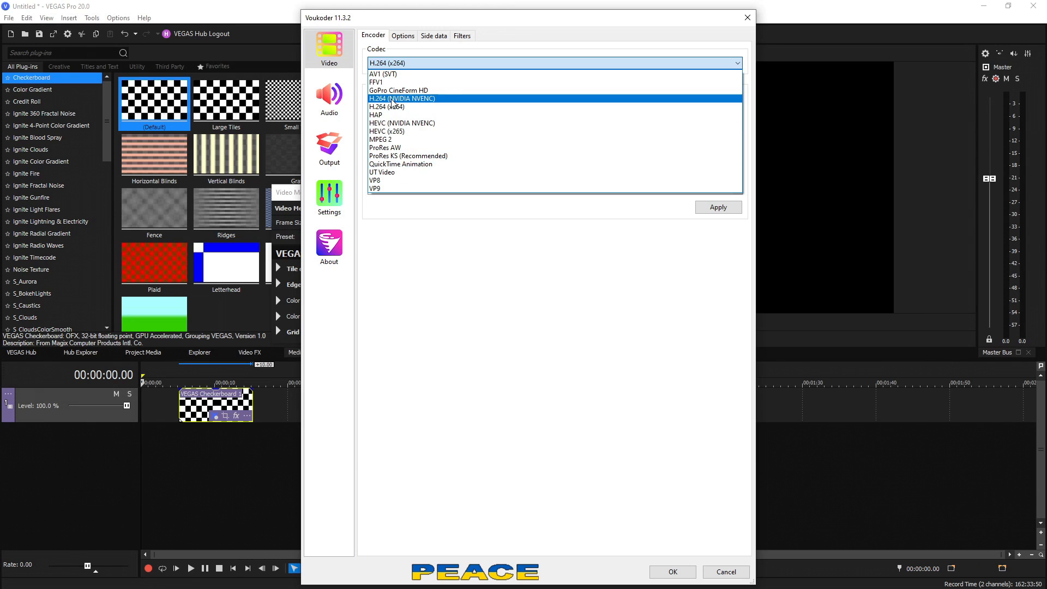
{"action": "mouse_move", "coordinate": [438, 103]}
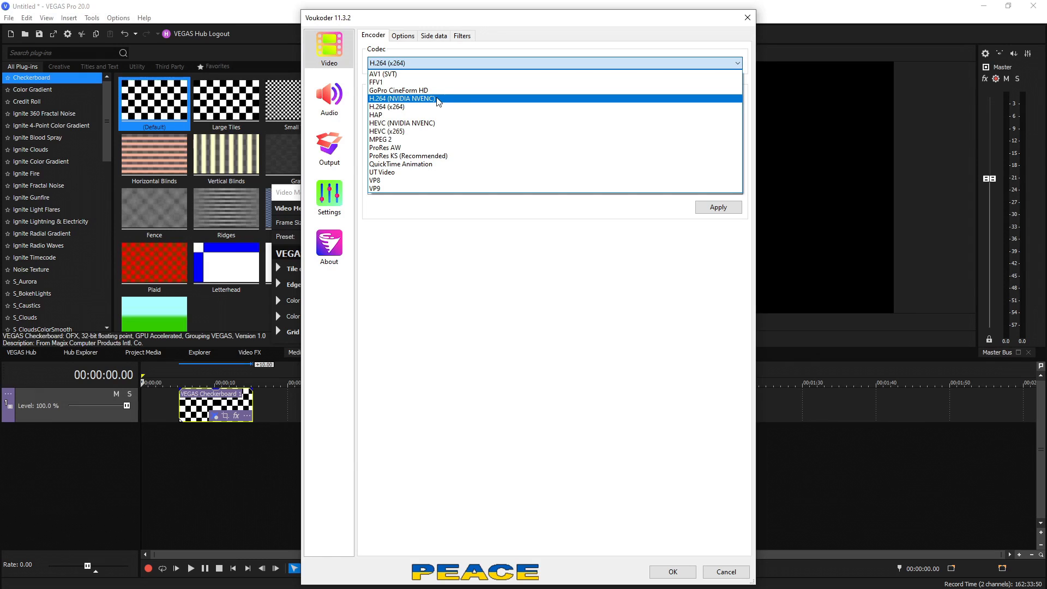
Switch the codec to H.264 (NVIDIA NVENC) and review its advanced options.
{"action": "left_click", "coordinate": [401, 98]}
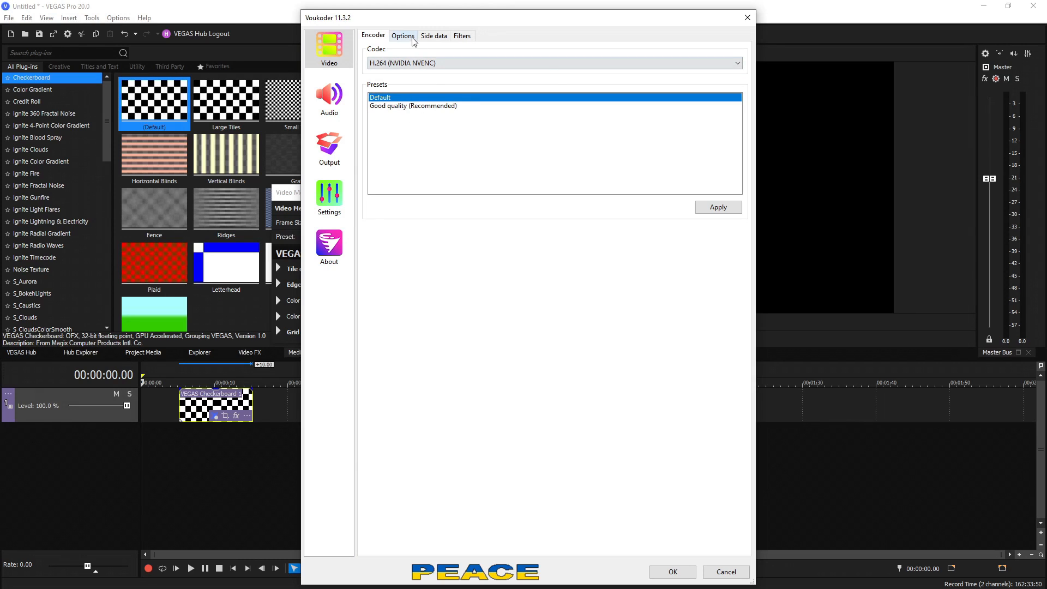
{"action": "left_click", "coordinate": [403, 35]}
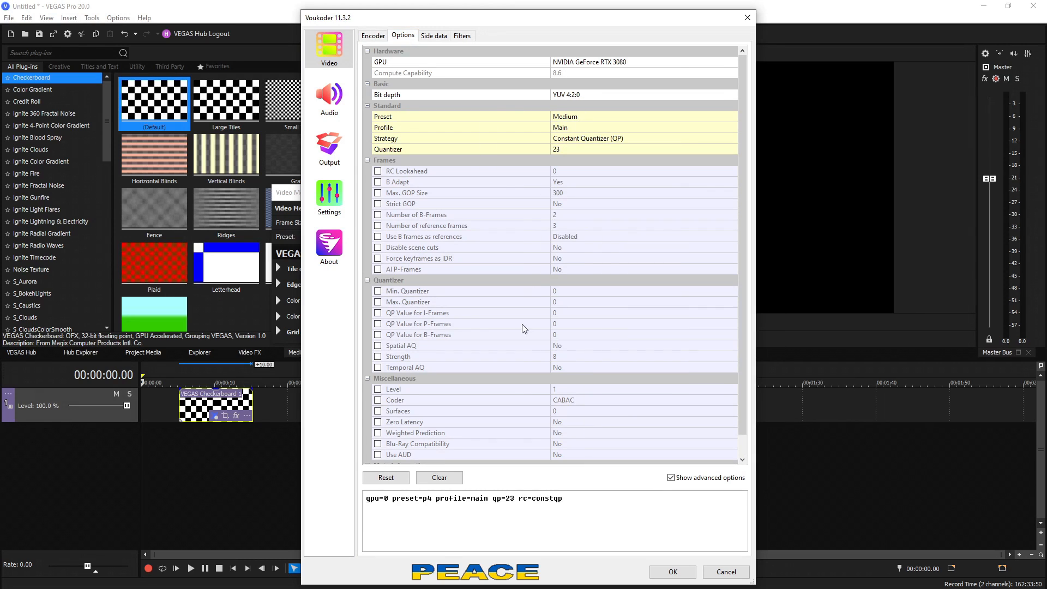
{"action": "scroll", "scroll_direction": "down", "scroll_amount": 3}
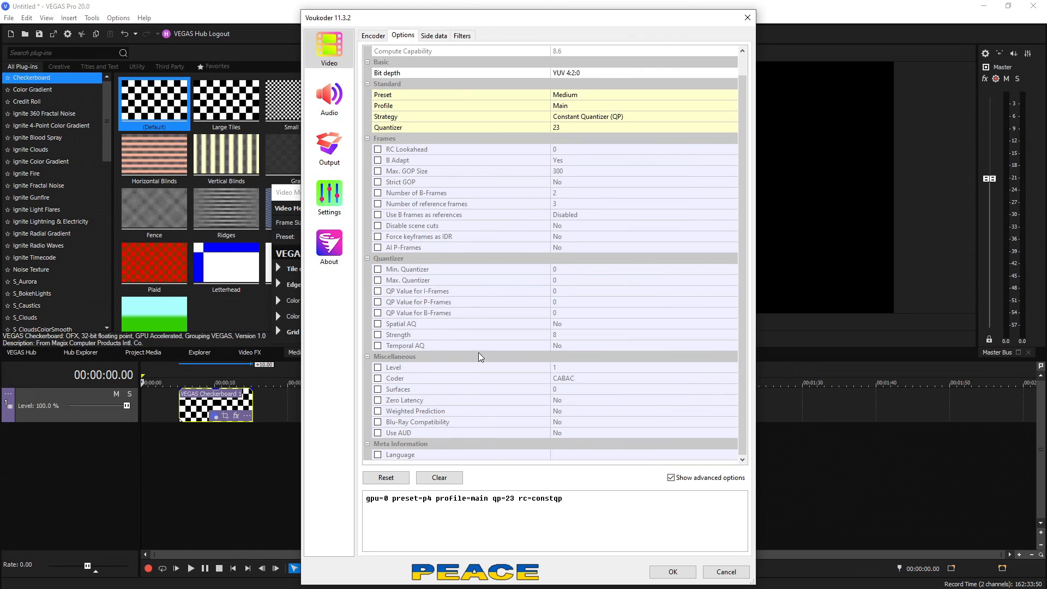
{"action": "left_click", "coordinate": [373, 35]}
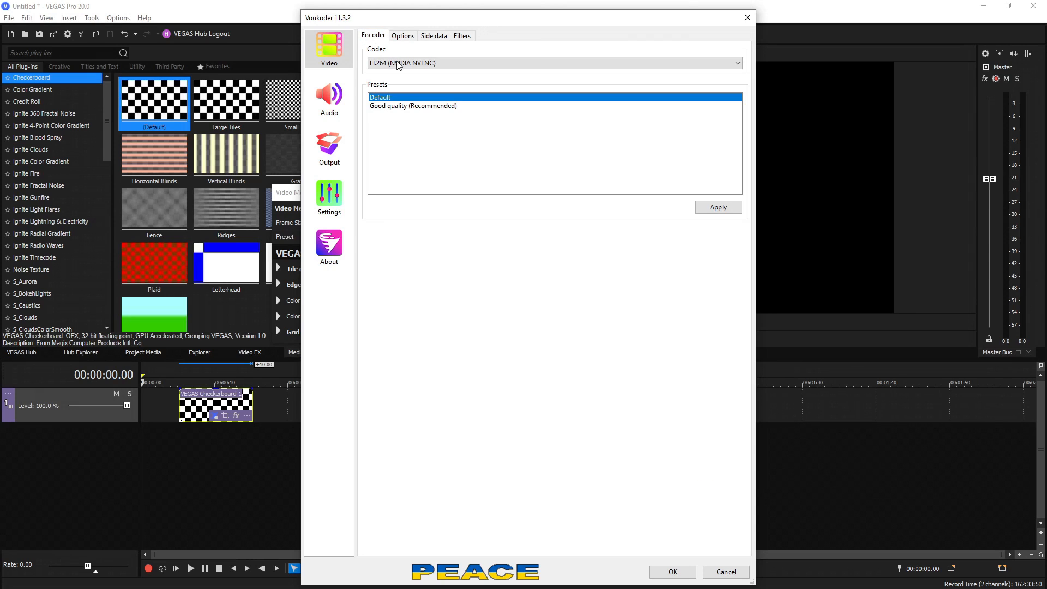
{"action": "left_click", "coordinate": [412, 106]}
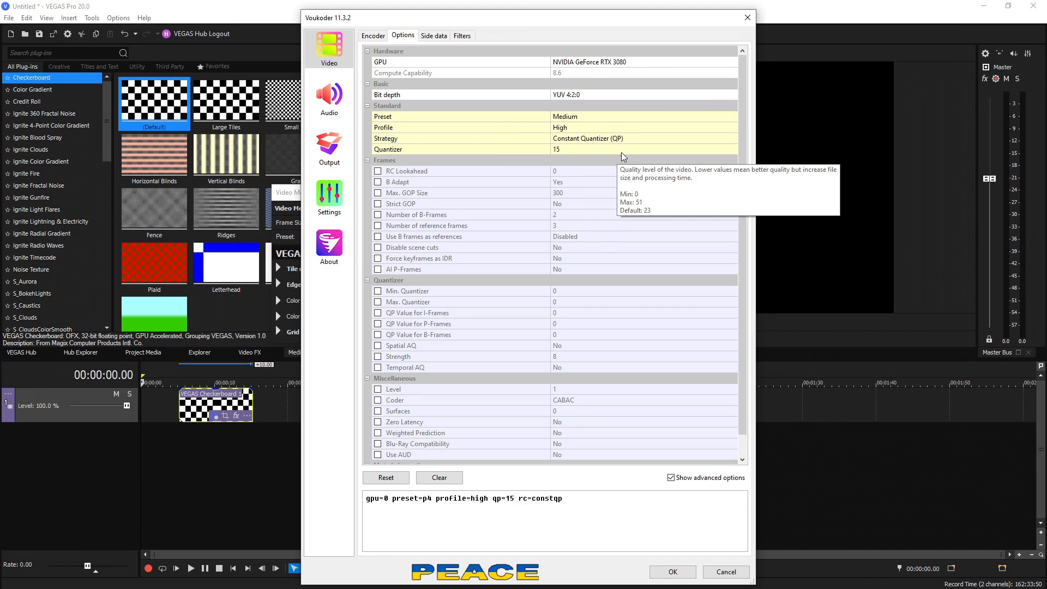
{"action": "mouse_move", "coordinate": [572, 82]}
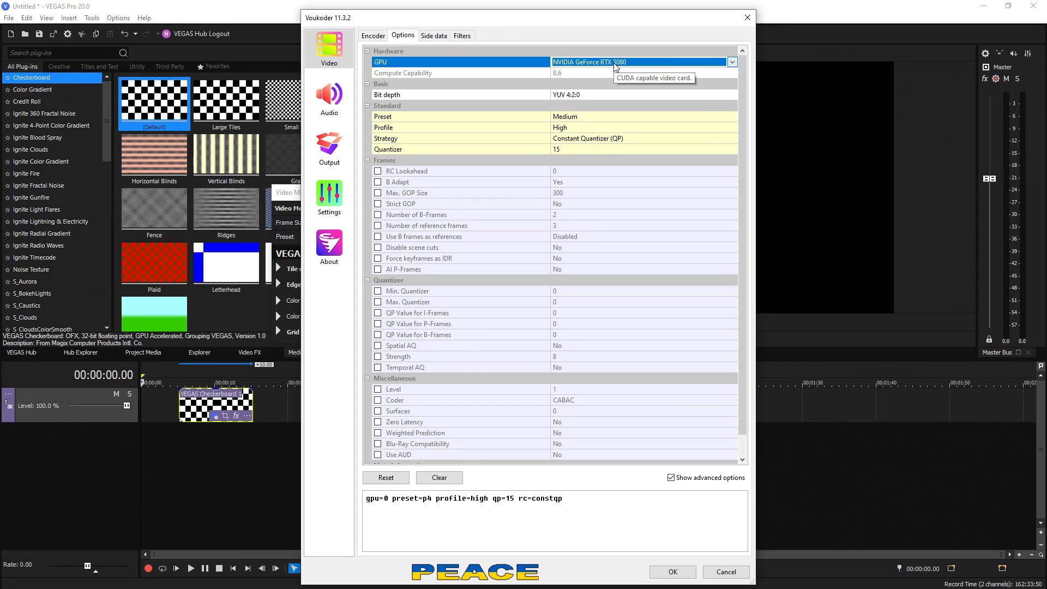
Keep the RTX 3080 as encoding GPU and list the NVENC speed presets.
{"action": "left_click", "coordinate": [732, 61]}
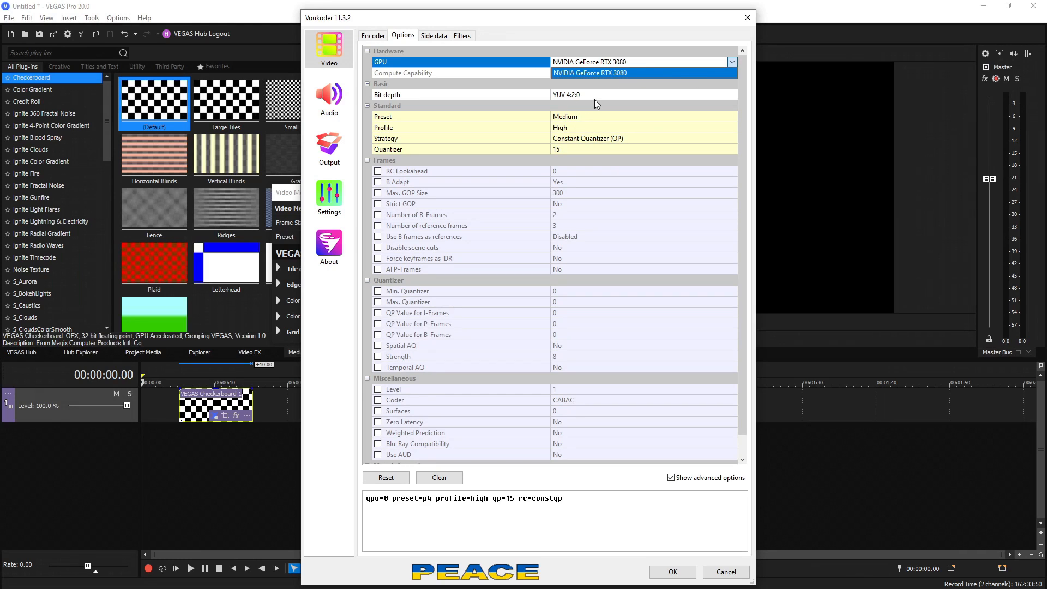
{"action": "left_click", "coordinate": [731, 94]}
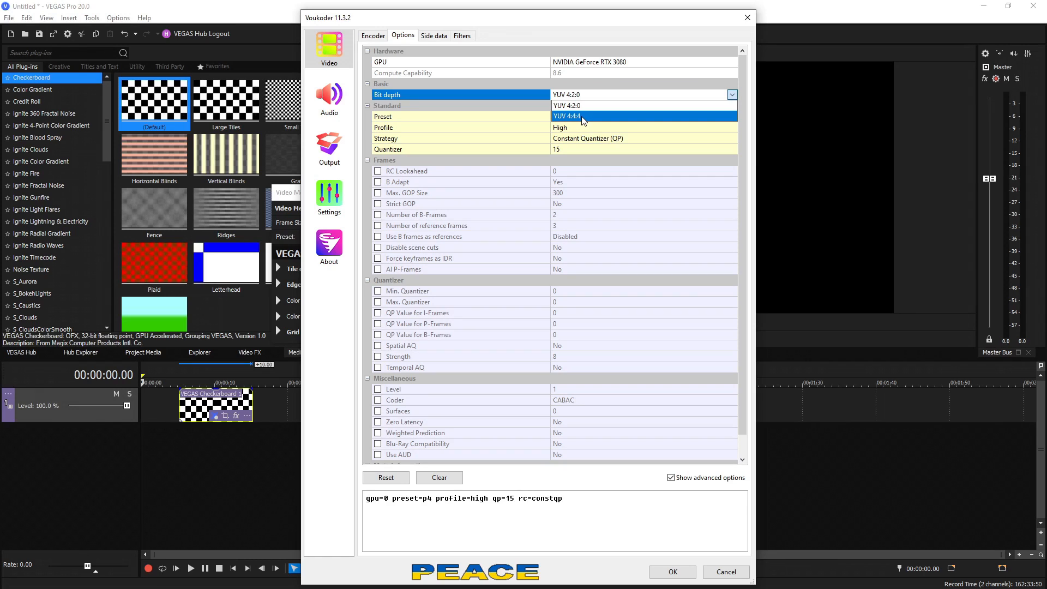
{"action": "mouse_move", "coordinate": [578, 119]}
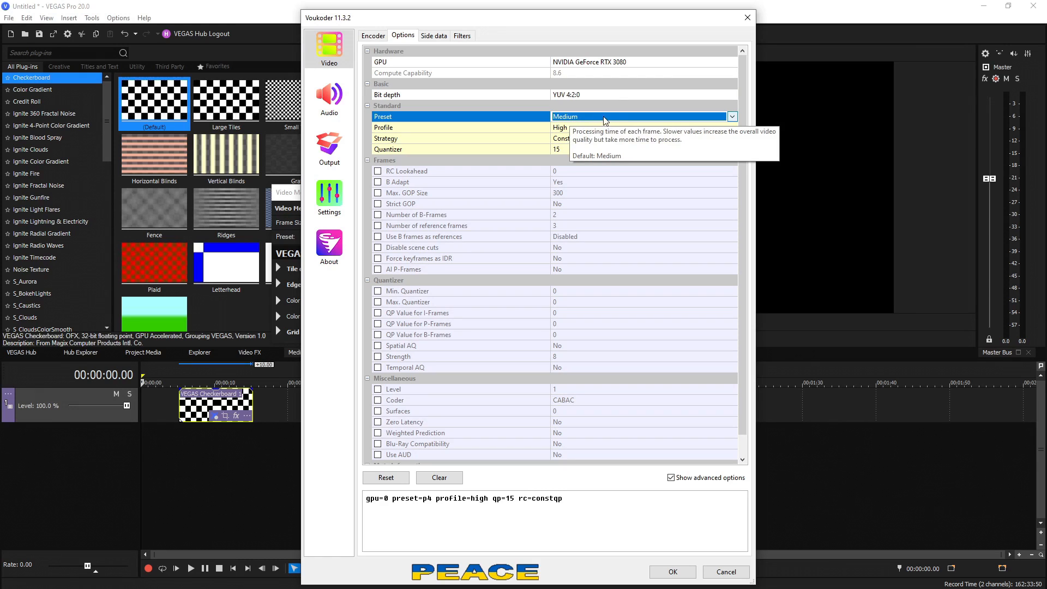
{"action": "left_click", "coordinate": [732, 116]}
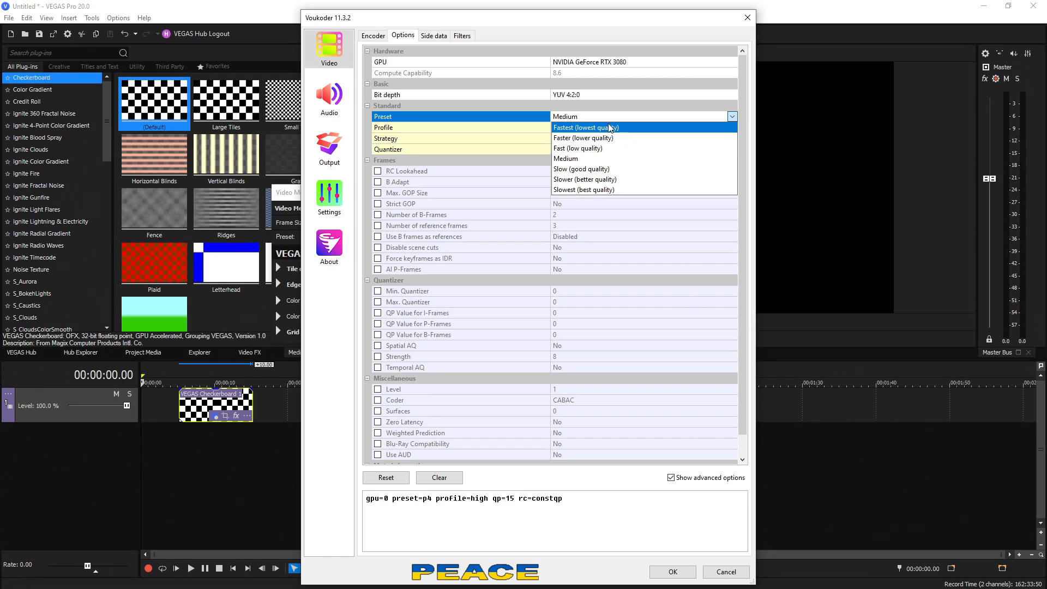
{"action": "mouse_move", "coordinate": [597, 193]}
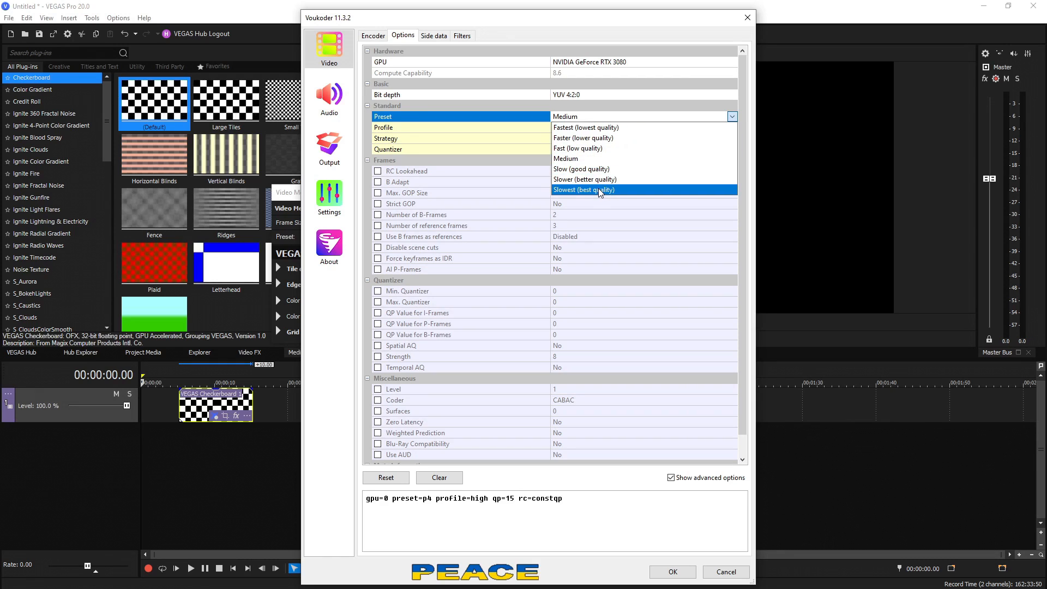
{"action": "mouse_move", "coordinate": [585, 179]}
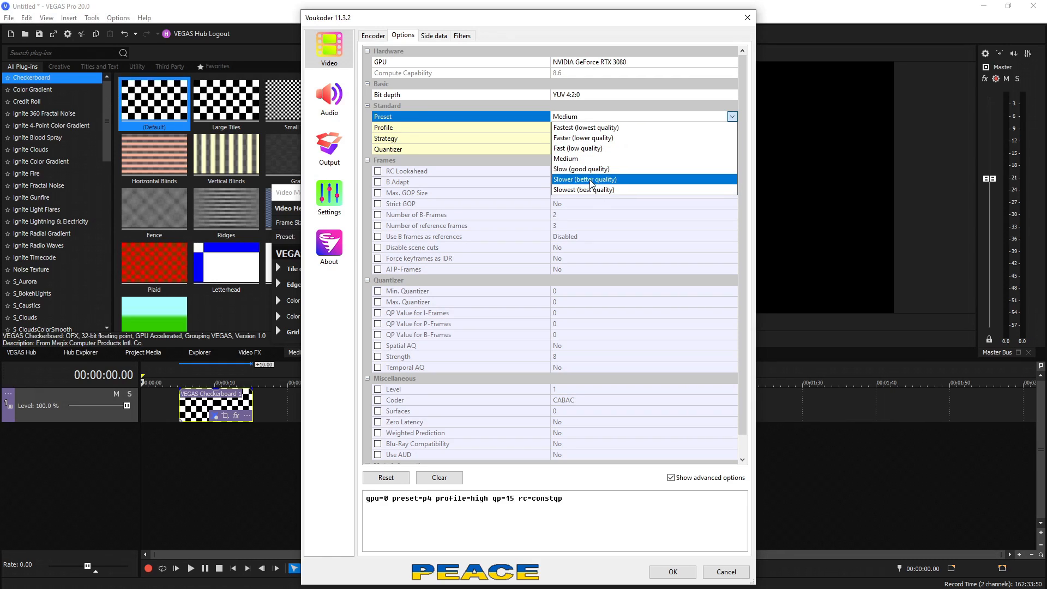
Set the NVENC preset to Slower (better quality) and keep Constant Quantizer (QP) strategy.
{"action": "left_click", "coordinate": [584, 179]}
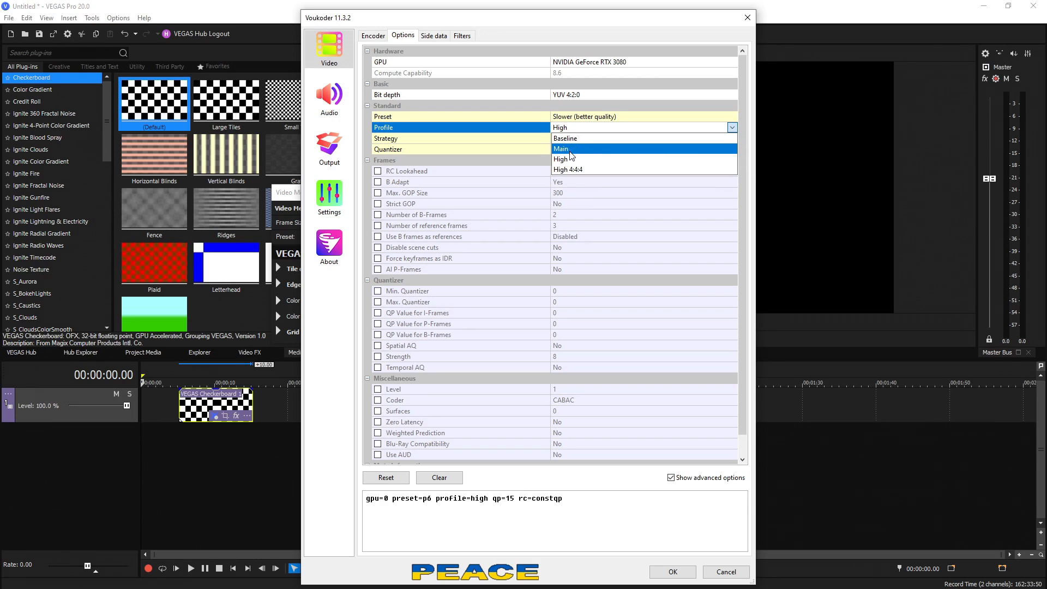
{"action": "mouse_move", "coordinate": [563, 139]}
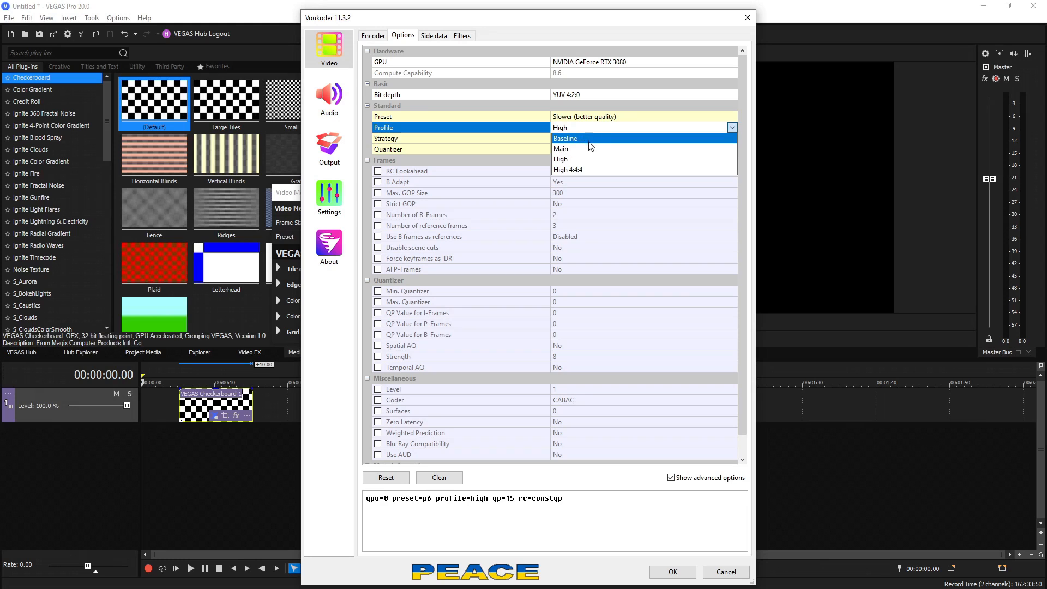
{"action": "mouse_move", "coordinate": [593, 148]}
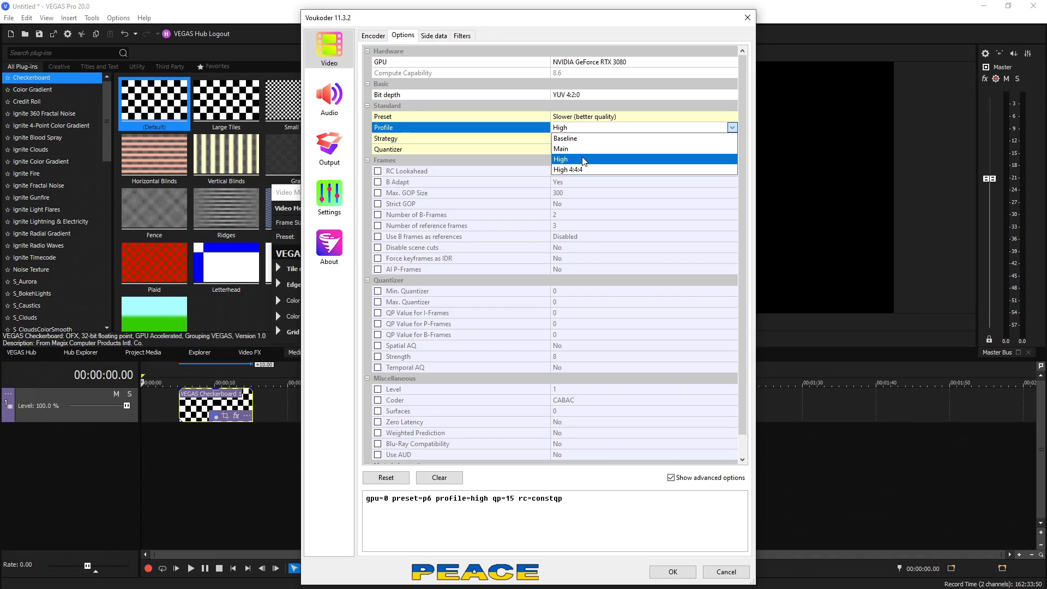
{"action": "mouse_move", "coordinate": [582, 160]}
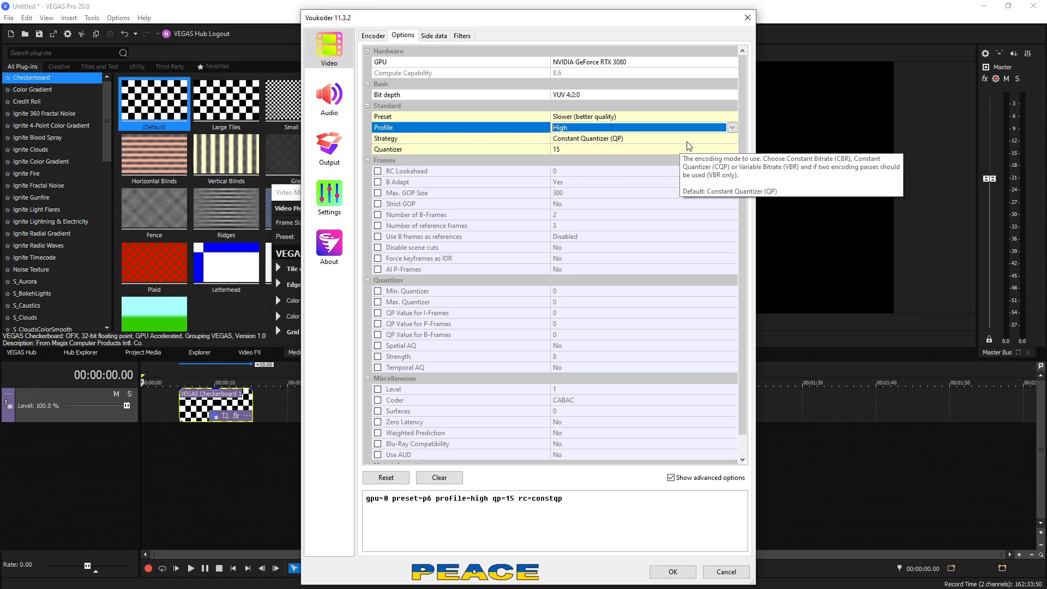
{"action": "left_click", "coordinate": [644, 139]}
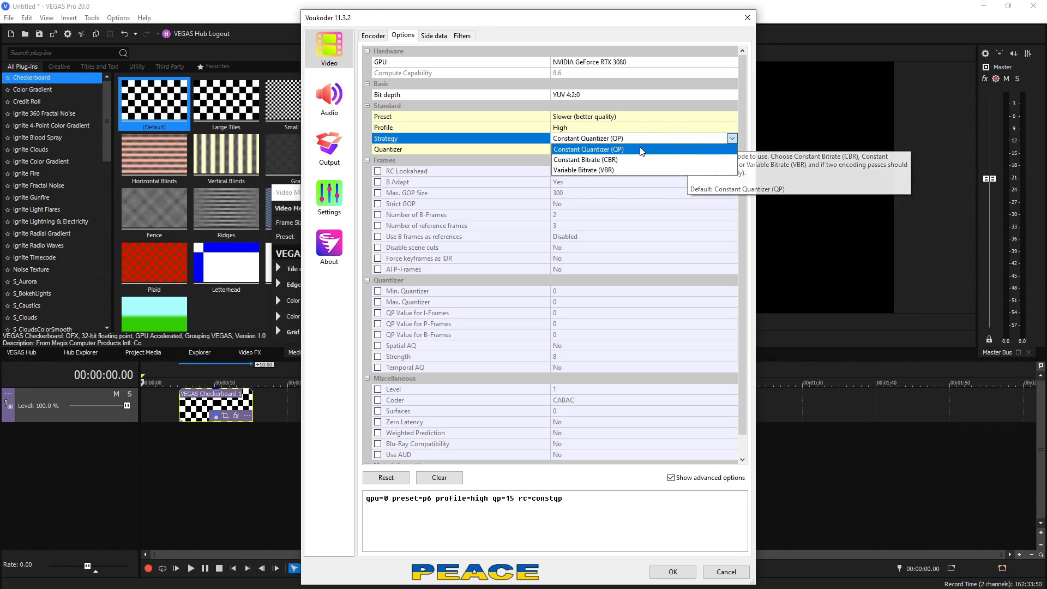
{"action": "mouse_move", "coordinate": [640, 175]}
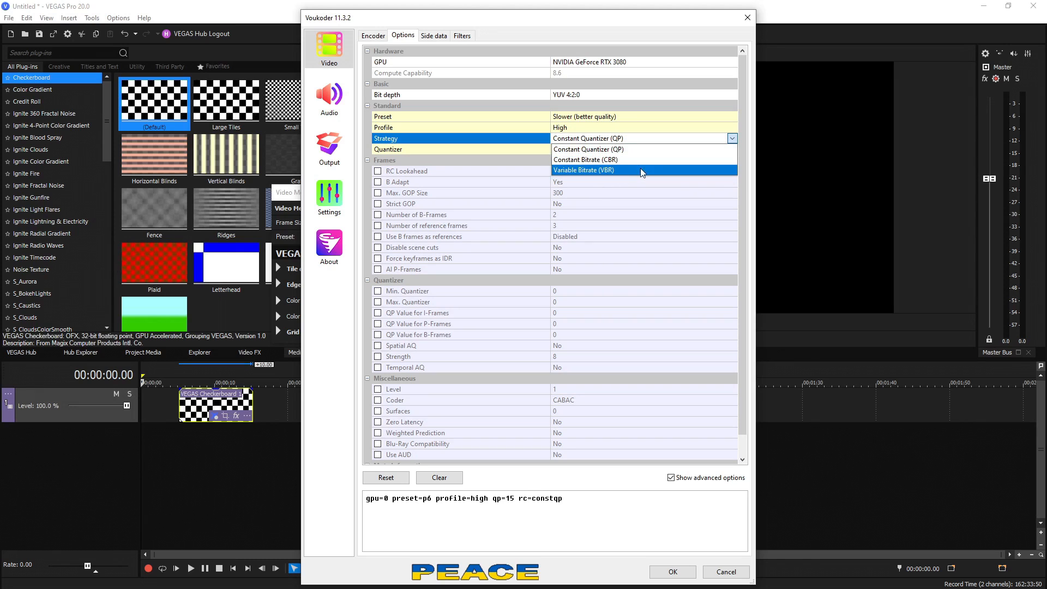
{"action": "mouse_move", "coordinate": [592, 160]}
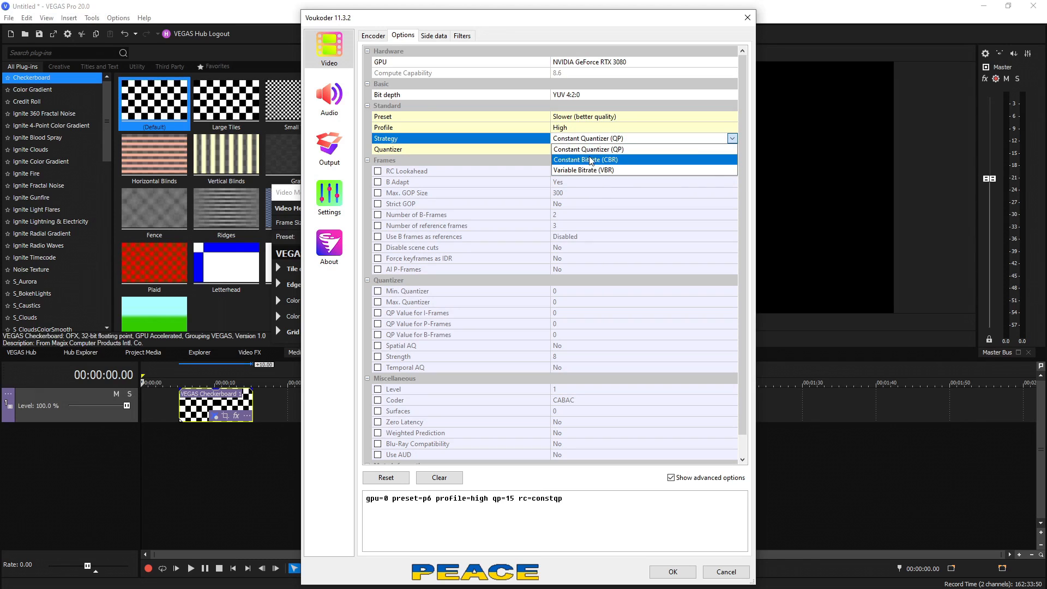
{"action": "left_click", "coordinate": [588, 150]}
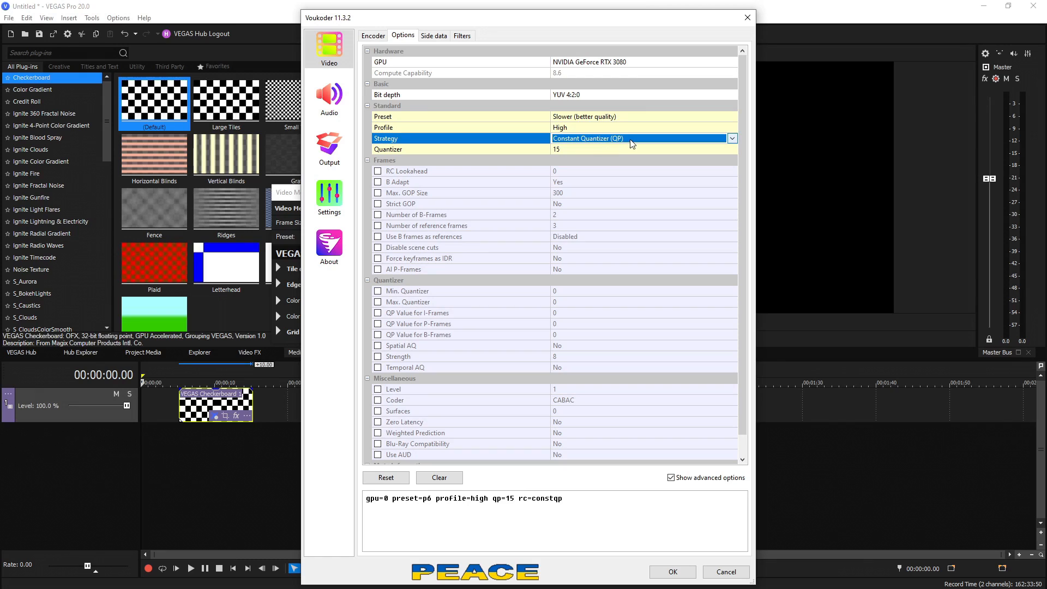
{"action": "mouse_move", "coordinate": [588, 138]}
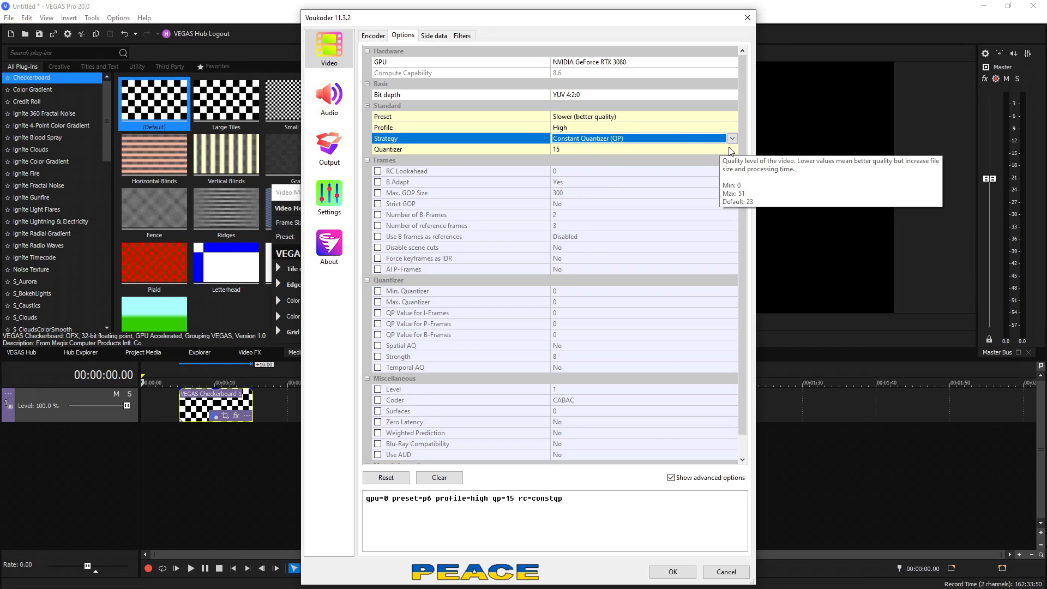
{"action": "mouse_move", "coordinate": [730, 149]}
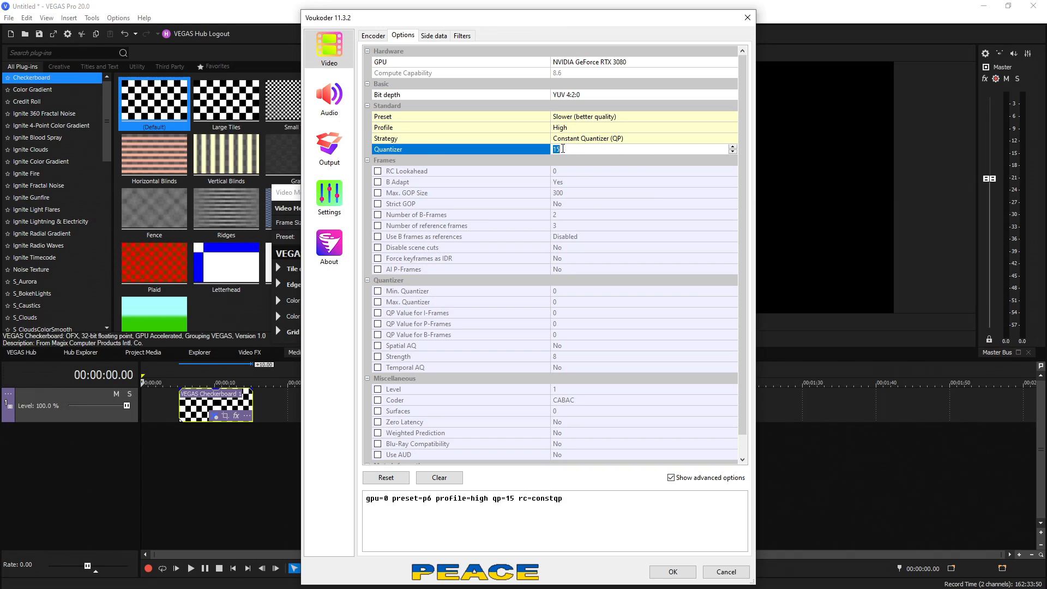
{"action": "mouse_move", "coordinate": [621, 150]}
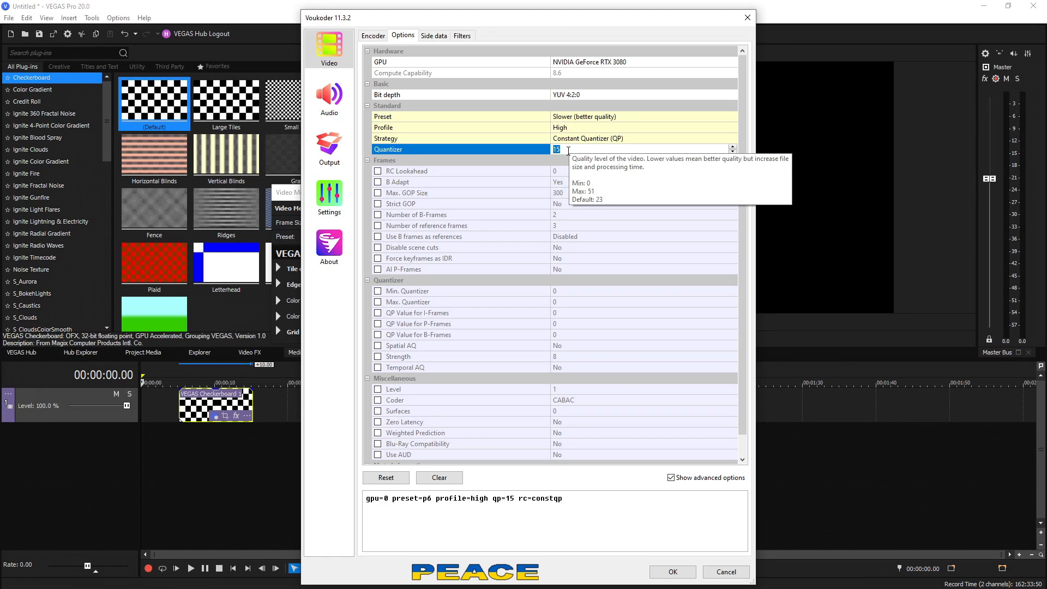
{"action": "mouse_move", "coordinate": [567, 149]}
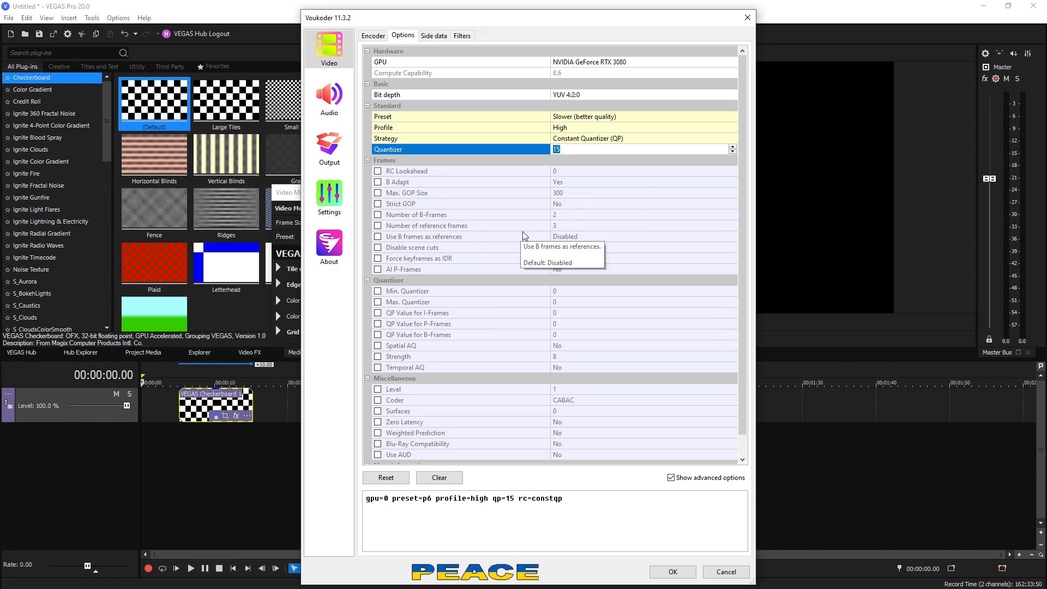
{"action": "mouse_move", "coordinate": [524, 192]}
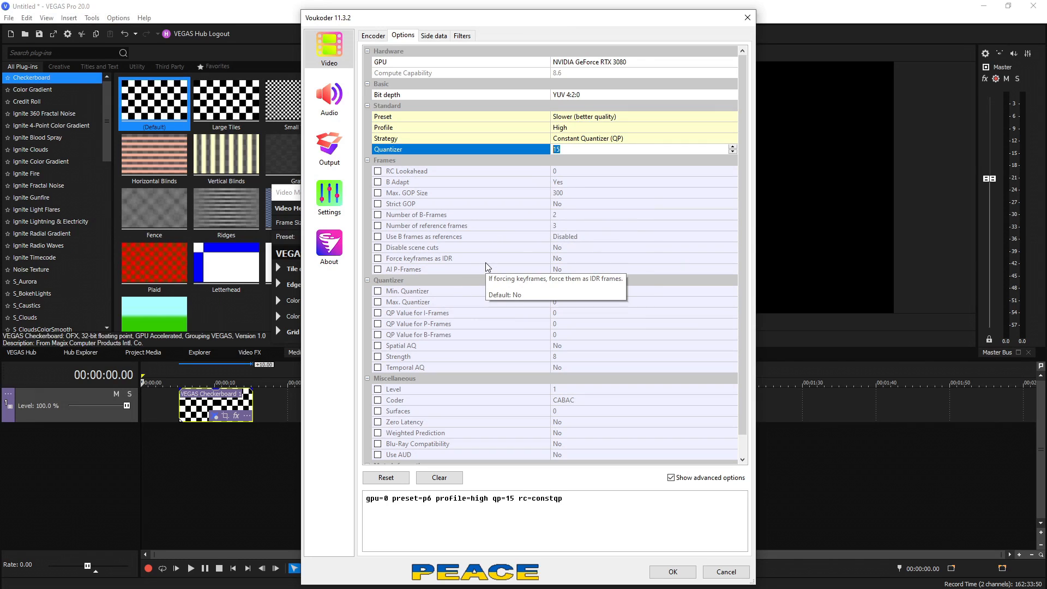
{"action": "mouse_move", "coordinate": [507, 189]}
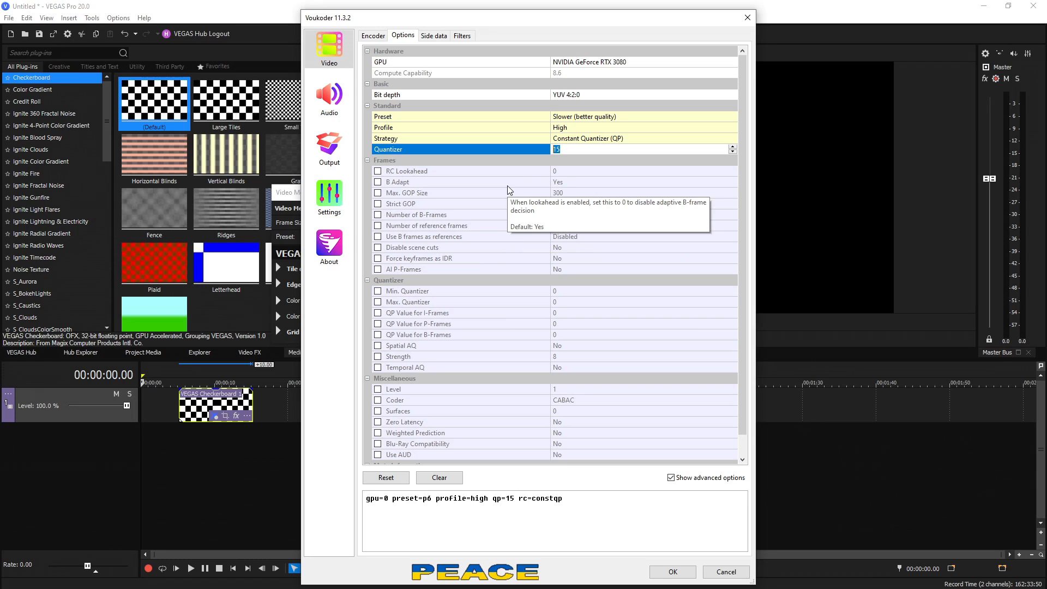
Show Voukoder's Side data page with spherical, stereo 3D and HDR mastering metadata fields.
{"action": "left_click", "coordinate": [433, 35]}
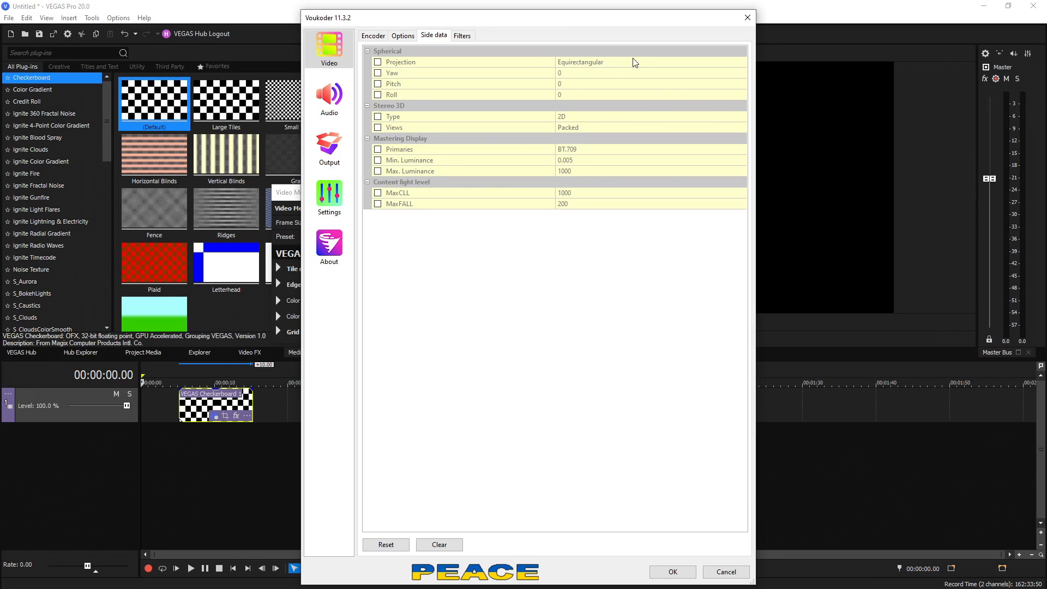
{"action": "mouse_move", "coordinate": [487, 160]}
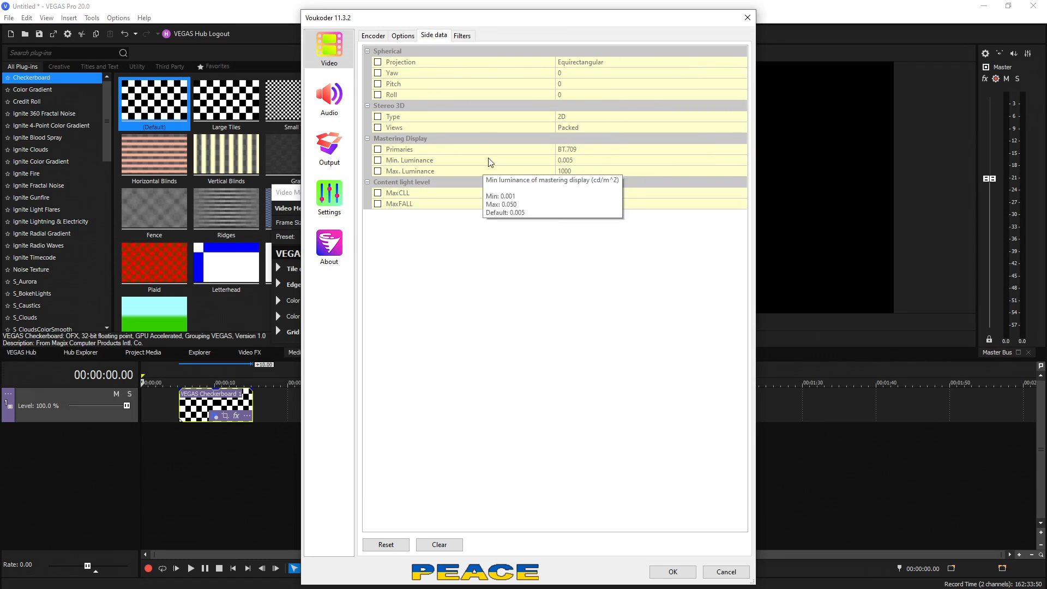
{"action": "mouse_move", "coordinate": [533, 216]}
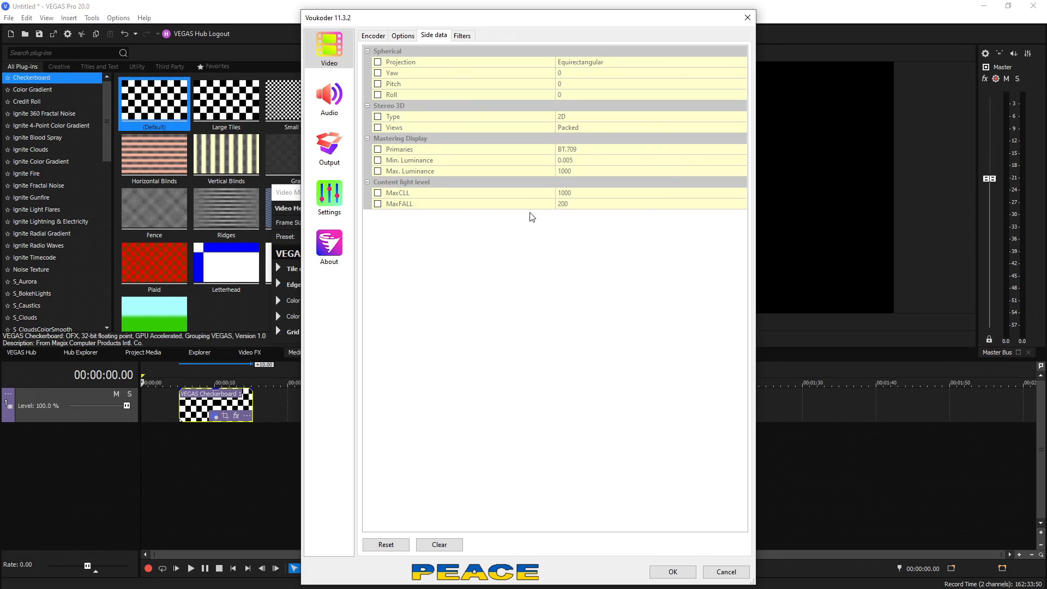
{"action": "mouse_move", "coordinate": [532, 208]}
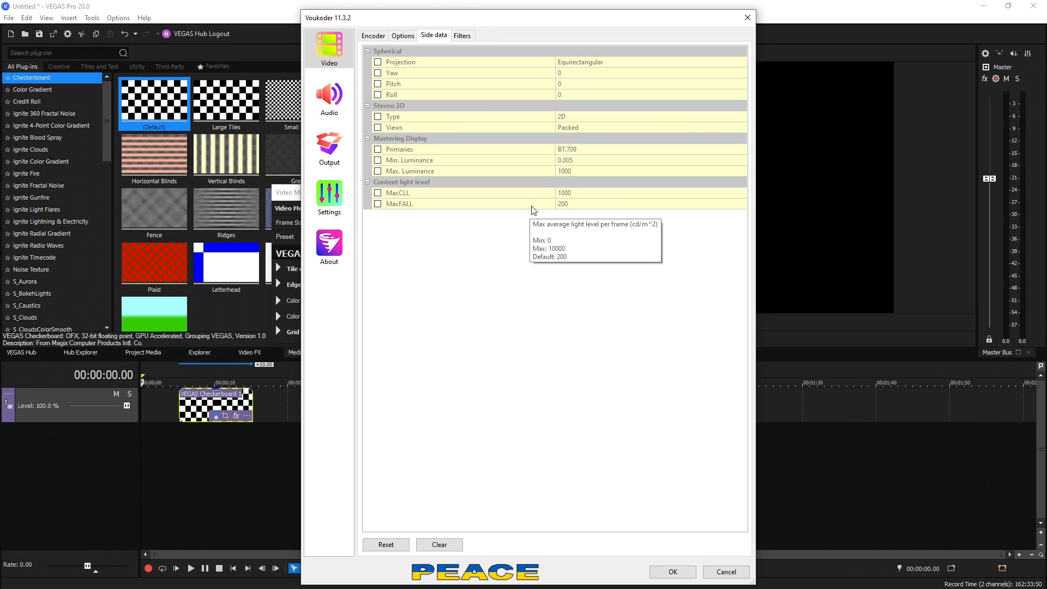
{"action": "mouse_move", "coordinate": [503, 122]}
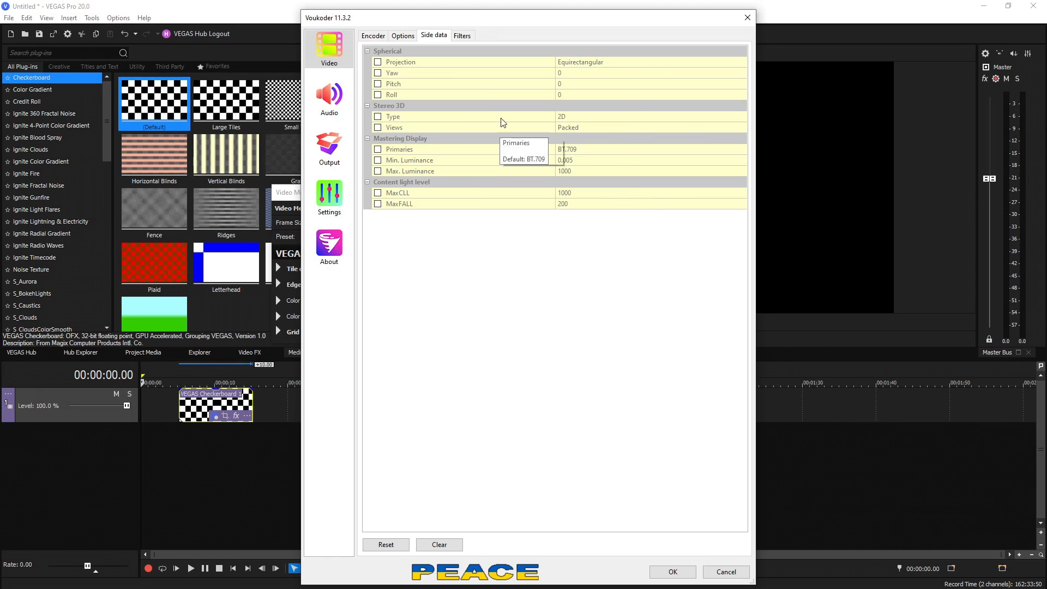
Browse the addable video filter list without adding one and return to the H.264 NVENC encoder page.
{"action": "left_click", "coordinate": [461, 35]}
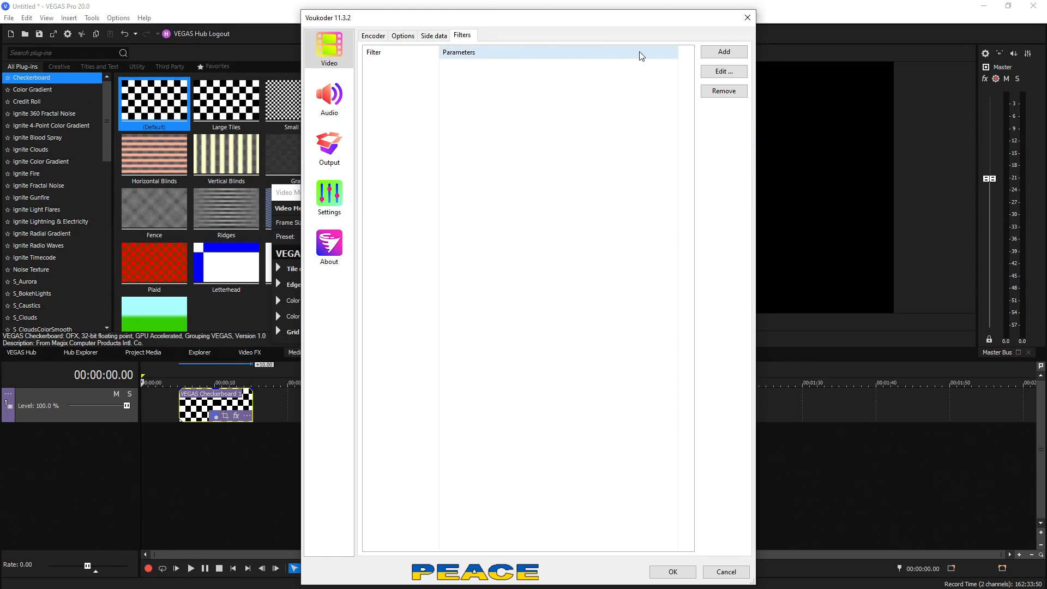
{"action": "left_click", "coordinate": [723, 51]}
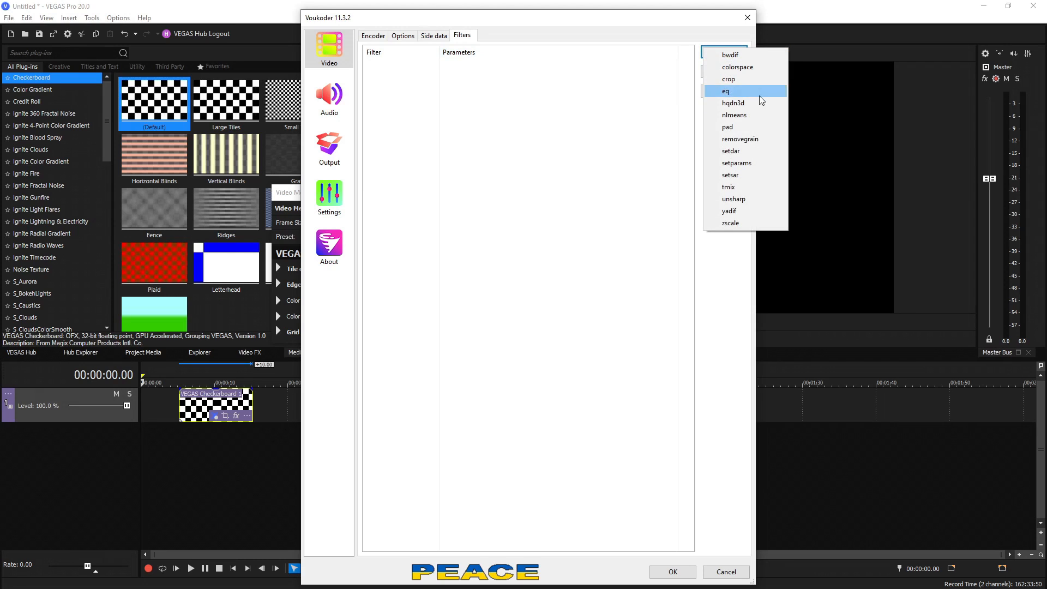
{"action": "mouse_move", "coordinate": [734, 138]}
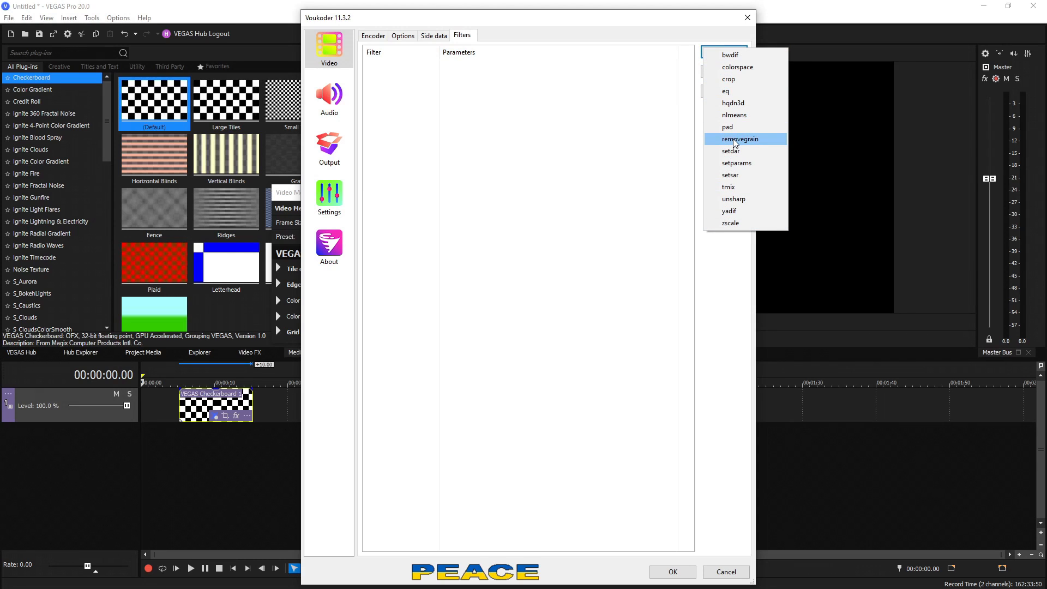
{"action": "mouse_move", "coordinate": [743, 263]}
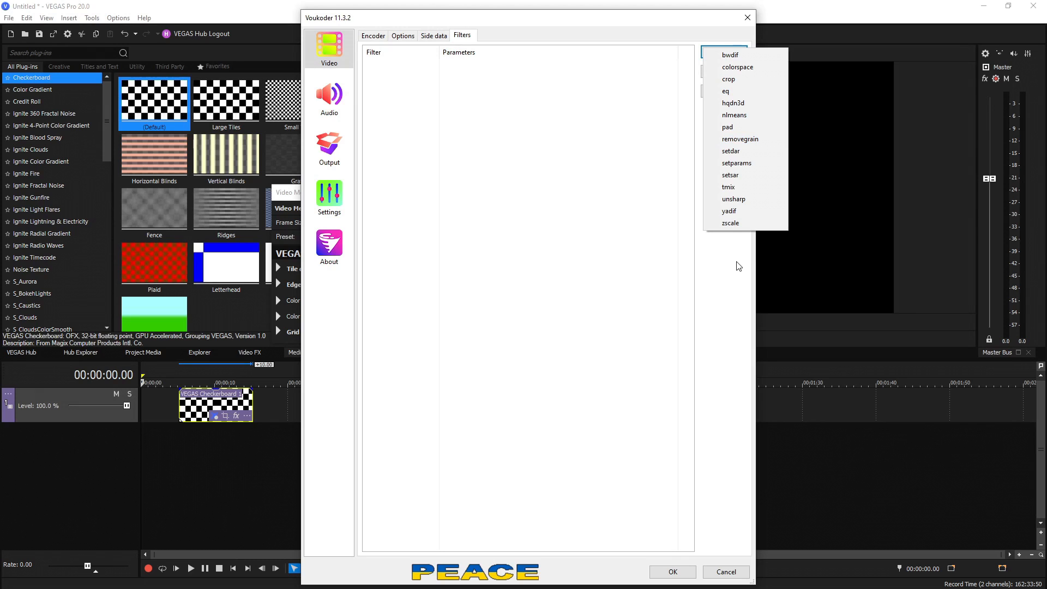
{"action": "left_click", "coordinate": [373, 35]}
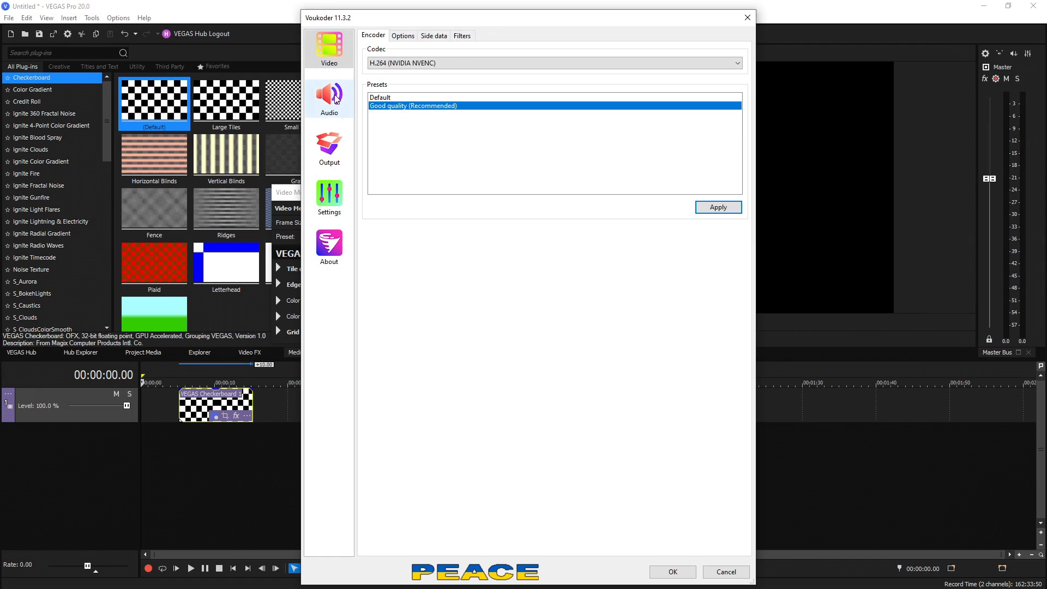
Switch to Voukoder's audio encoding settings, keeping AAC (FFmpeg) as codec.
{"action": "left_click", "coordinate": [328, 99]}
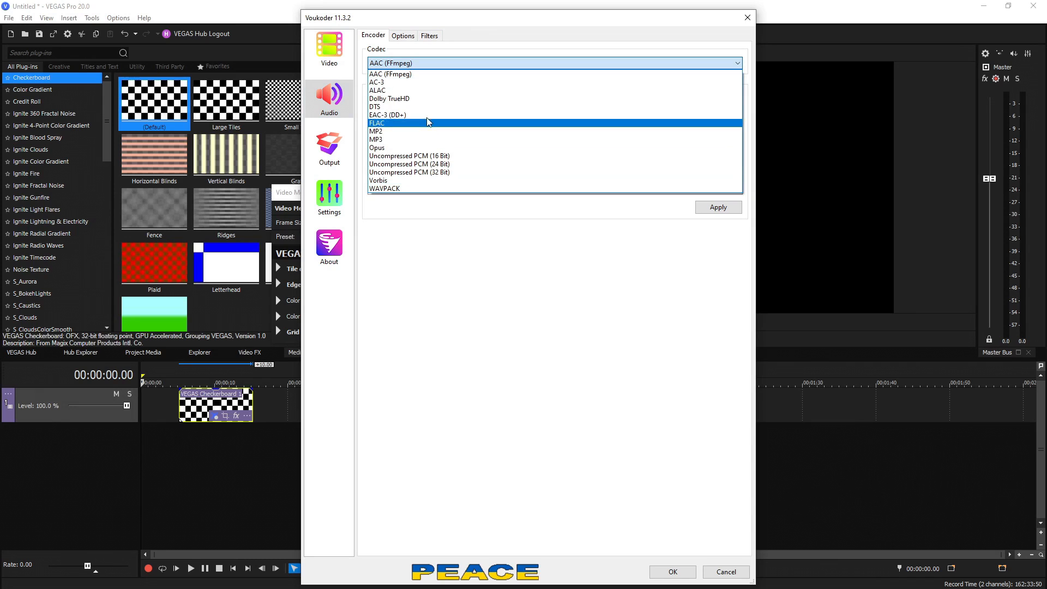
{"action": "mouse_move", "coordinate": [421, 74]}
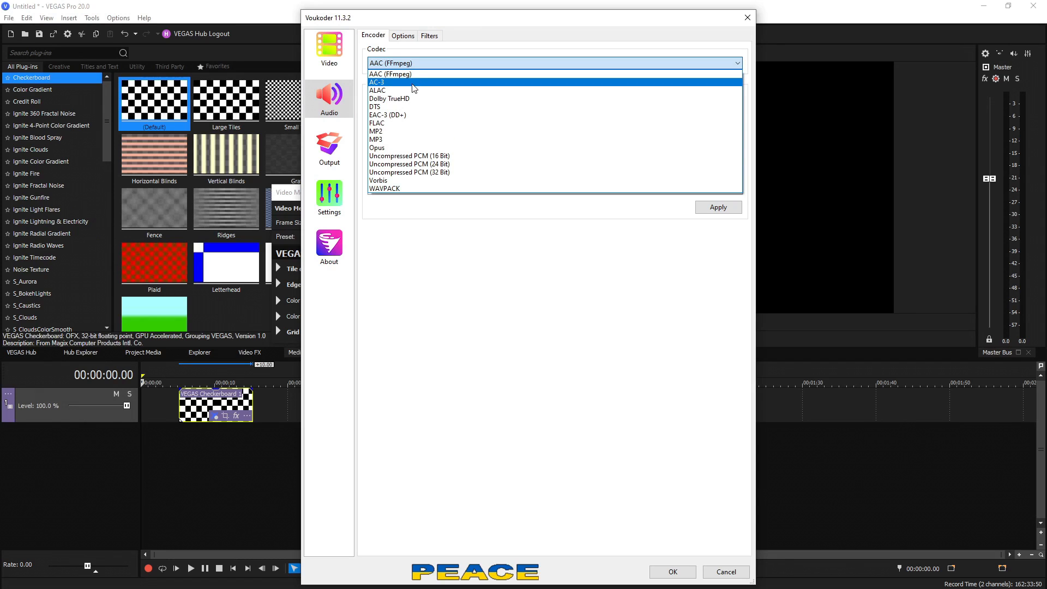
{"action": "mouse_move", "coordinate": [411, 98]}
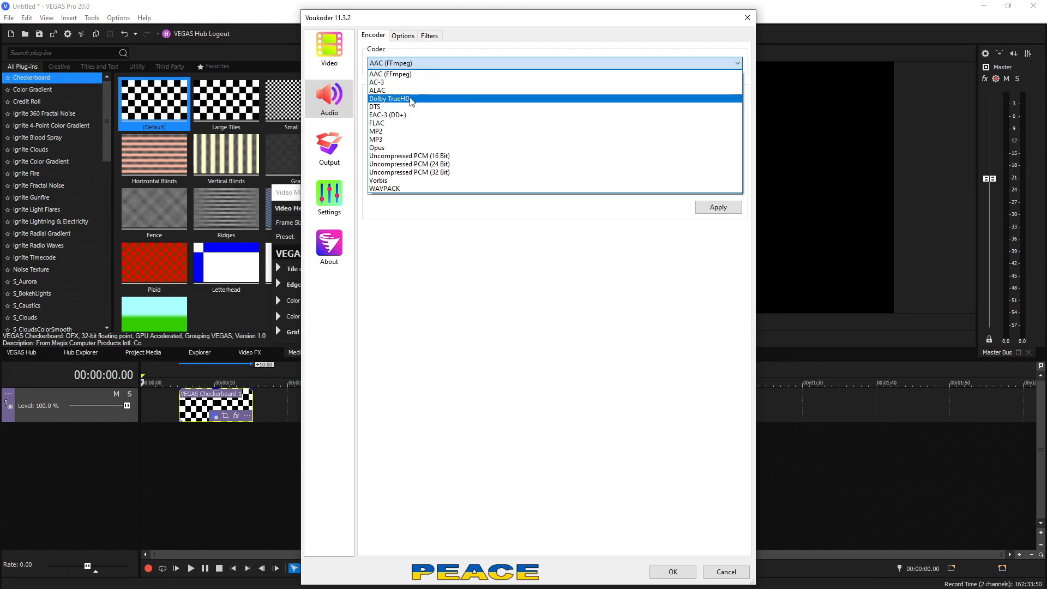
{"action": "mouse_move", "coordinate": [394, 180]}
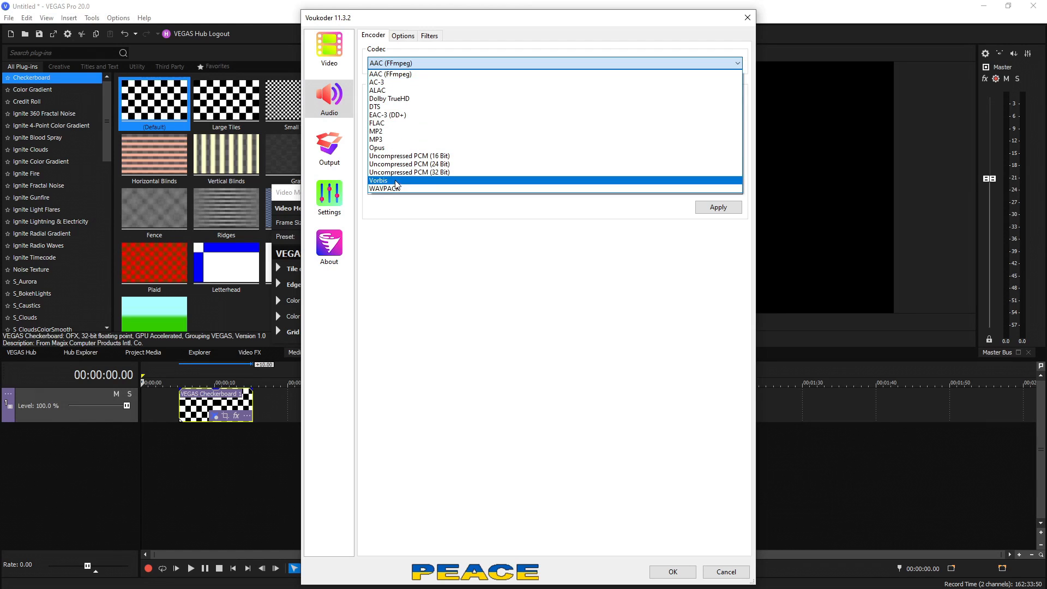
{"action": "mouse_move", "coordinate": [376, 107]}
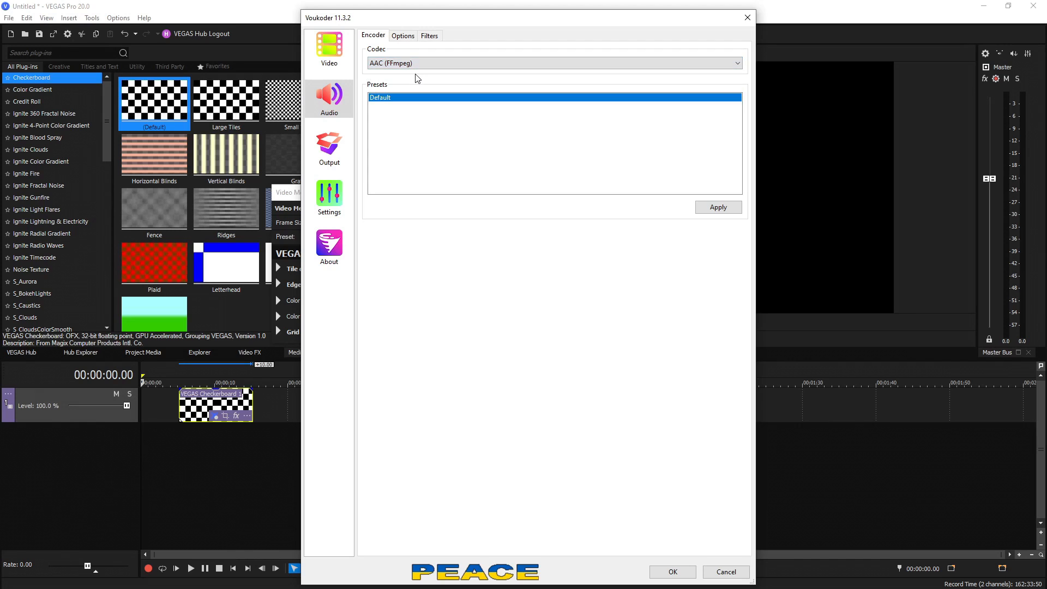
Set AAC bitrate to 512 kbit/s with Low-complexity profile, then show the empty audio filters page.
{"action": "left_click", "coordinate": [402, 35]}
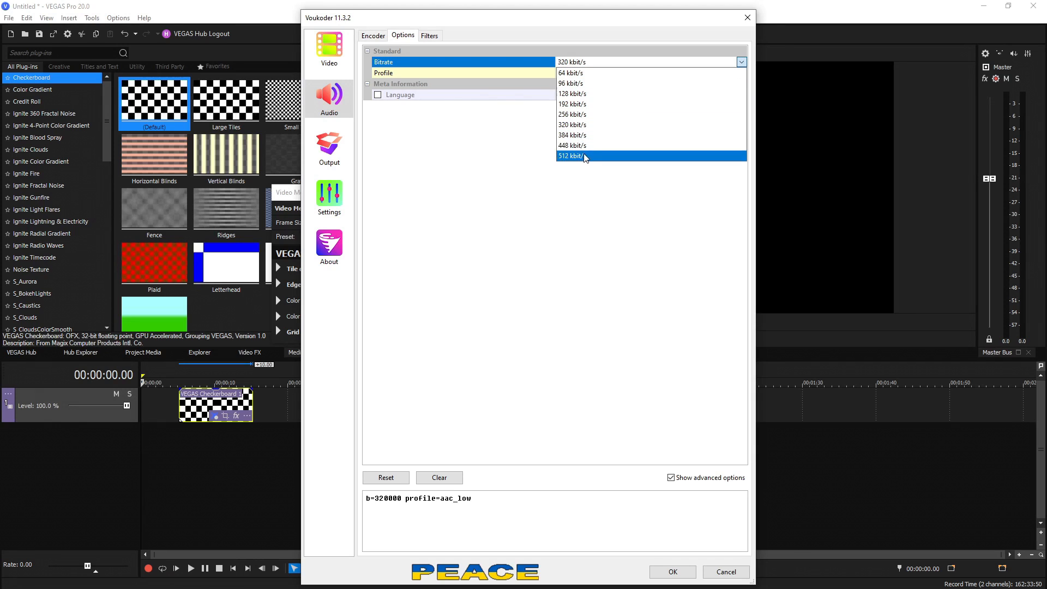
{"action": "mouse_move", "coordinate": [572, 136]}
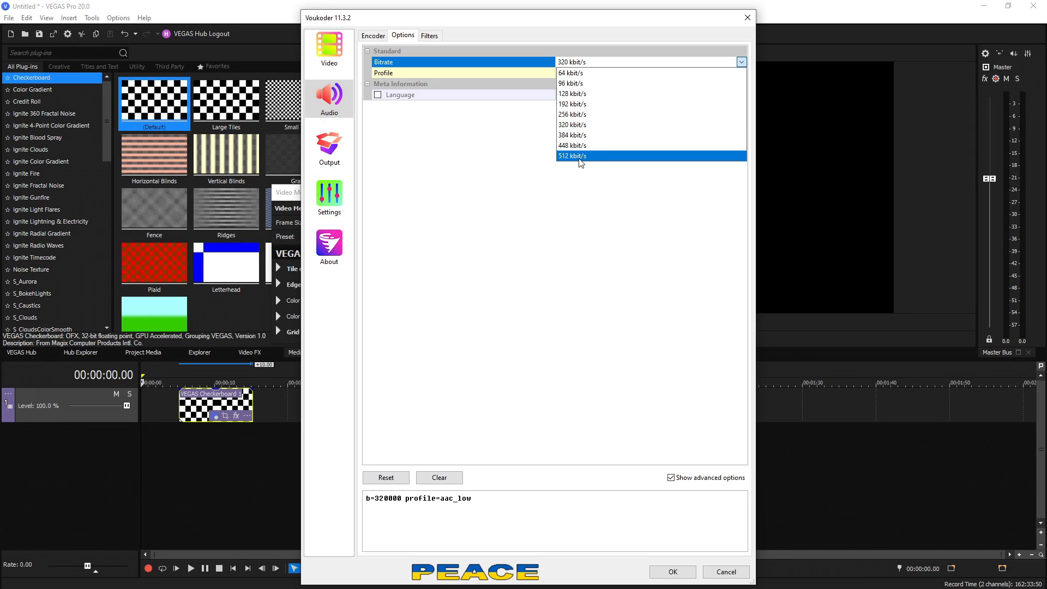
{"action": "mouse_move", "coordinate": [581, 124]}
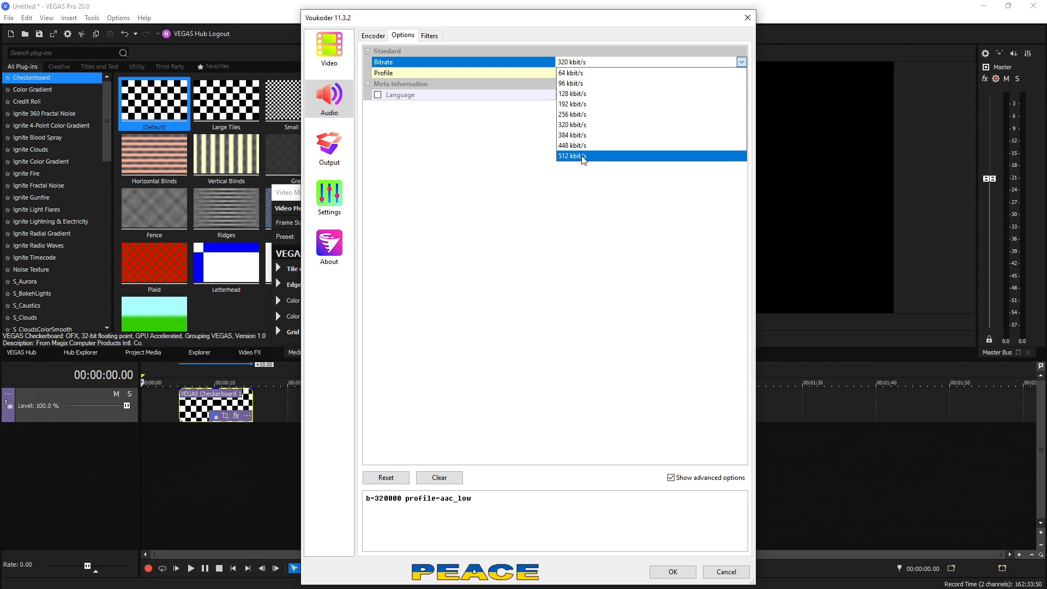
{"action": "left_click", "coordinate": [573, 156]}
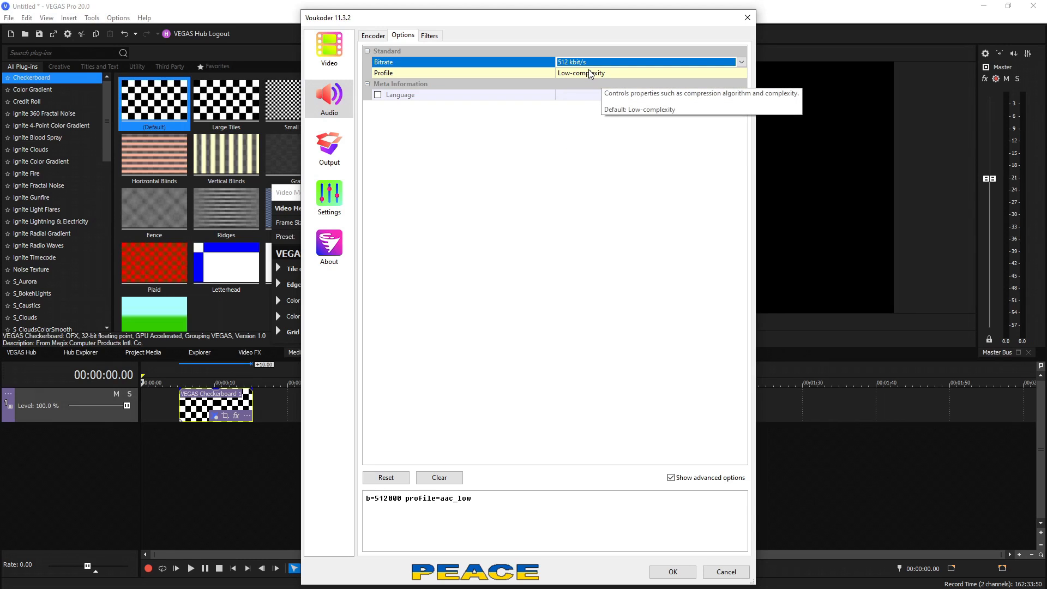
{"action": "mouse_move", "coordinate": [587, 73]}
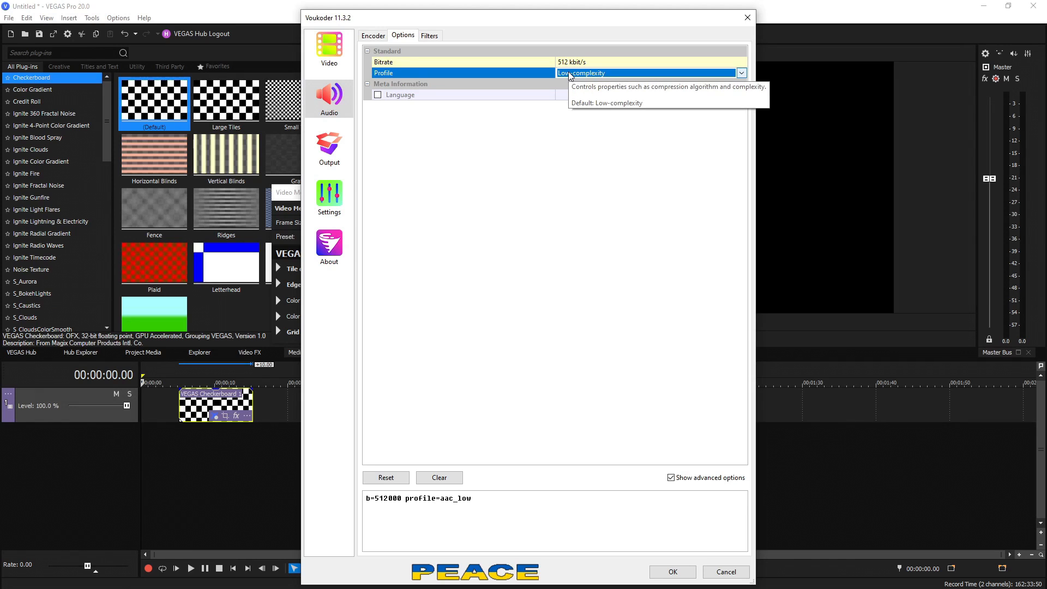
{"action": "left_click", "coordinate": [741, 73]}
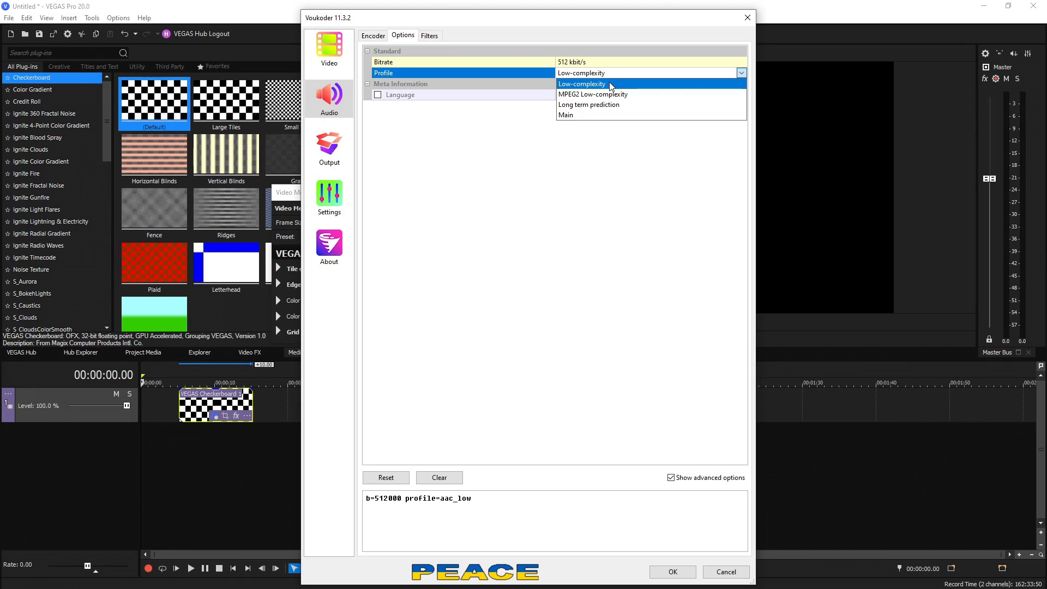
{"action": "mouse_move", "coordinate": [589, 93]}
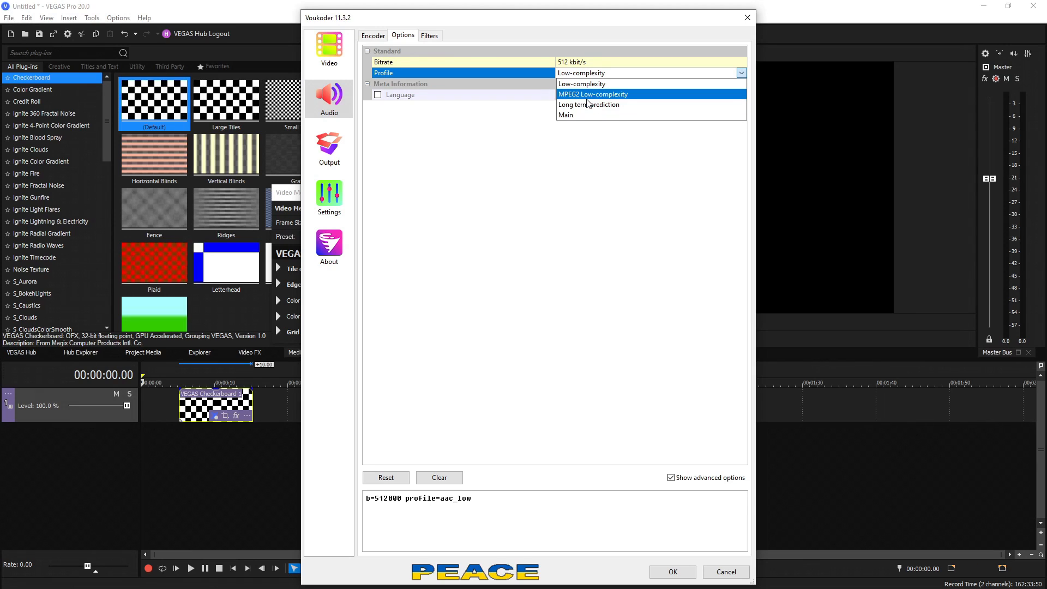
{"action": "mouse_move", "coordinate": [588, 84]}
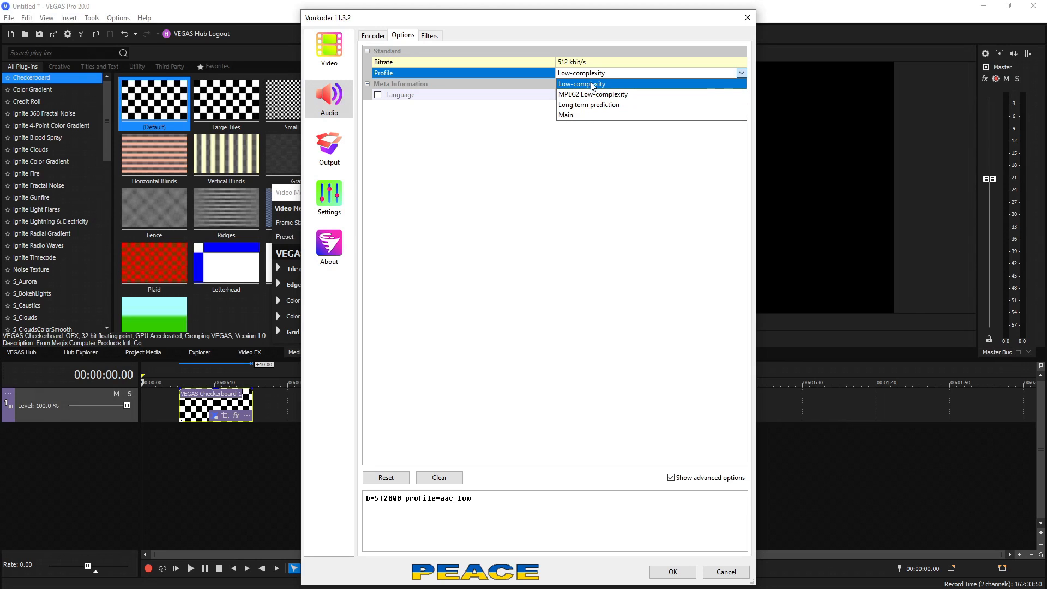
{"action": "left_click", "coordinate": [581, 84]}
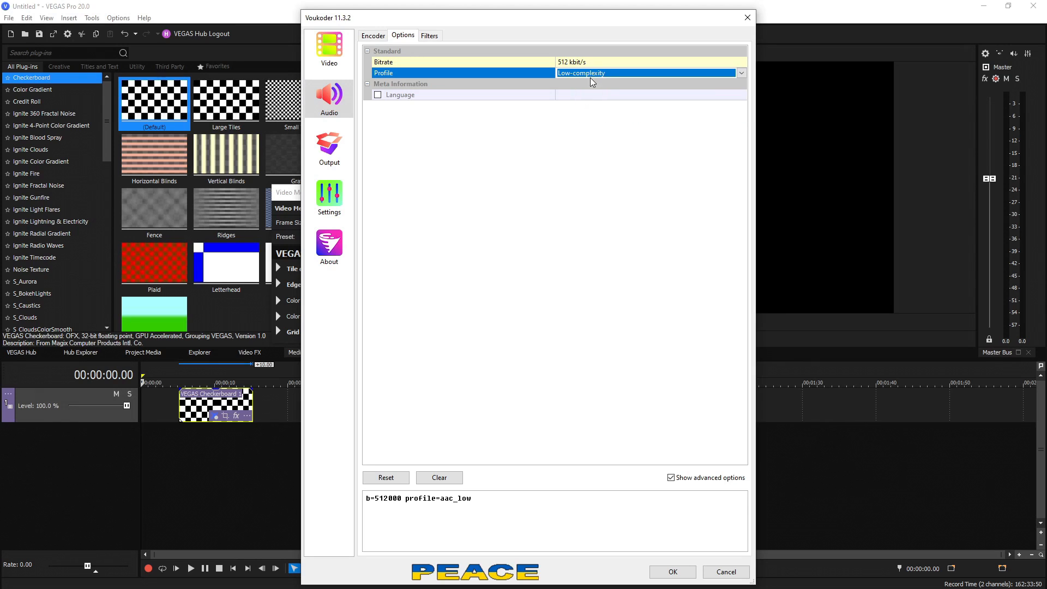
{"action": "left_click", "coordinate": [429, 35]}
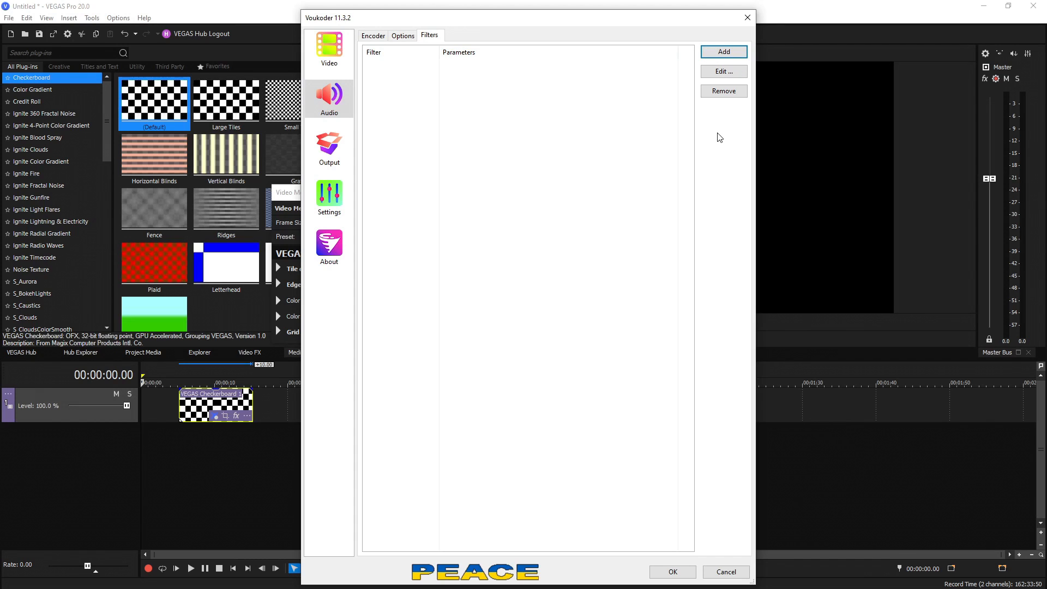
Show the output container list with MPEG-4 (.mp4) current among AVI, Matroska and QuickTime.
{"action": "left_click", "coordinate": [328, 148]}
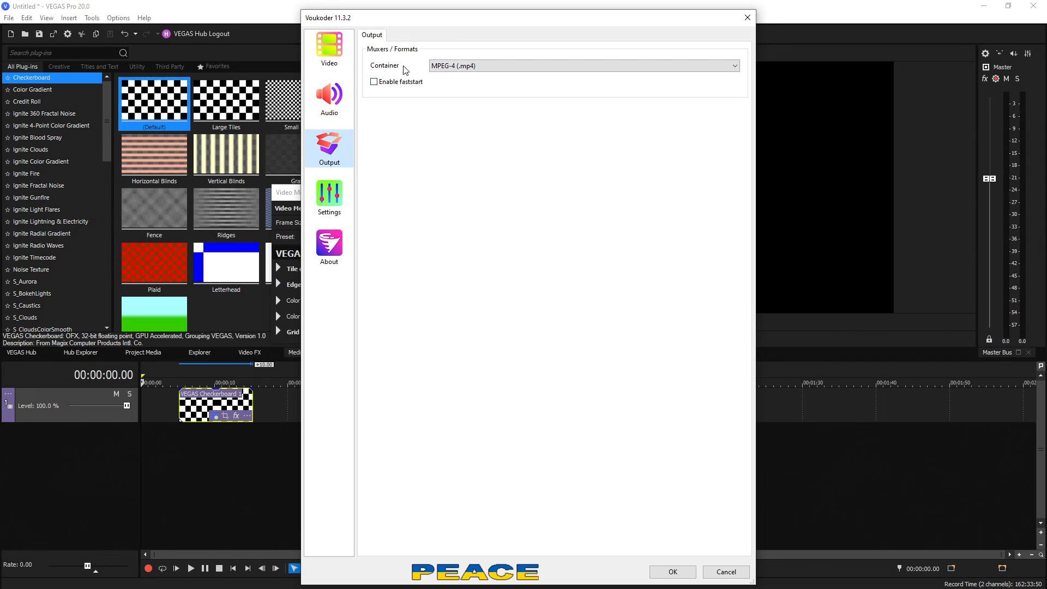
{"action": "left_click", "coordinate": [582, 65]}
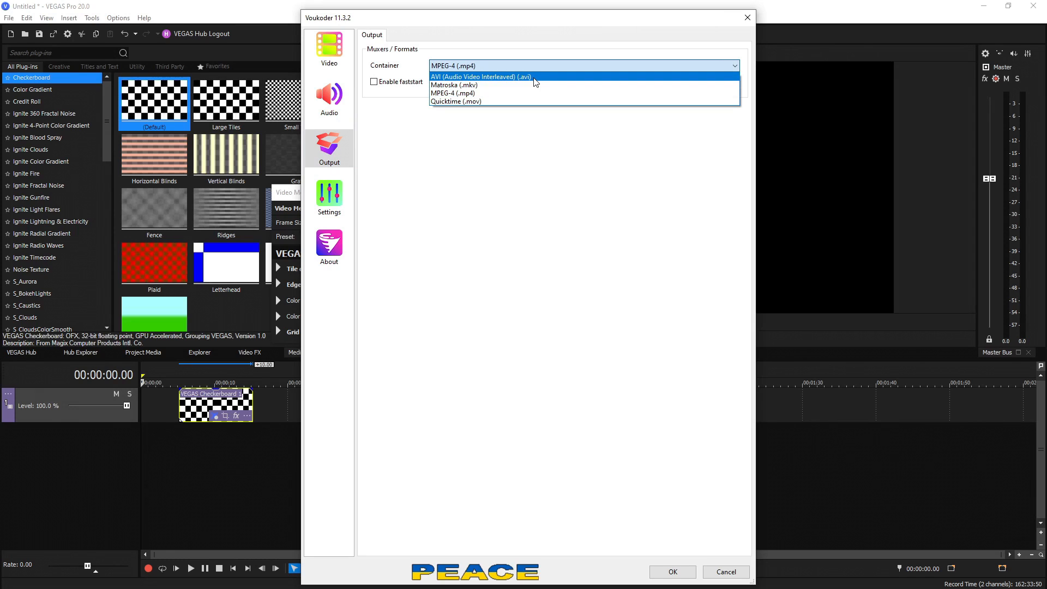
{"action": "mouse_move", "coordinate": [504, 94]}
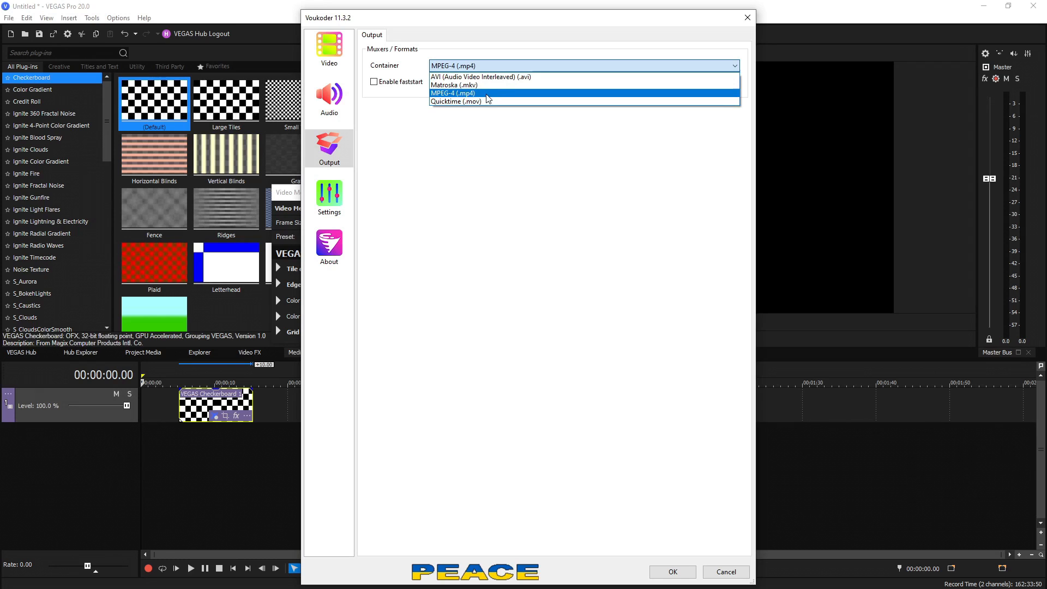
{"action": "mouse_move", "coordinate": [537, 82]}
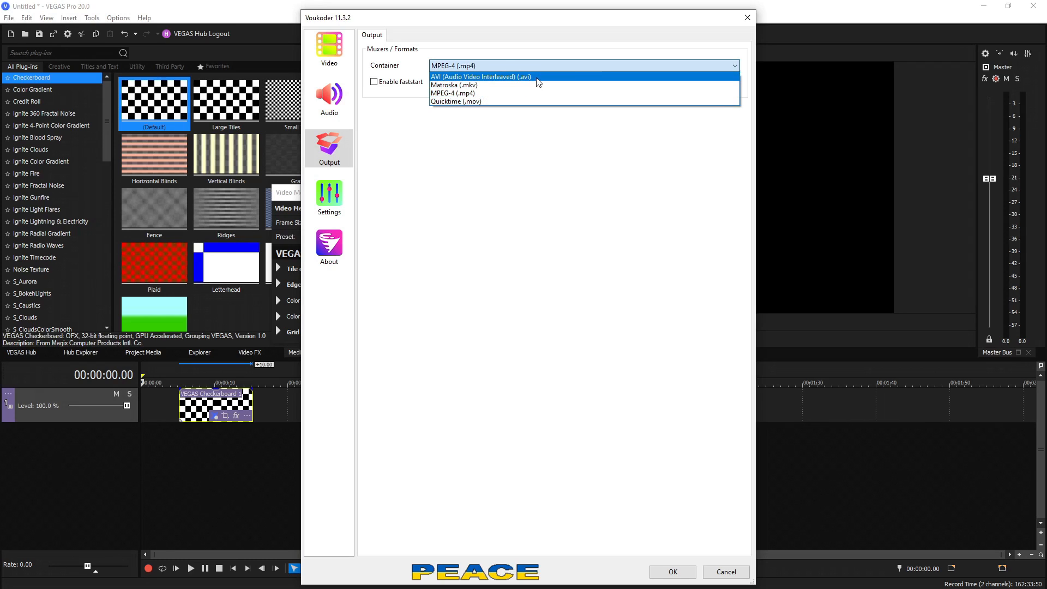
{"action": "mouse_move", "coordinate": [487, 101]}
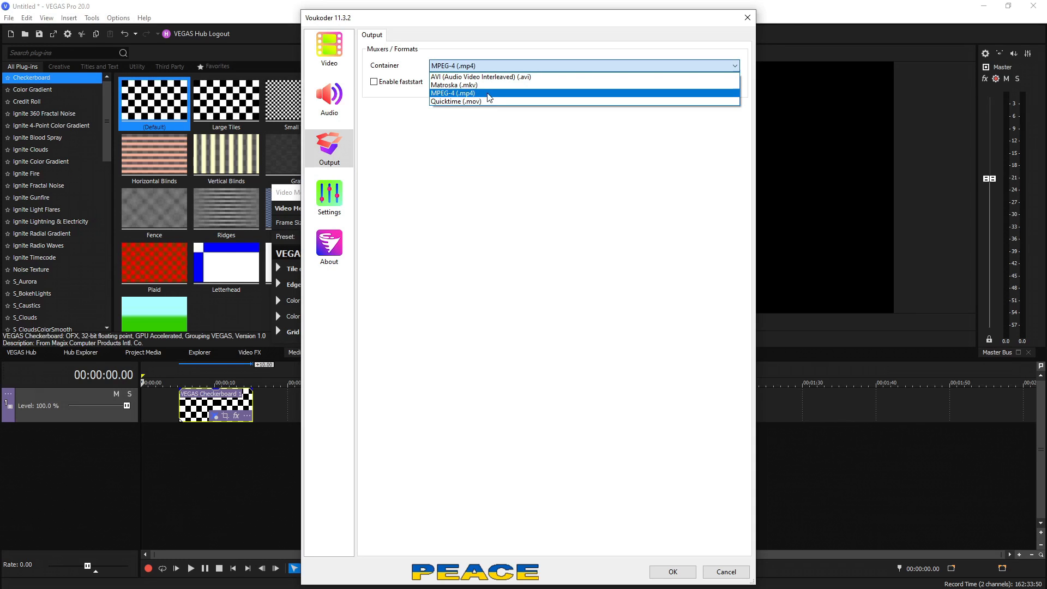
{"action": "mouse_move", "coordinate": [480, 76]}
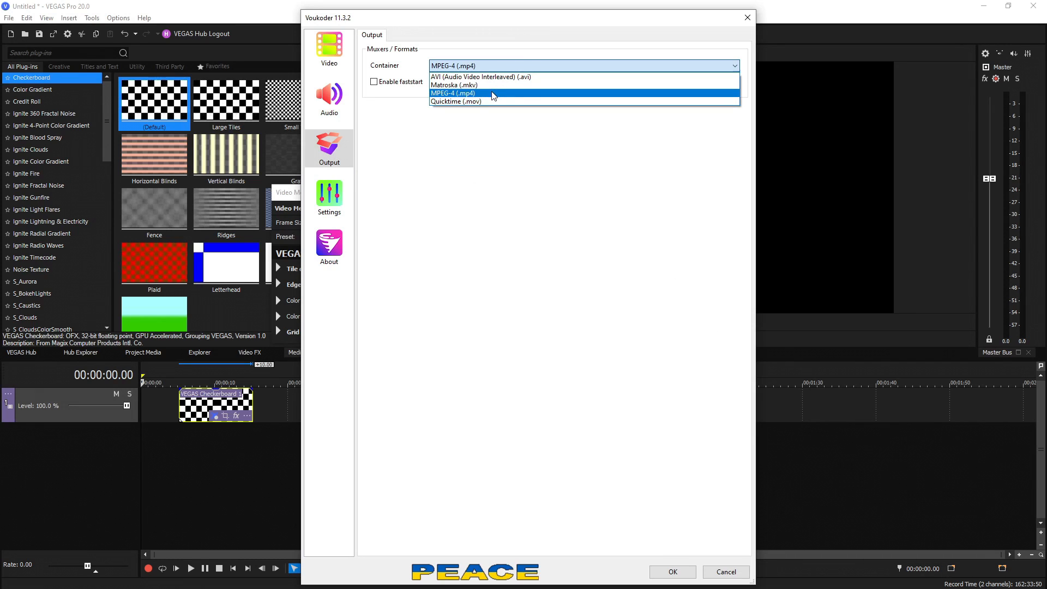
{"action": "mouse_move", "coordinate": [480, 76]}
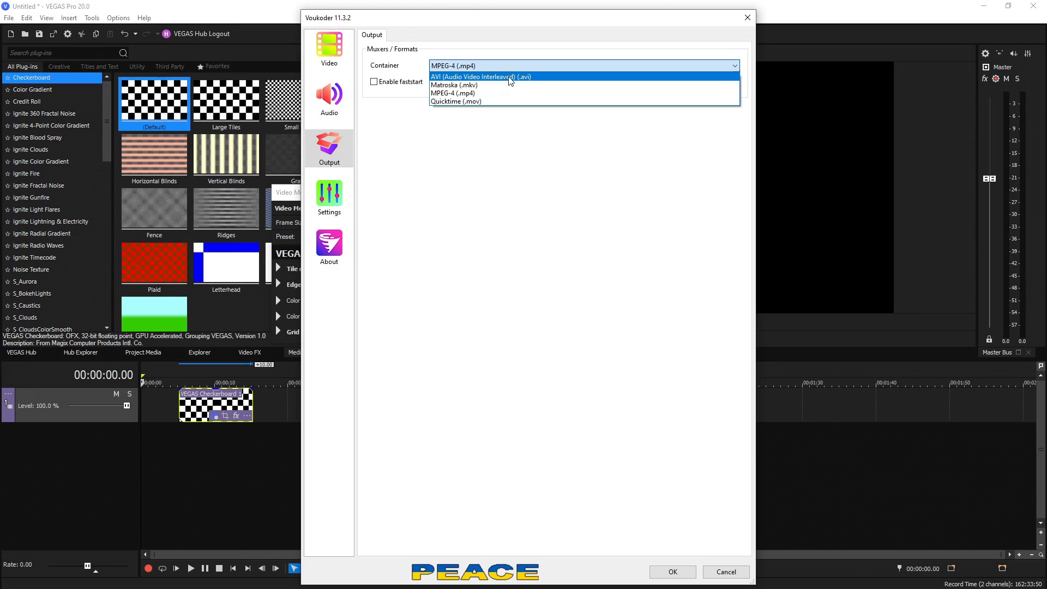
{"action": "mouse_move", "coordinate": [478, 102]}
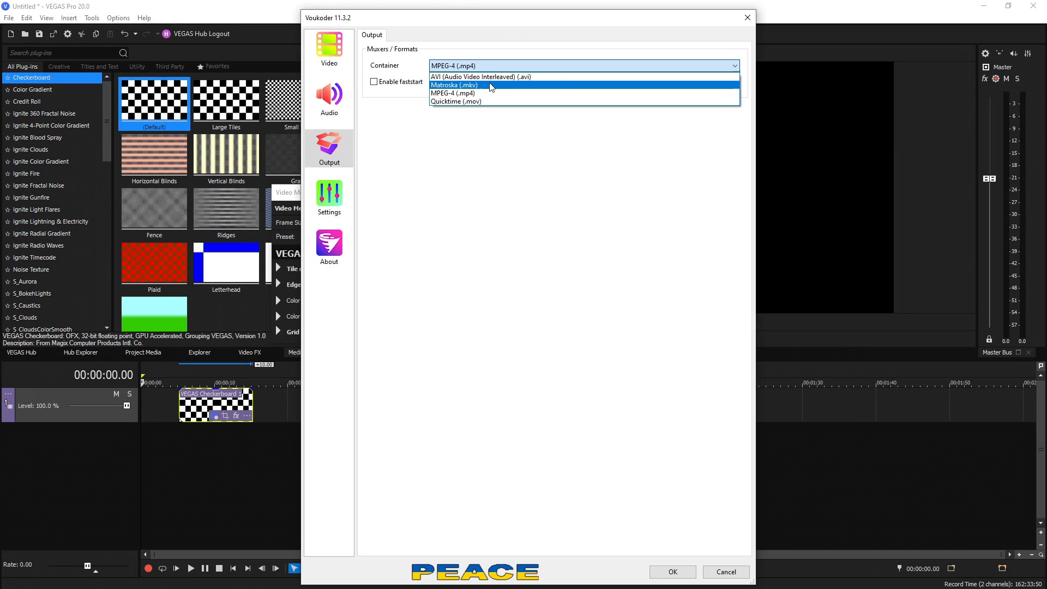
{"action": "mouse_move", "coordinate": [487, 94]}
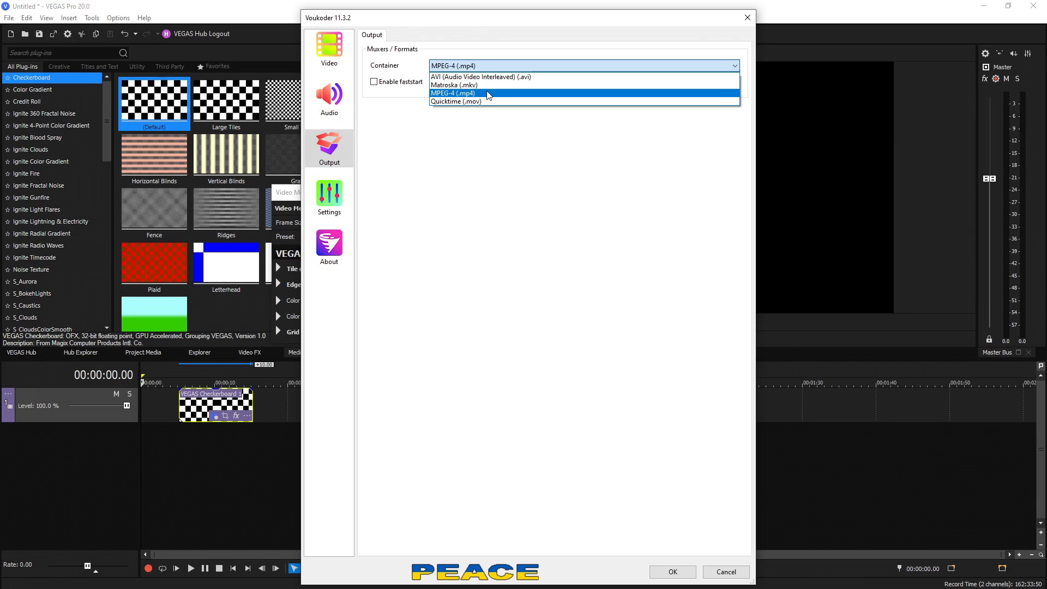
Keep MPEG-4 (.mp4) with faststart enabled, then show Voukoder's language and logging settings.
{"action": "left_click", "coordinate": [452, 93]}
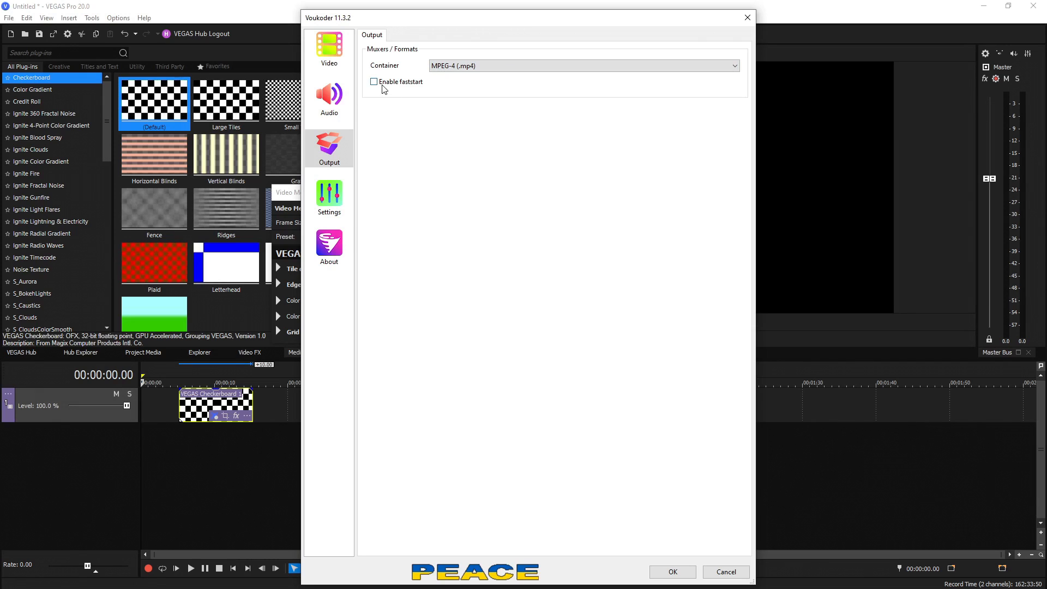
{"action": "left_click", "coordinate": [373, 82]}
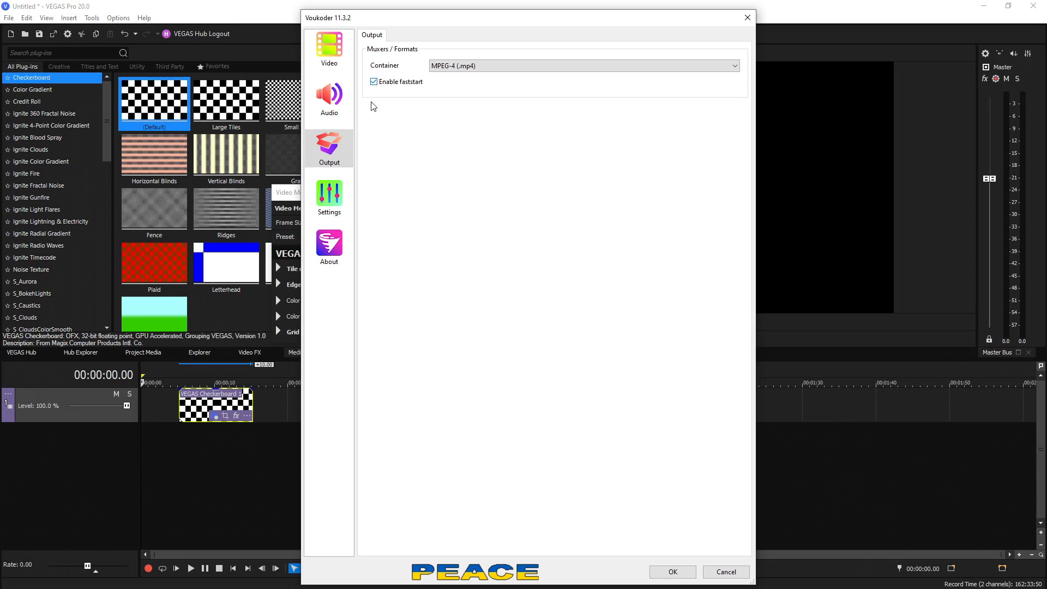
{"action": "left_click", "coordinate": [329, 197]}
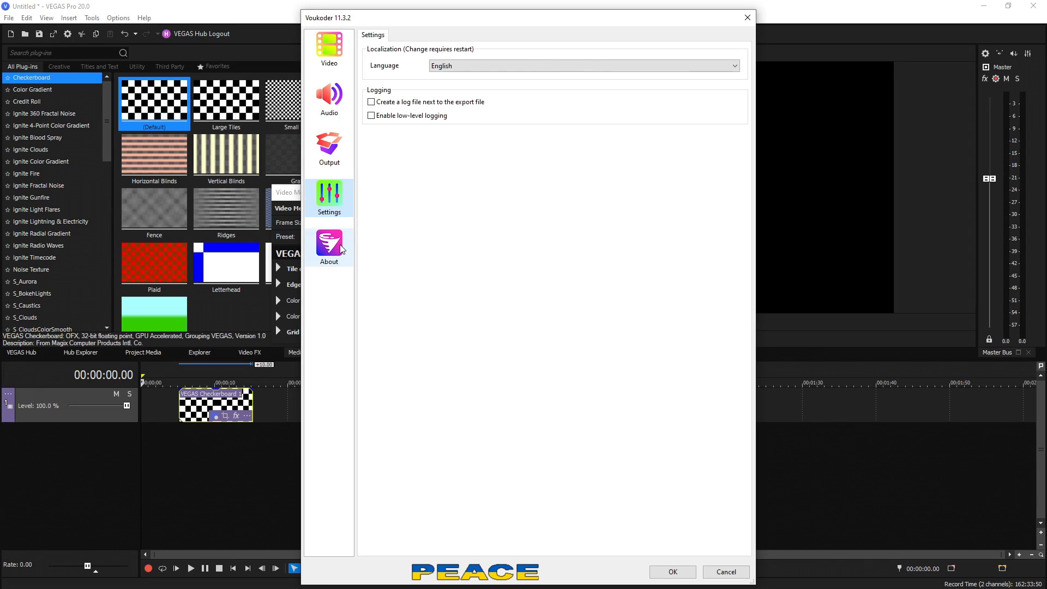
Show Voukoder's About page with version 11.3.2 and developer credits.
{"action": "left_click", "coordinate": [328, 247]}
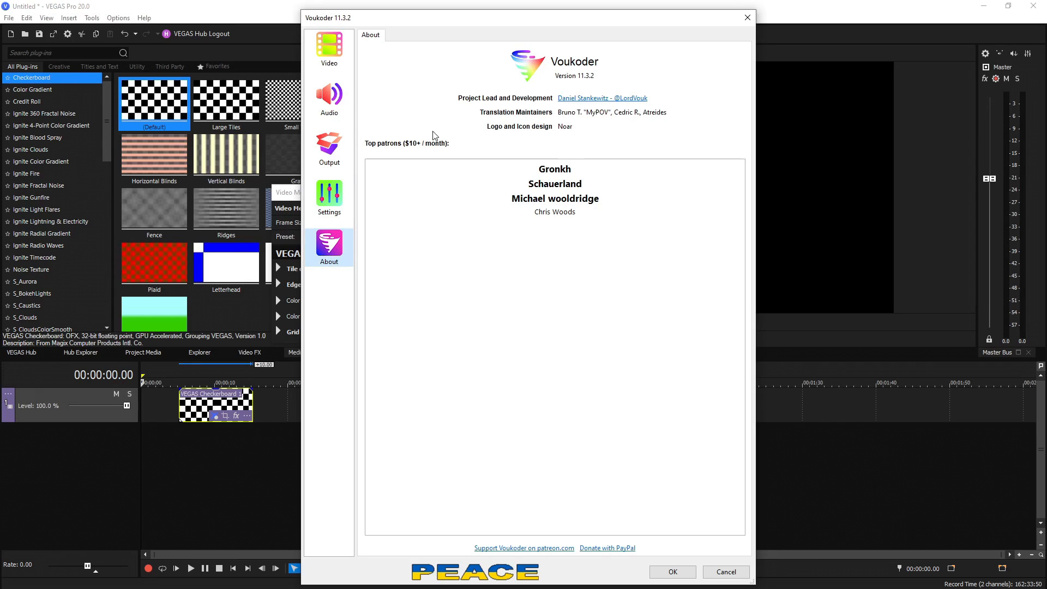
{"action": "mouse_move", "coordinate": [481, 212]}
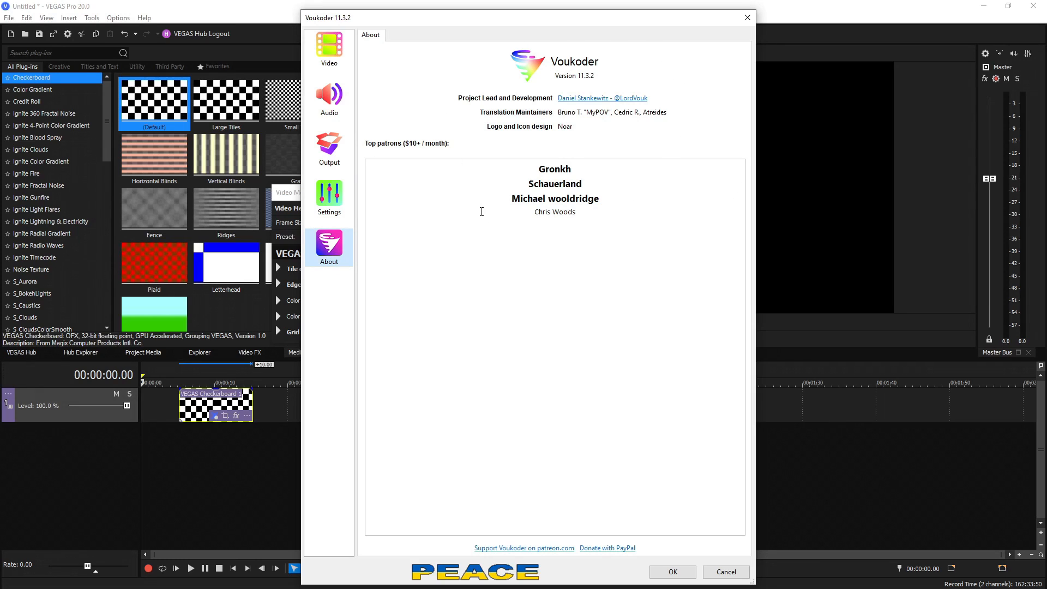
{"action": "mouse_move", "coordinate": [477, 239]}
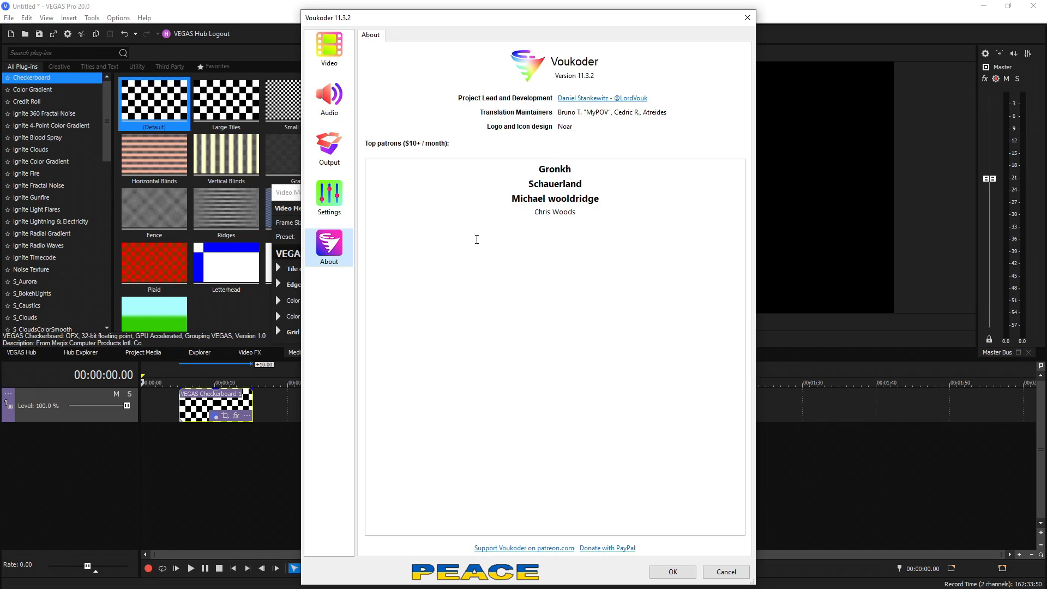
{"action": "mouse_move", "coordinate": [507, 245]}
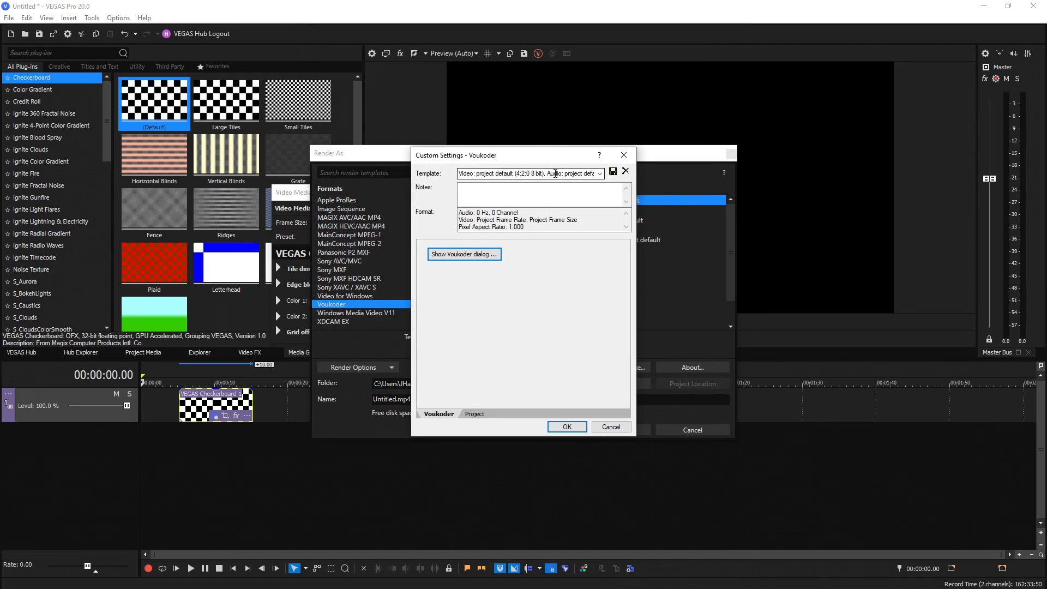
Name the template 'nvenc 8 bit 420 cqp 15' and confirm it into the Render As list.
{"action": "left_click", "coordinate": [528, 174]}
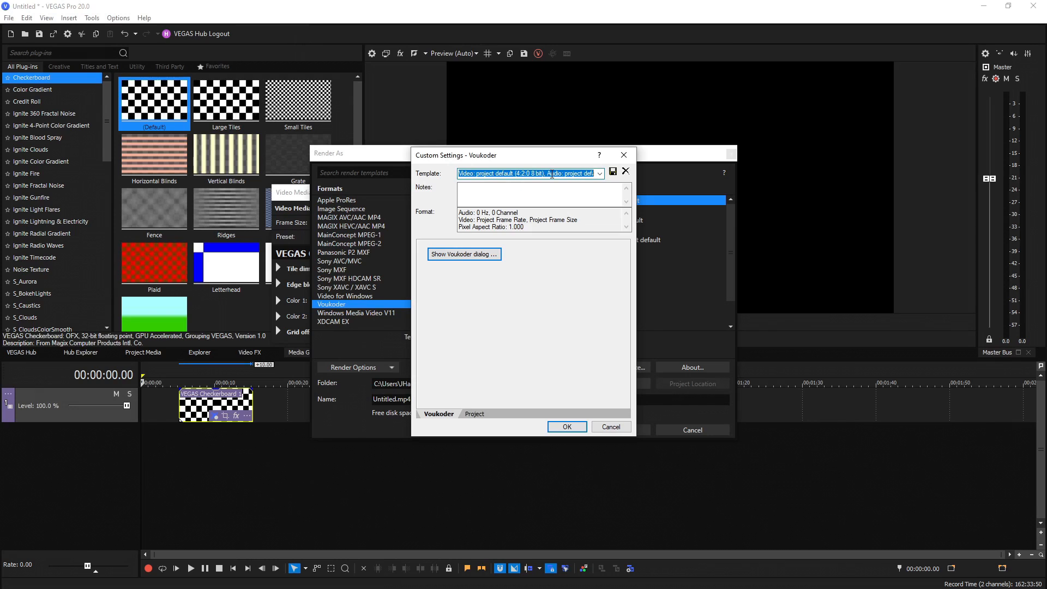
{"action": "type", "text": "nvenc 8 bit 420 cqp 15"}
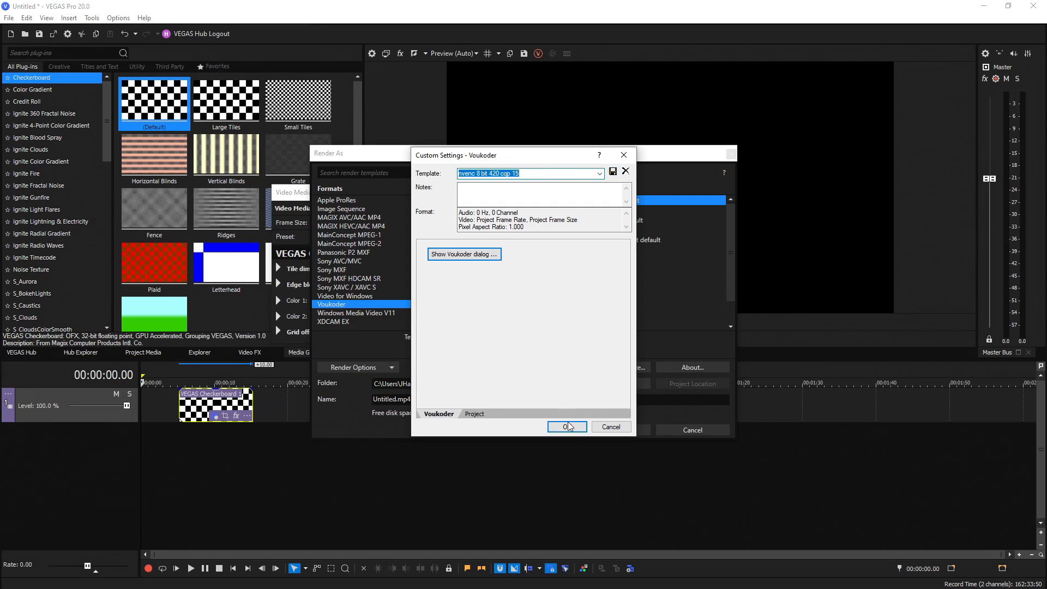
{"action": "left_click", "coordinate": [566, 426]}
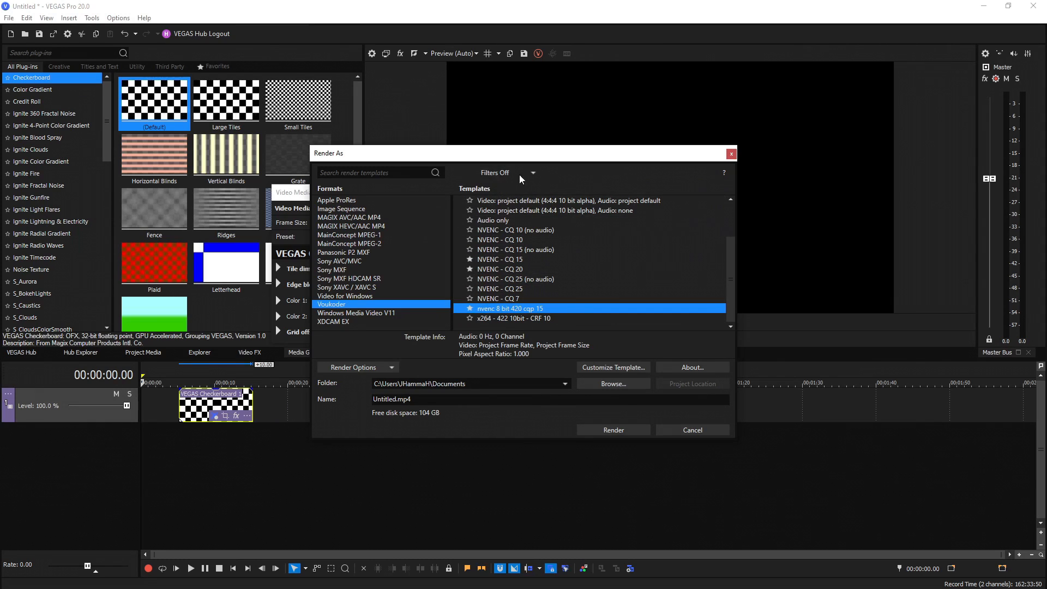
Check favourite templates, then start customizing Voukoder's project default 4:2:0 8-bit template.
{"action": "left_click", "coordinate": [498, 173]}
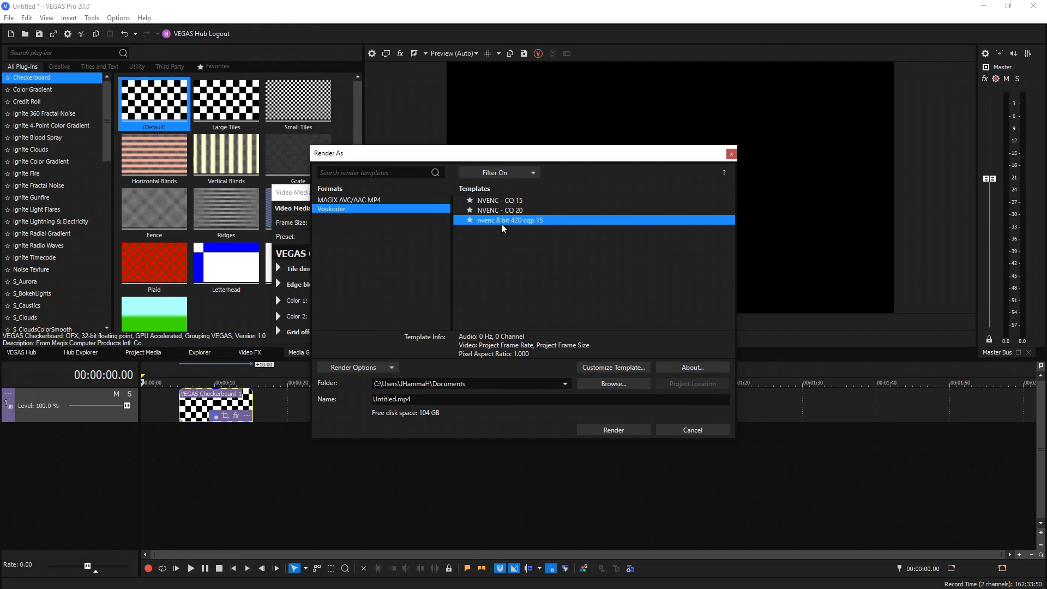
{"action": "left_click", "coordinate": [497, 172]}
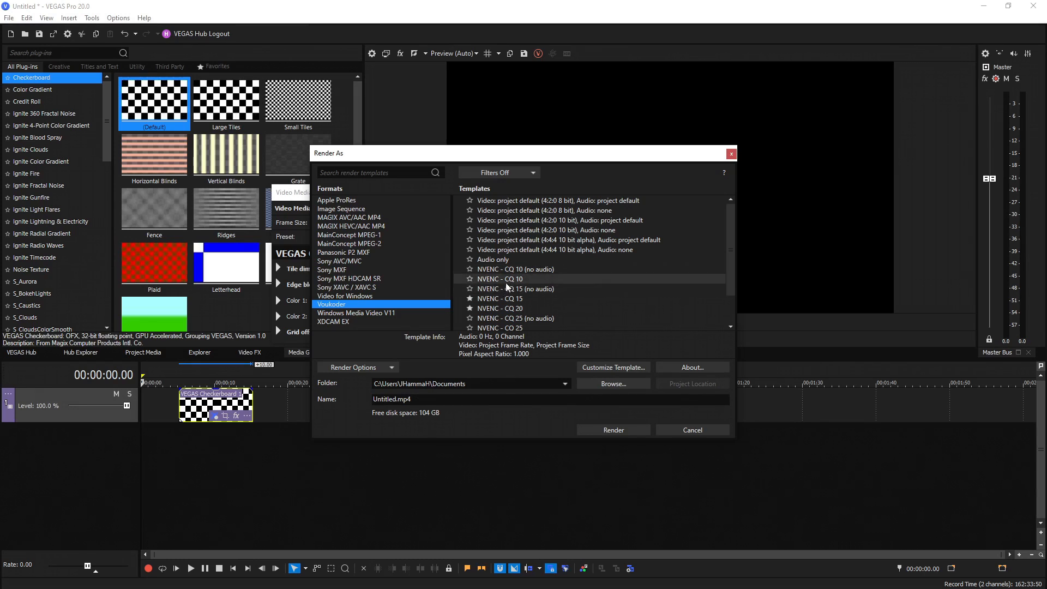
{"action": "left_click", "coordinate": [548, 200]}
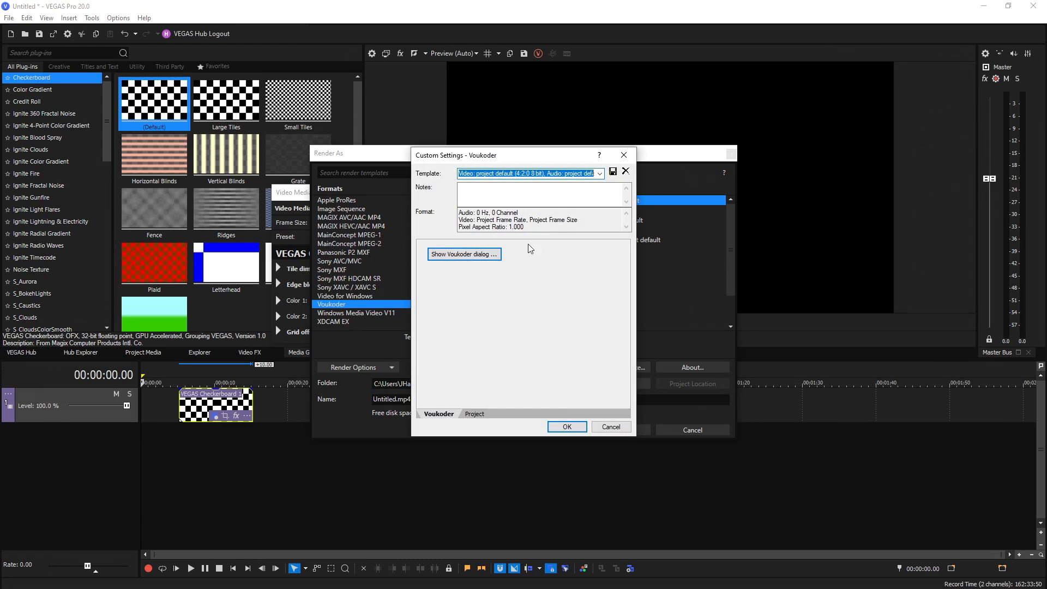
Choose H.264 (x264) as video codec and show its default options: YUV 4:2:0, Medium, Main, CRF 23.
{"action": "left_click", "coordinate": [464, 254]}
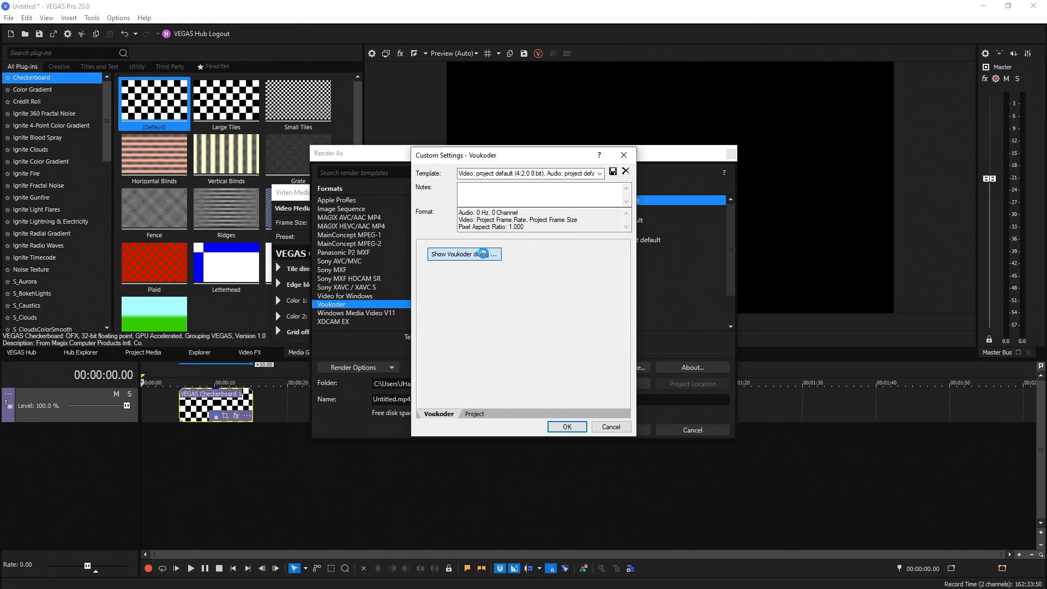
{"action": "left_click", "coordinate": [461, 254]}
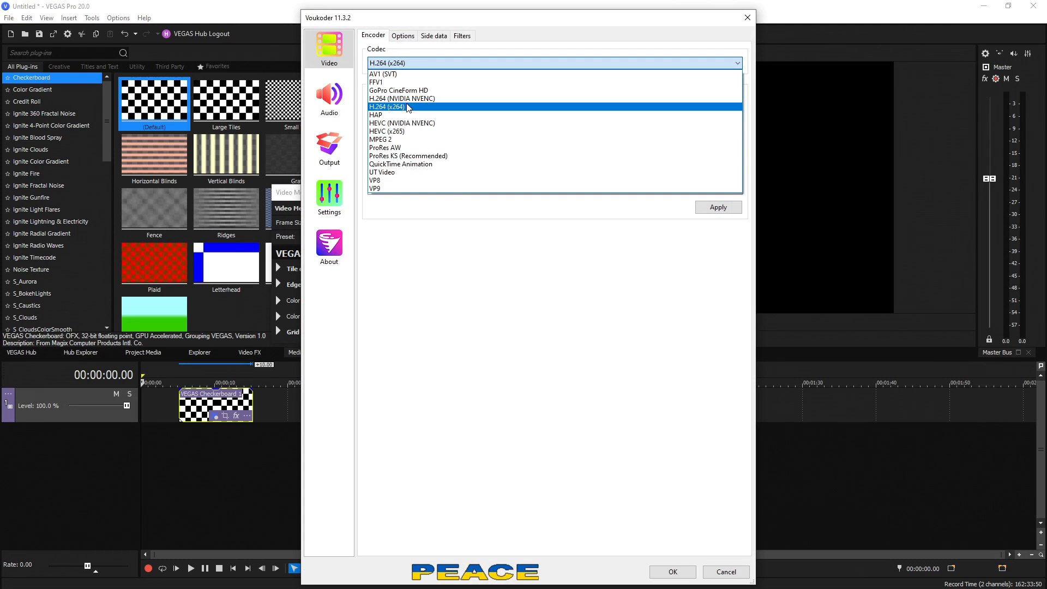
{"action": "mouse_move", "coordinate": [400, 90]}
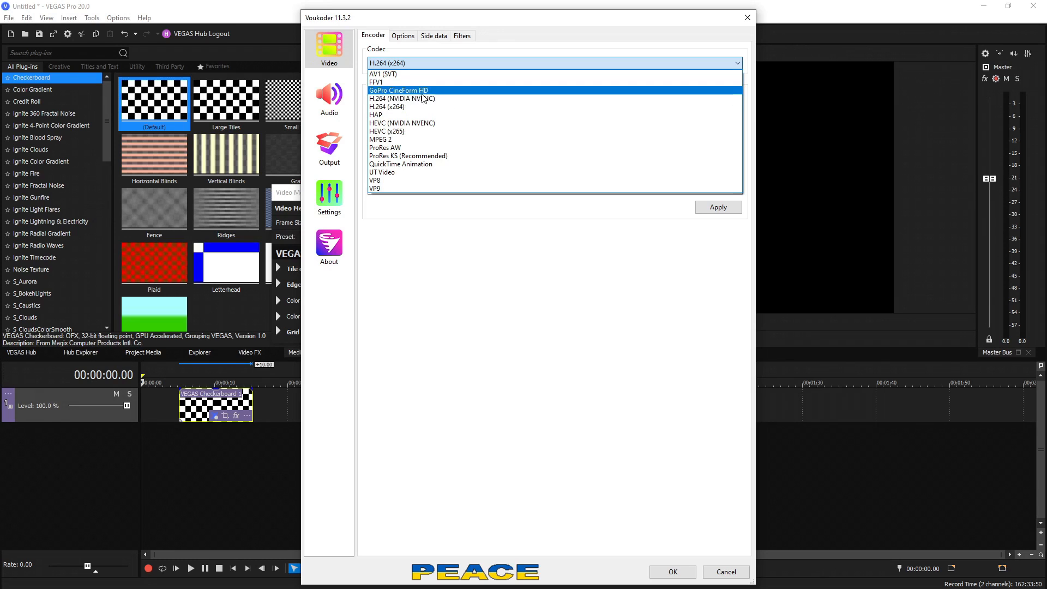
{"action": "left_click", "coordinate": [386, 107]}
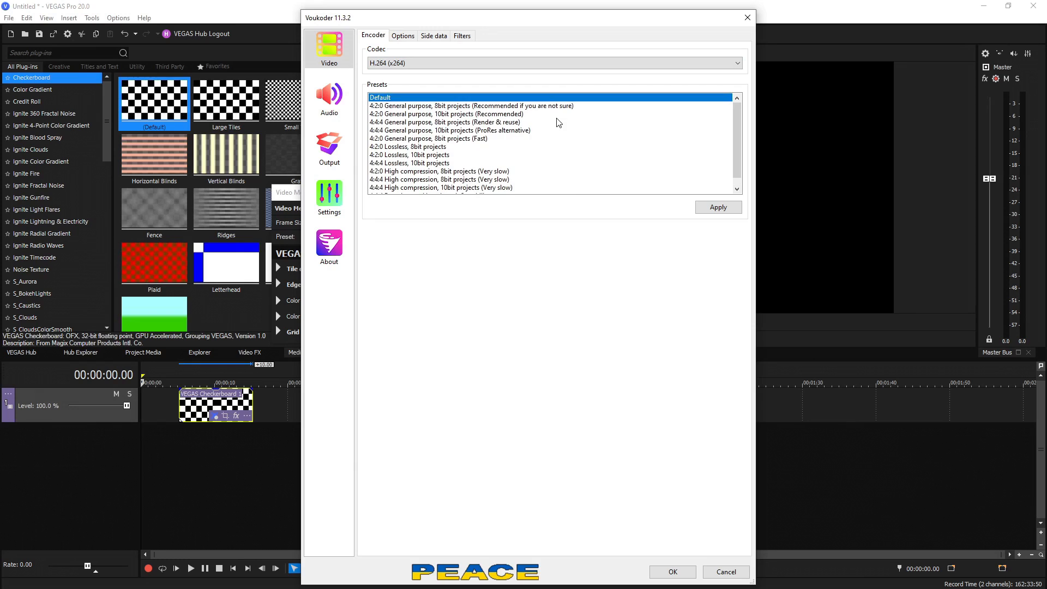
{"action": "mouse_move", "coordinate": [475, 109]}
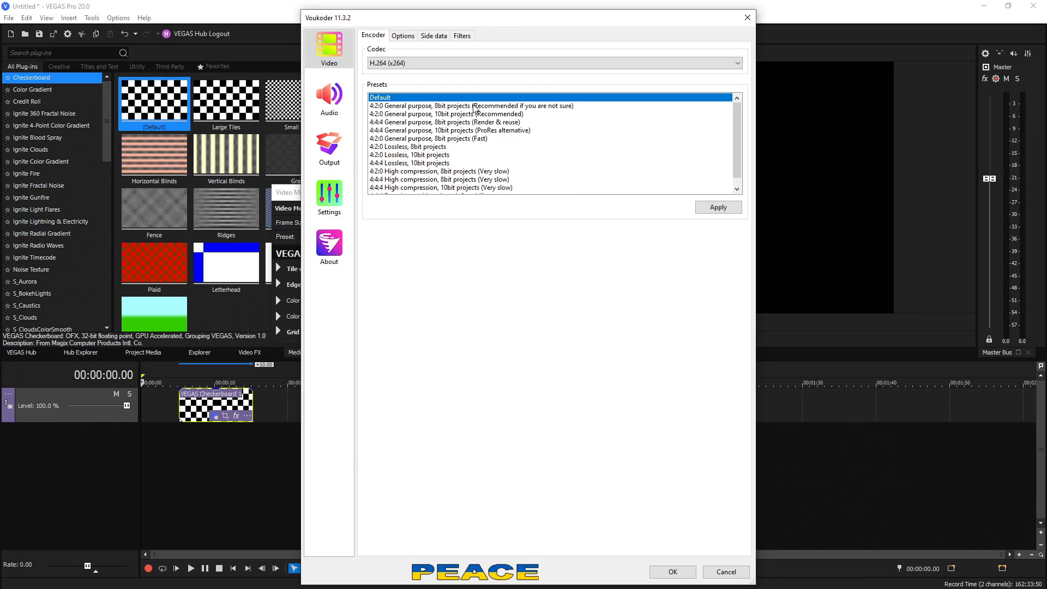
{"action": "mouse_move", "coordinate": [486, 103]}
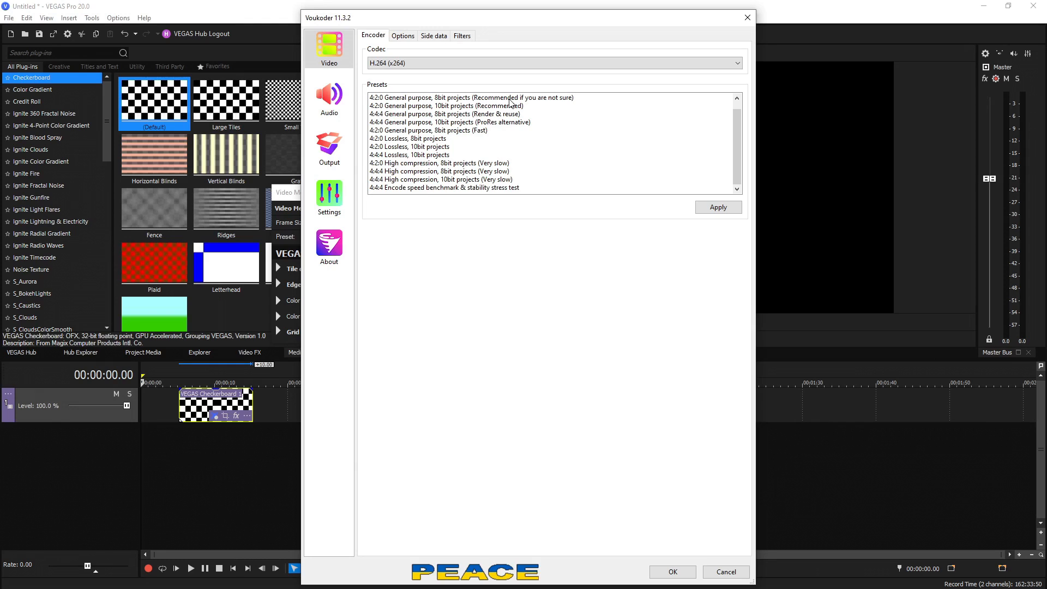
{"action": "mouse_move", "coordinate": [471, 111]}
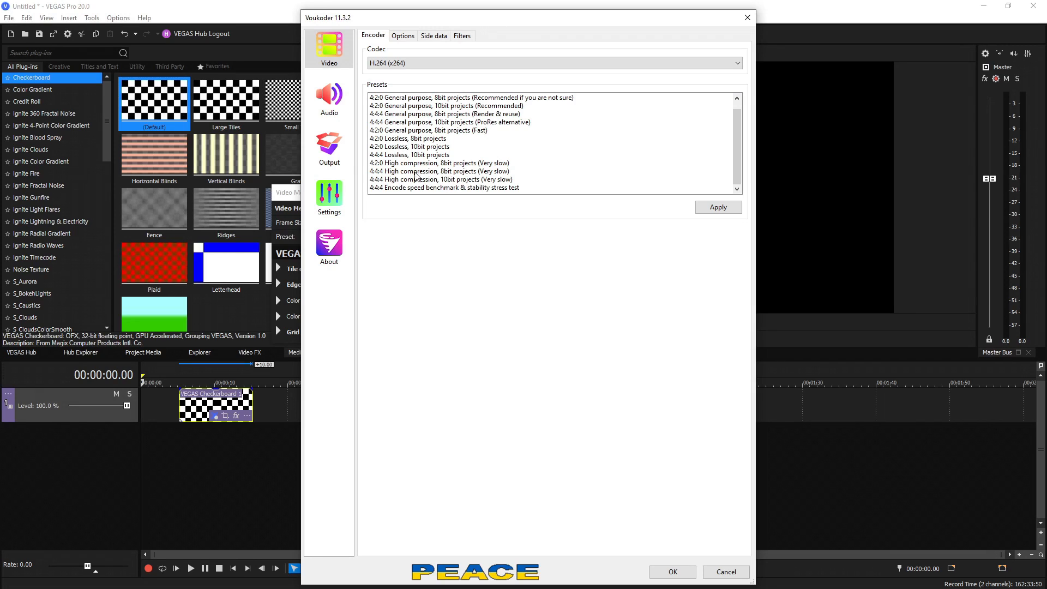
{"action": "mouse_move", "coordinate": [396, 176]}
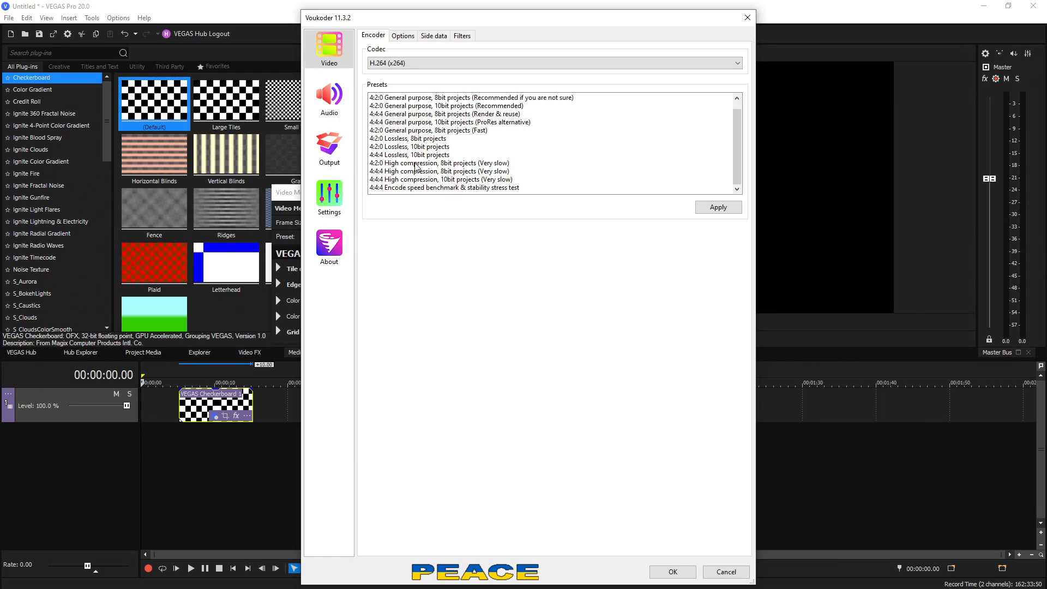
{"action": "mouse_move", "coordinate": [430, 176]}
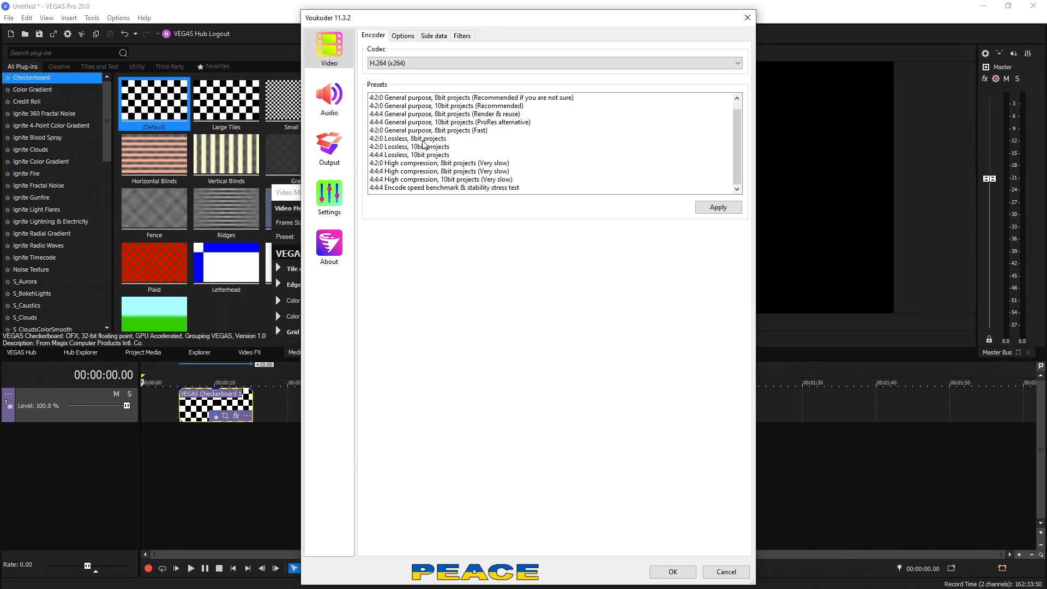
{"action": "mouse_move", "coordinate": [421, 147]}
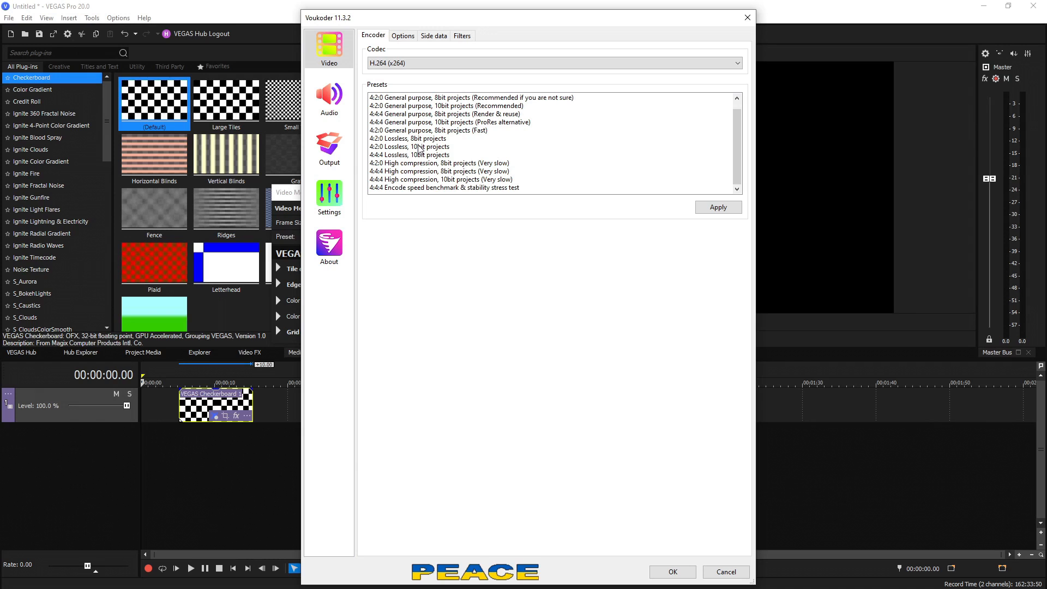
{"action": "mouse_move", "coordinate": [421, 155]}
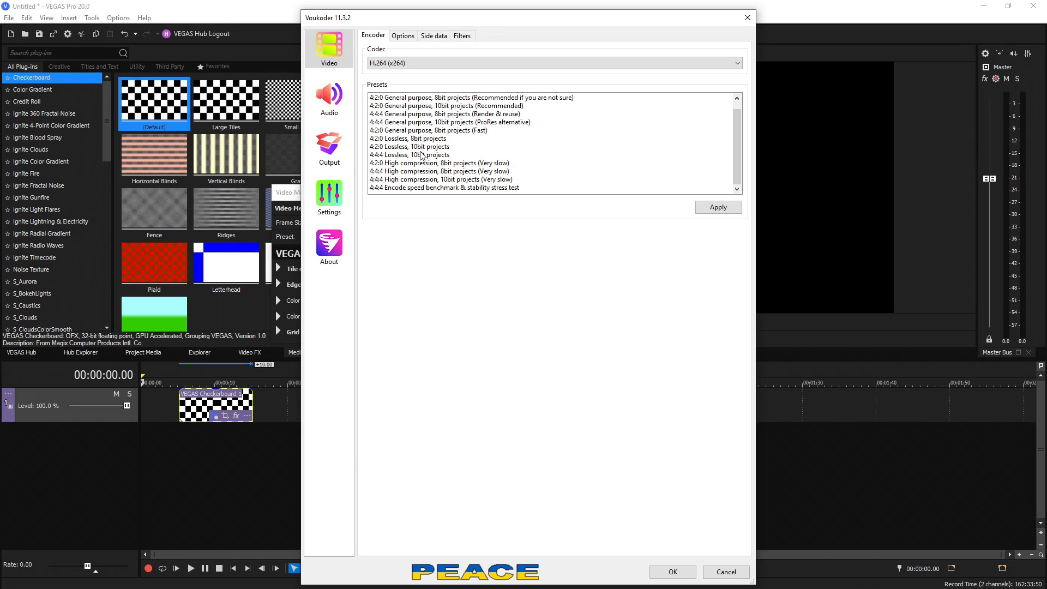
{"action": "left_click", "coordinate": [402, 35]}
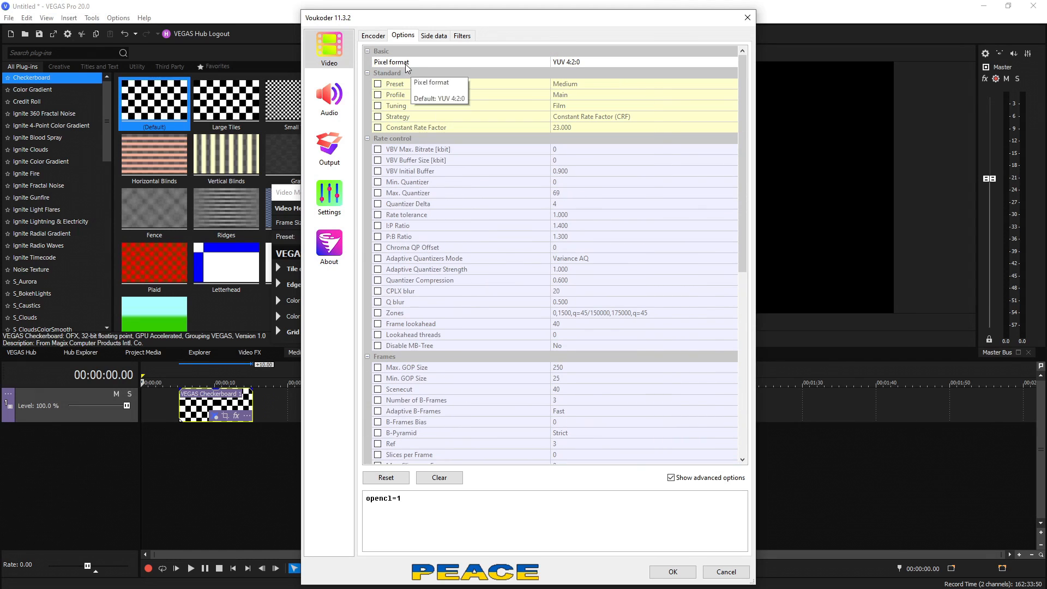
Apply x264's recommended 4:2:0 general purpose 8bit preset, giving CRF 17 with Medium preset.
{"action": "left_click", "coordinate": [373, 35]}
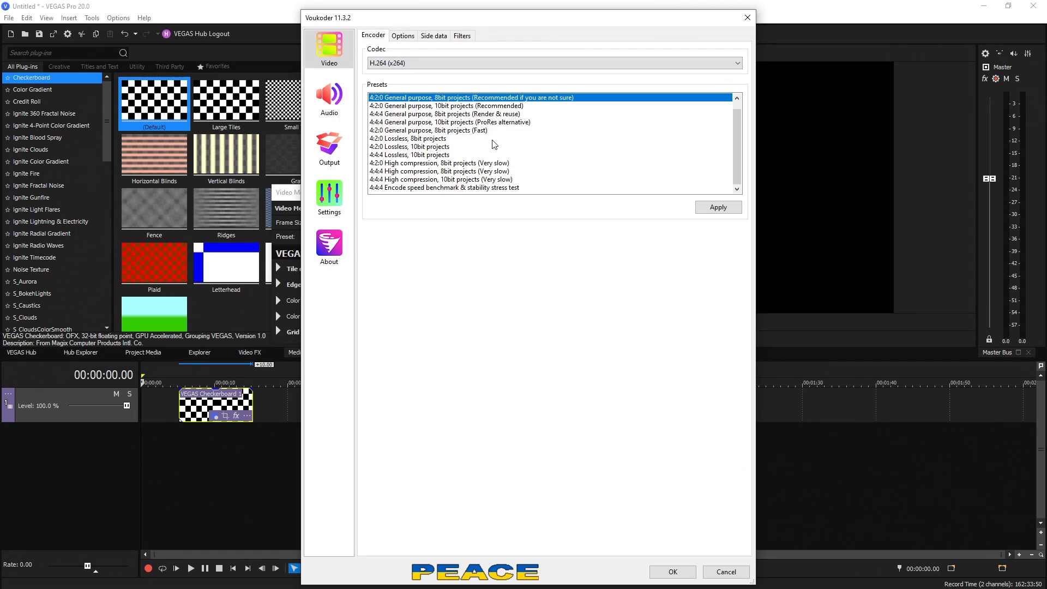
{"action": "left_click", "coordinate": [717, 207]}
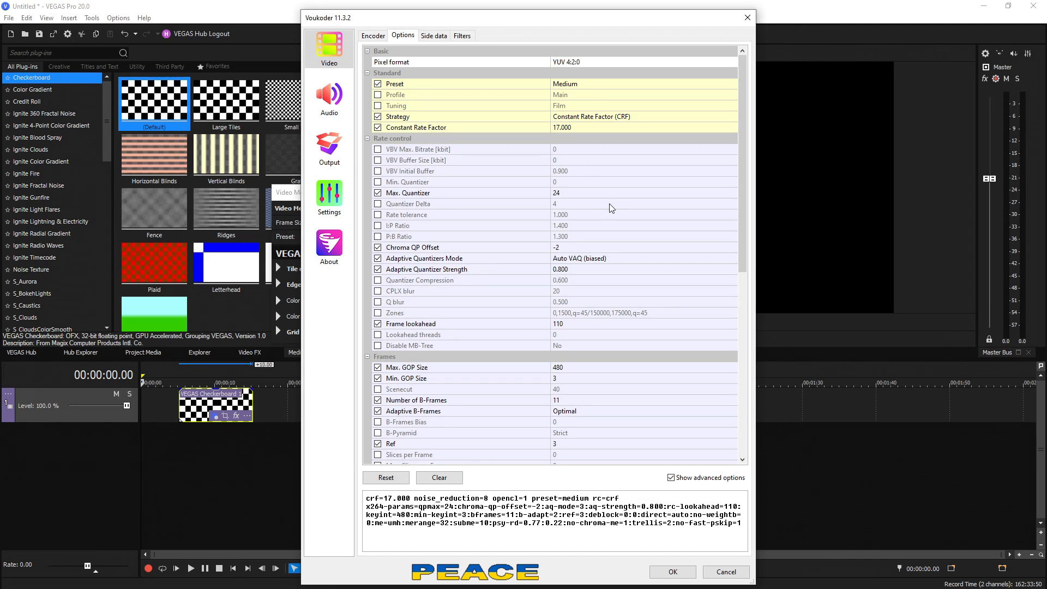
{"action": "scroll", "scroll_direction": "down", "scroll_amount": 3}
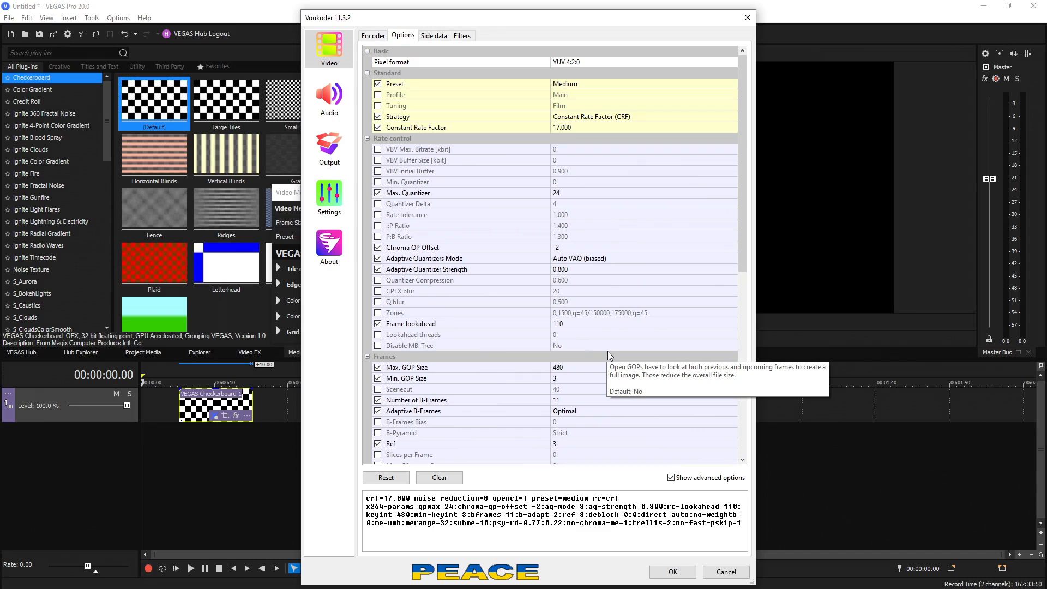
{"action": "mouse_move", "coordinate": [452, 171]}
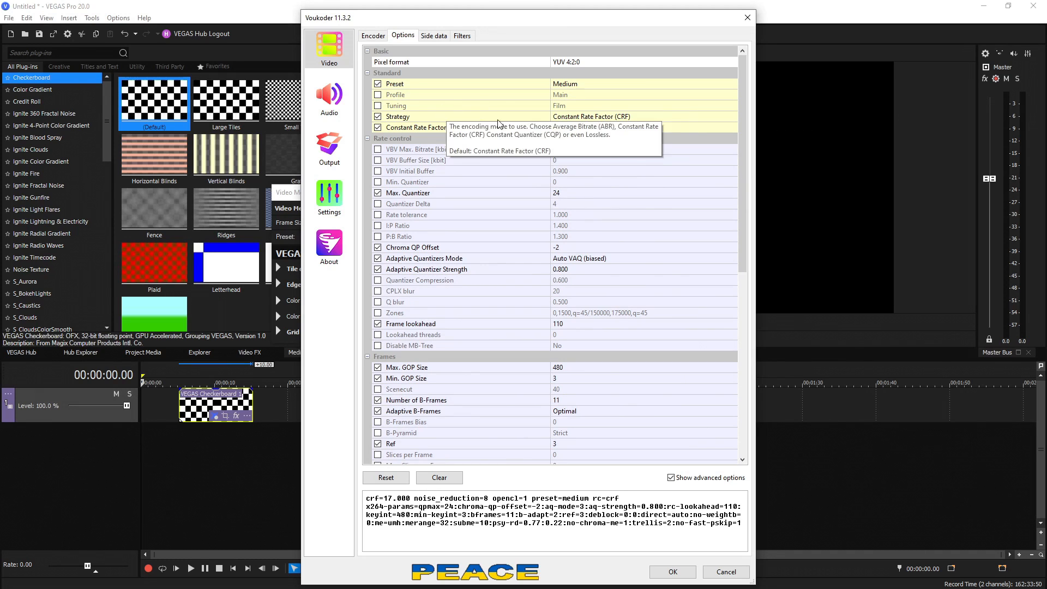
{"action": "left_click", "coordinate": [732, 117]}
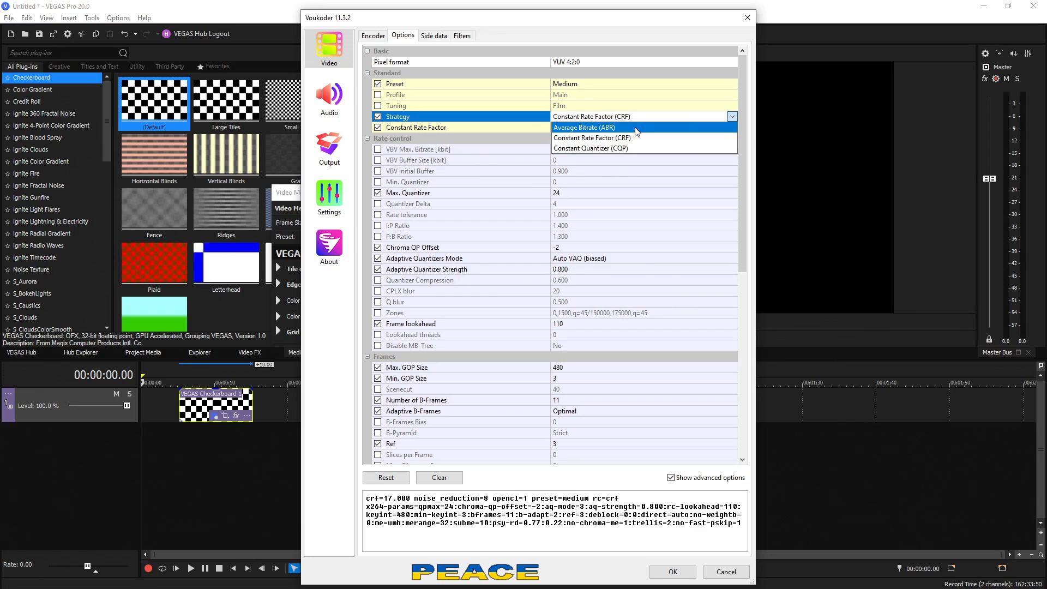
{"action": "mouse_move", "coordinate": [642, 147]}
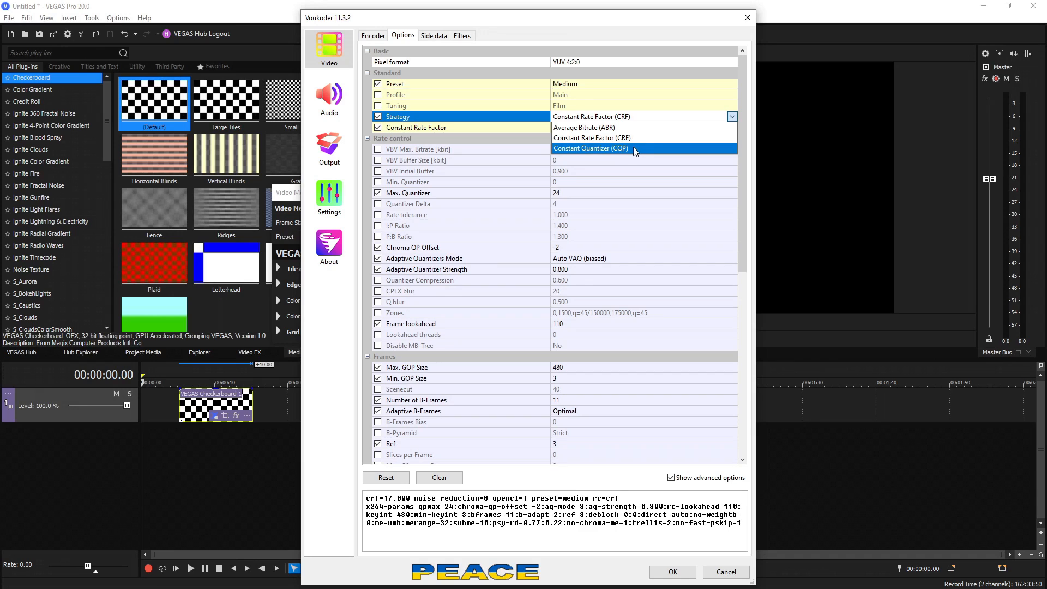
{"action": "mouse_move", "coordinate": [592, 137]}
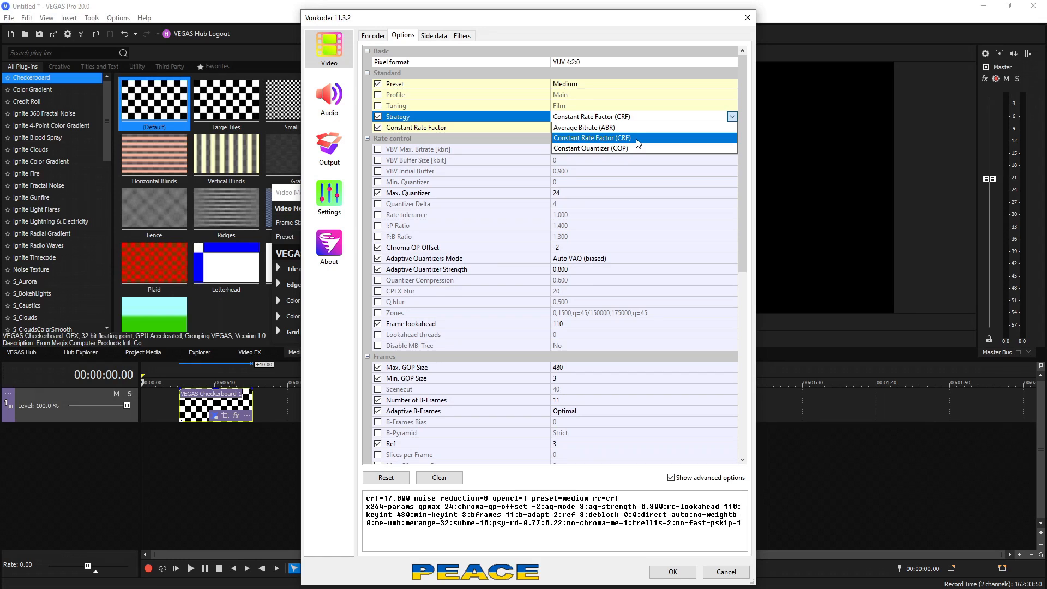
{"action": "mouse_move", "coordinate": [636, 139]}
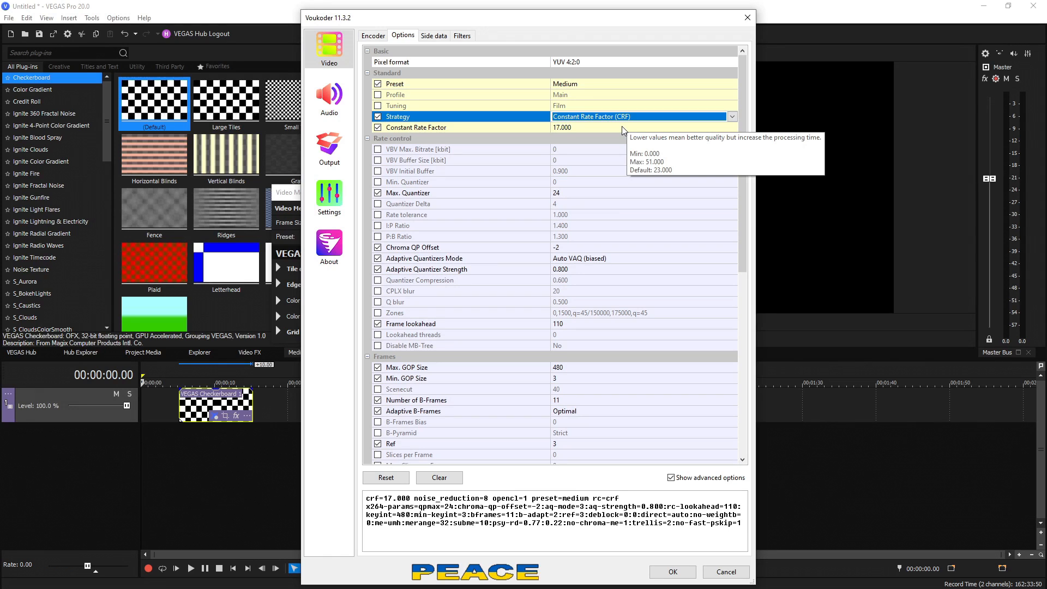
{"action": "mouse_move", "coordinate": [622, 131]}
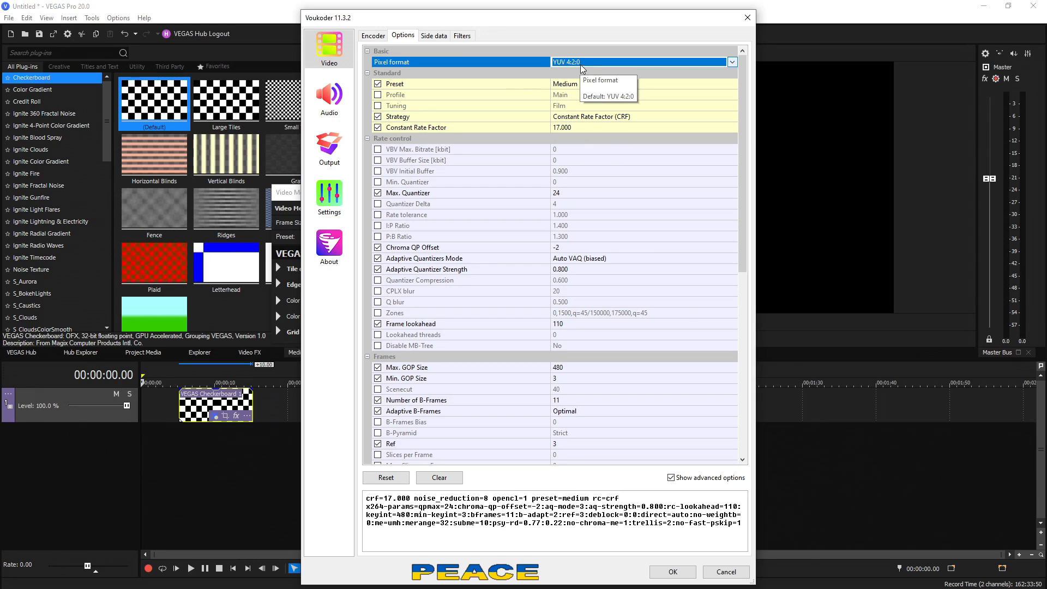
Keep the x264 pixel format at YUV 4:2:0 and move on to the AAC audio encoder settings.
{"action": "left_click", "coordinate": [732, 61]}
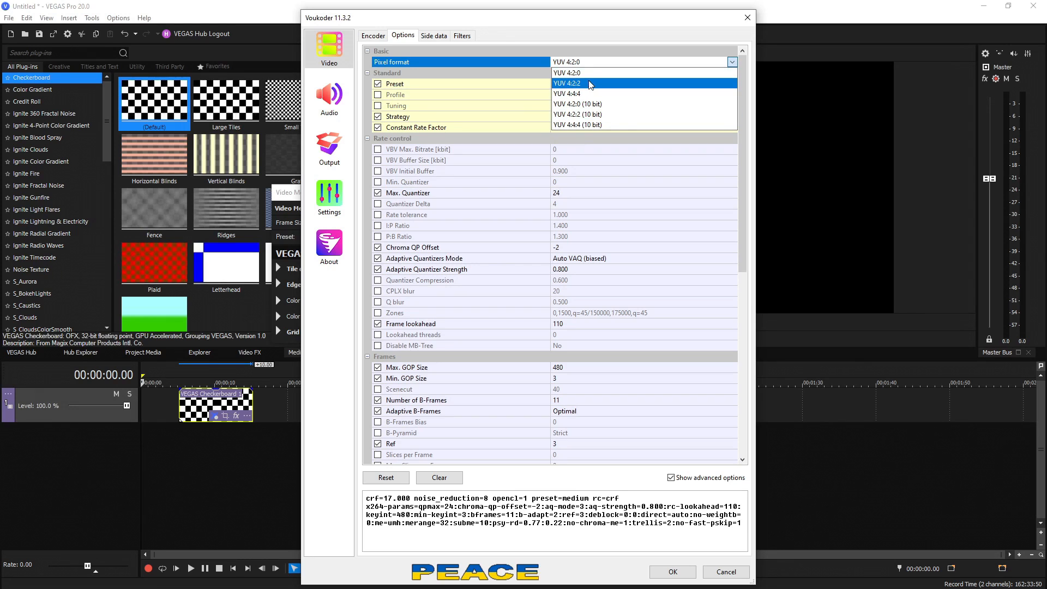
{"action": "mouse_move", "coordinate": [594, 105]}
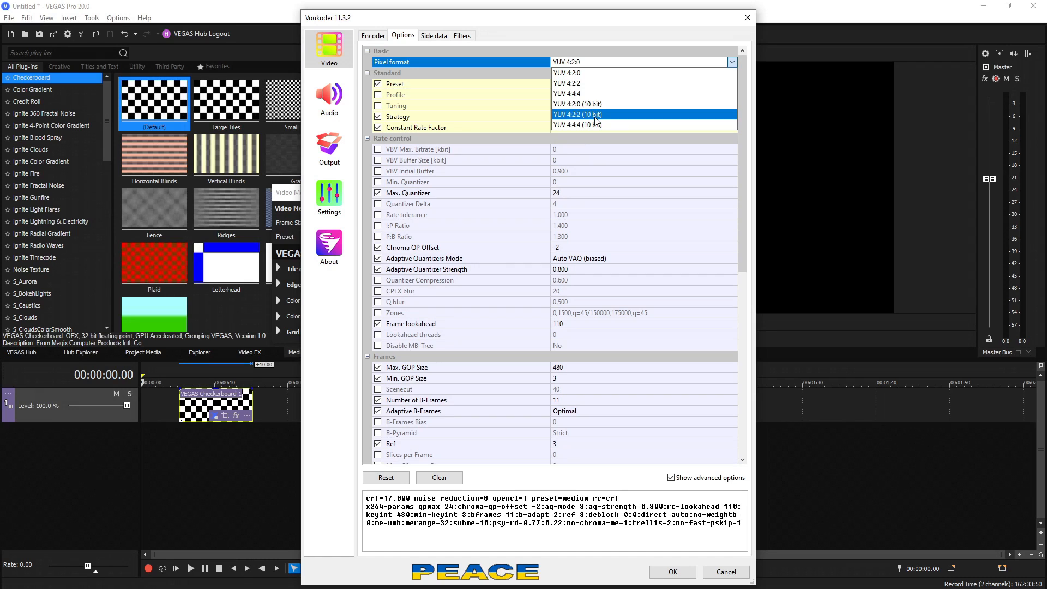
{"action": "mouse_move", "coordinate": [582, 73]}
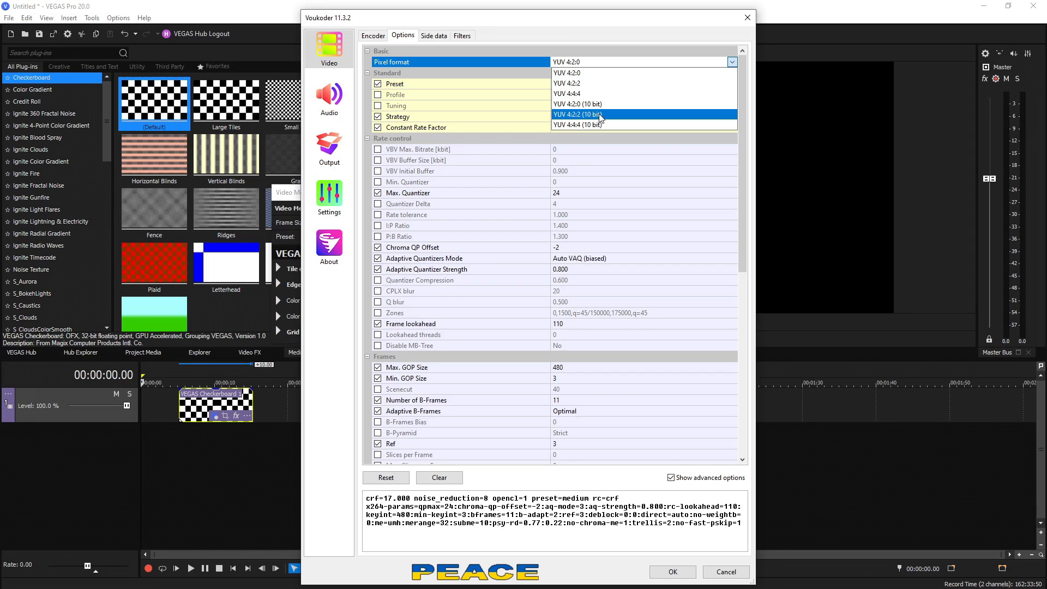
{"action": "left_click", "coordinate": [567, 74]}
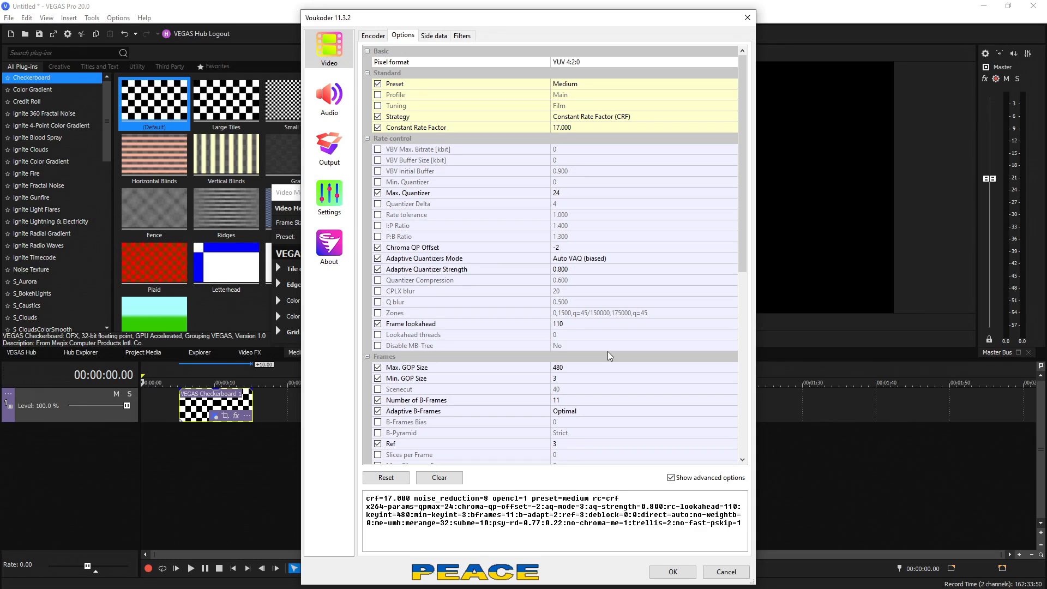
{"action": "left_click", "coordinate": [329, 98]}
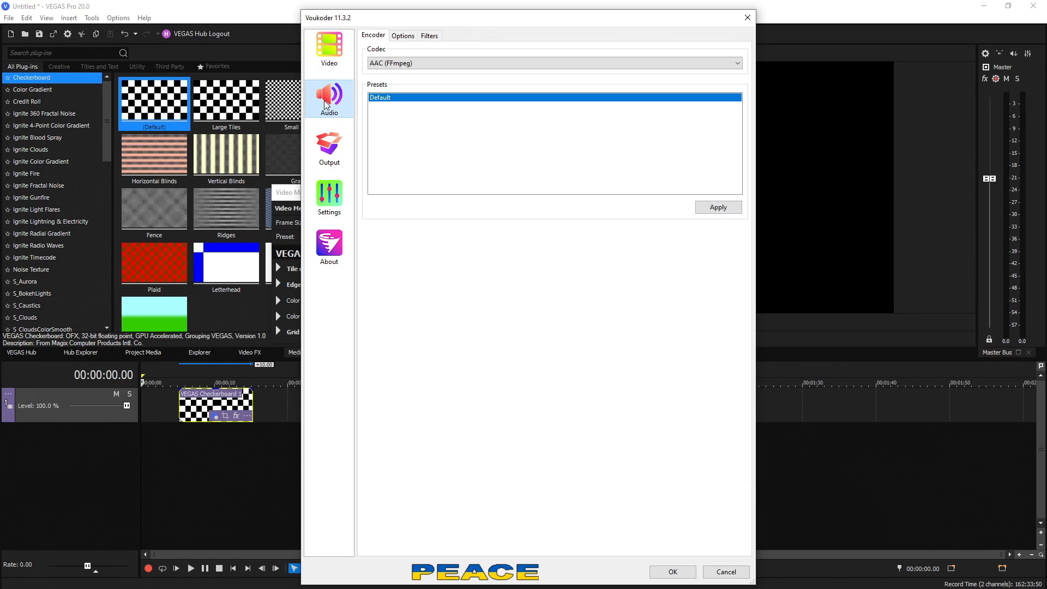
Set AAC bitrate to 512 kbit/s, keep the MPEG-4 (.mp4) container, and confirm the Voukoder settings.
{"action": "left_click", "coordinate": [403, 35]}
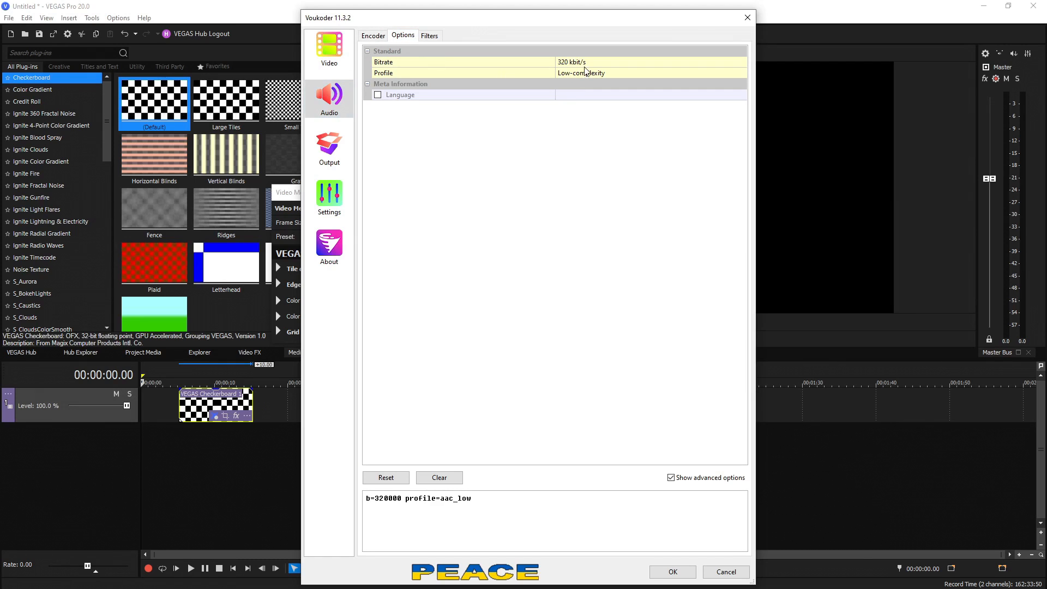
{"action": "left_click", "coordinate": [648, 61]}
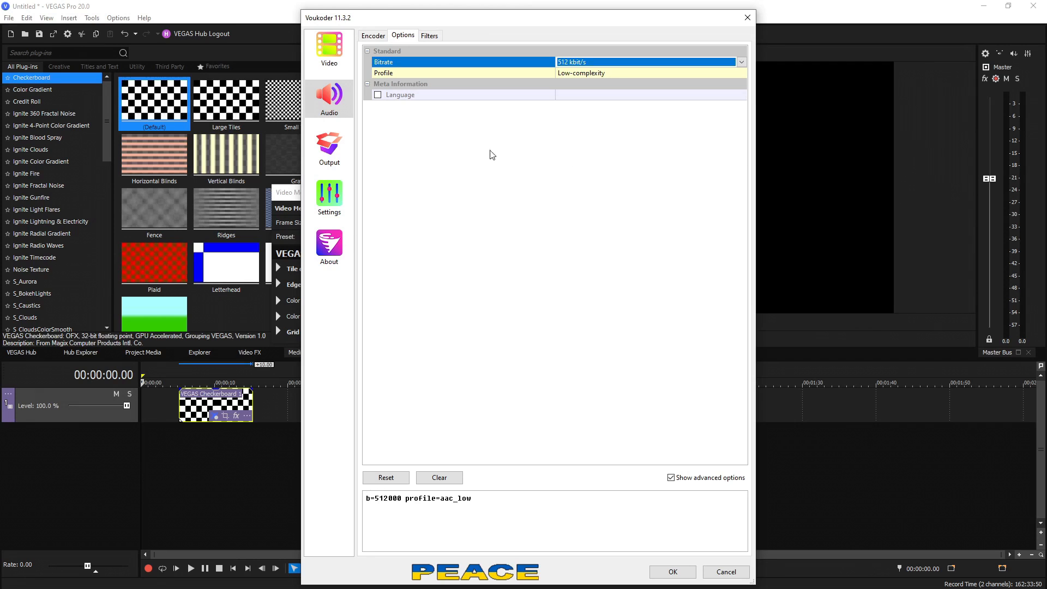
{"action": "left_click", "coordinate": [328, 145]}
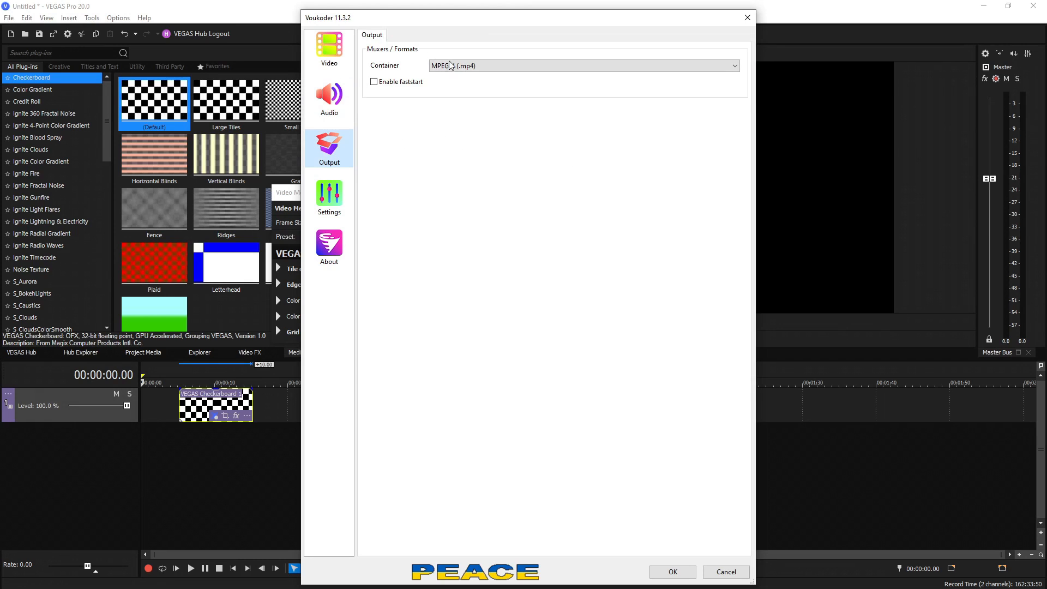
{"action": "left_click", "coordinate": [582, 66]}
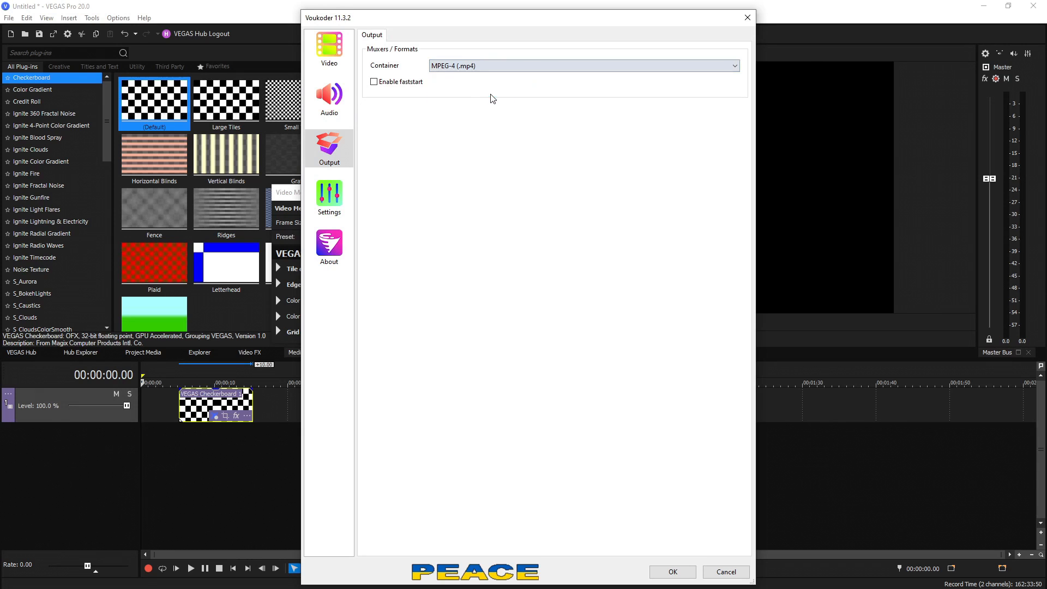
{"action": "left_click", "coordinate": [672, 573]}
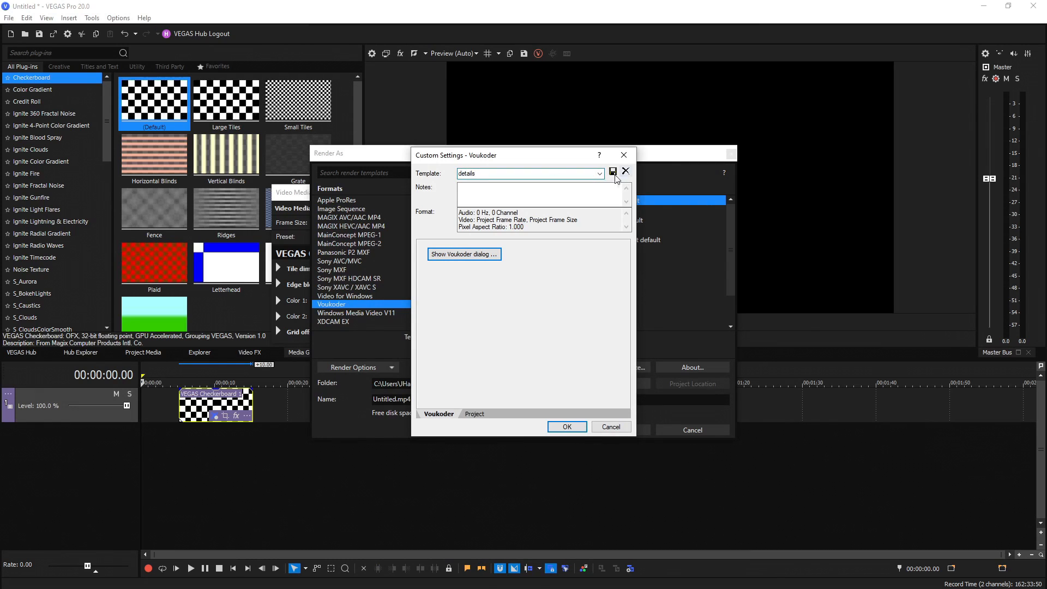
Save the settings as a render template named 'details' and return to the Render As list.
{"action": "left_click", "coordinate": [566, 427]}
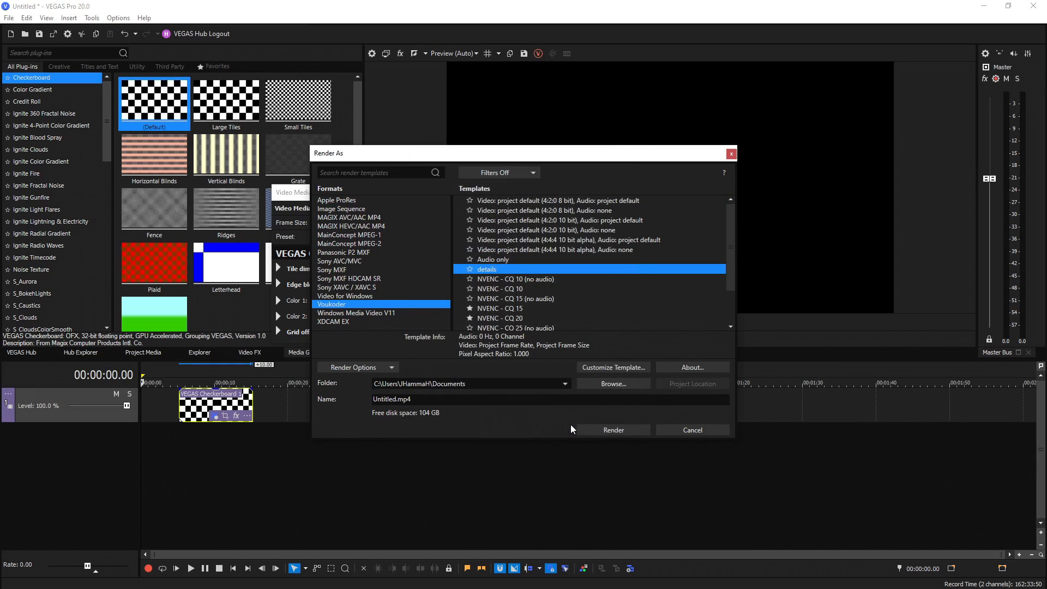